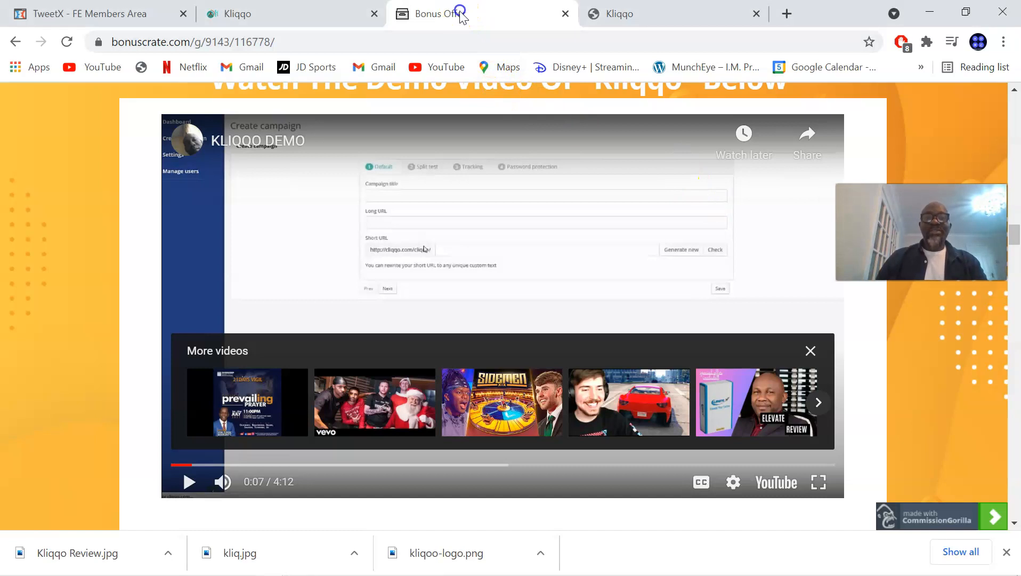
Step: Scroll past the Kliqqo logo to the countdown timer and 'So What Is Kliqqo All About?'
{"action": "scroll", "scroll_direction": "down", "scroll_amount": 3}
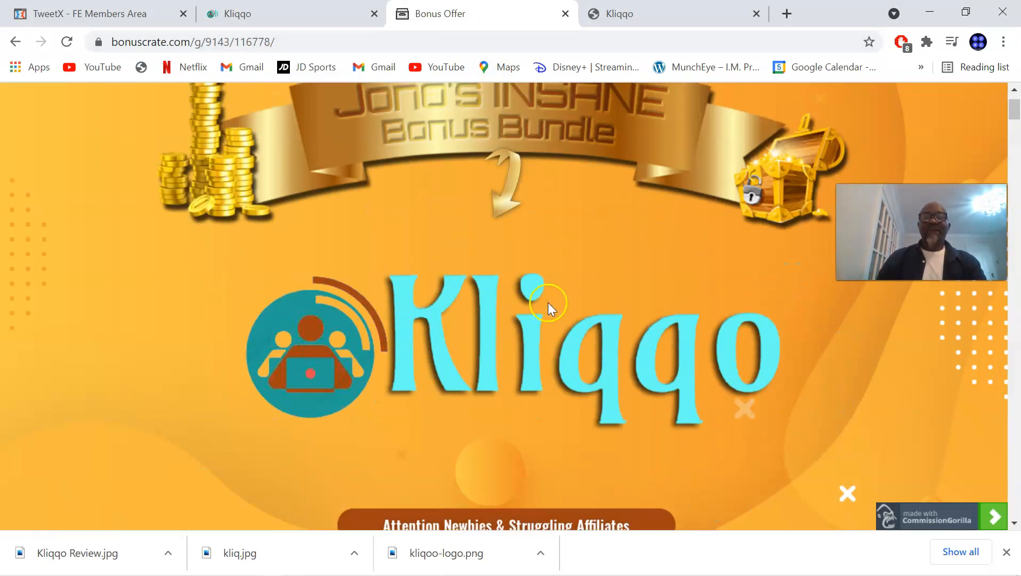
{"action": "scroll", "scroll_direction": "down", "scroll_amount": 3}
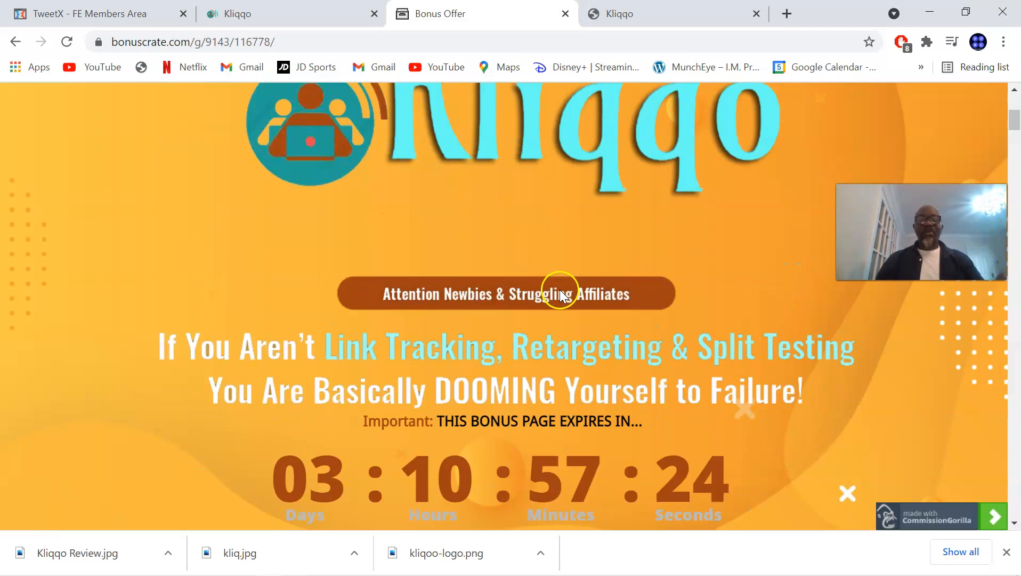
{"action": "scroll", "scroll_direction": "down", "scroll_amount": 3}
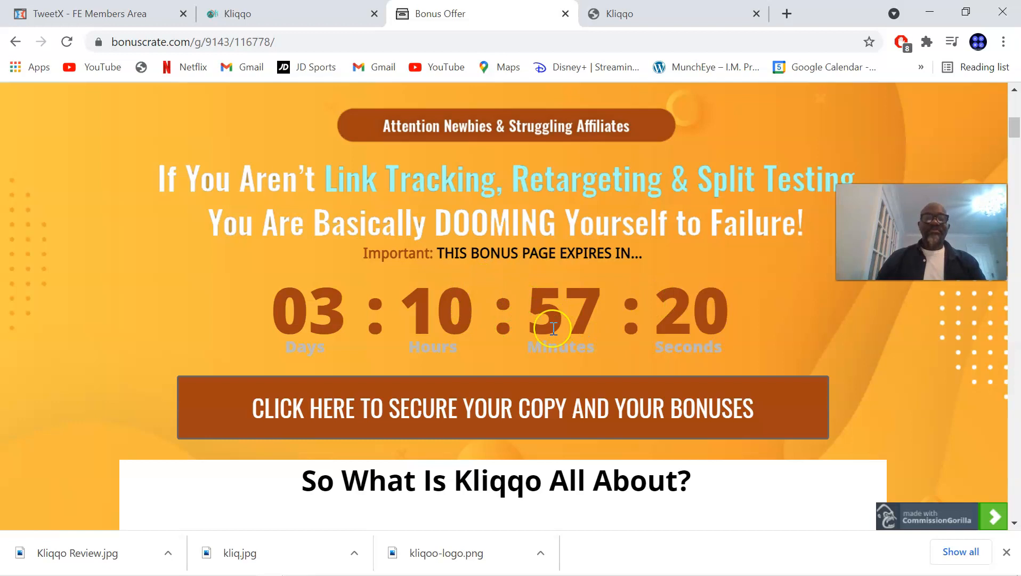
{"action": "mouse_move", "coordinate": [274, 329]}
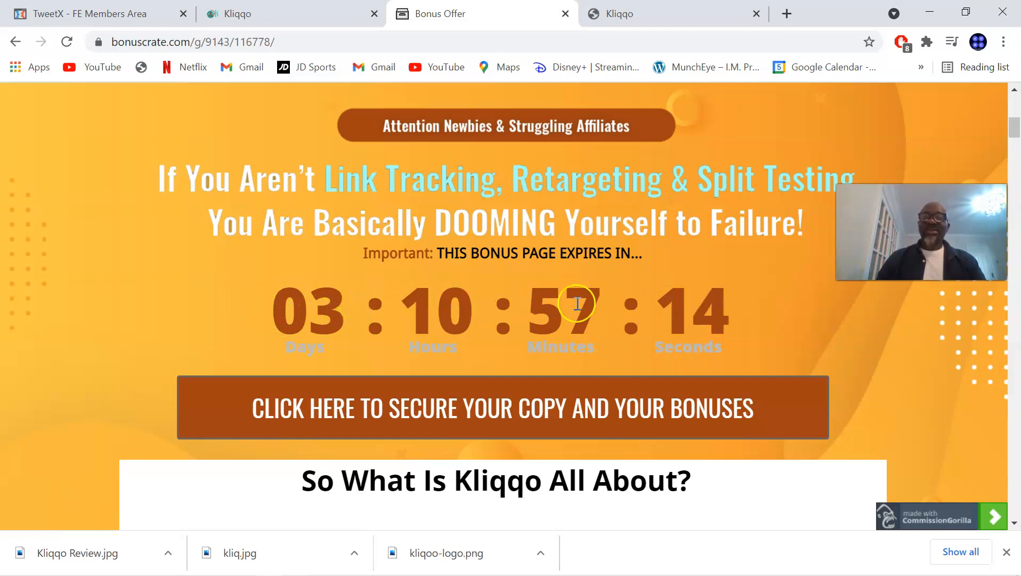
{"action": "mouse_move", "coordinate": [460, 352]}
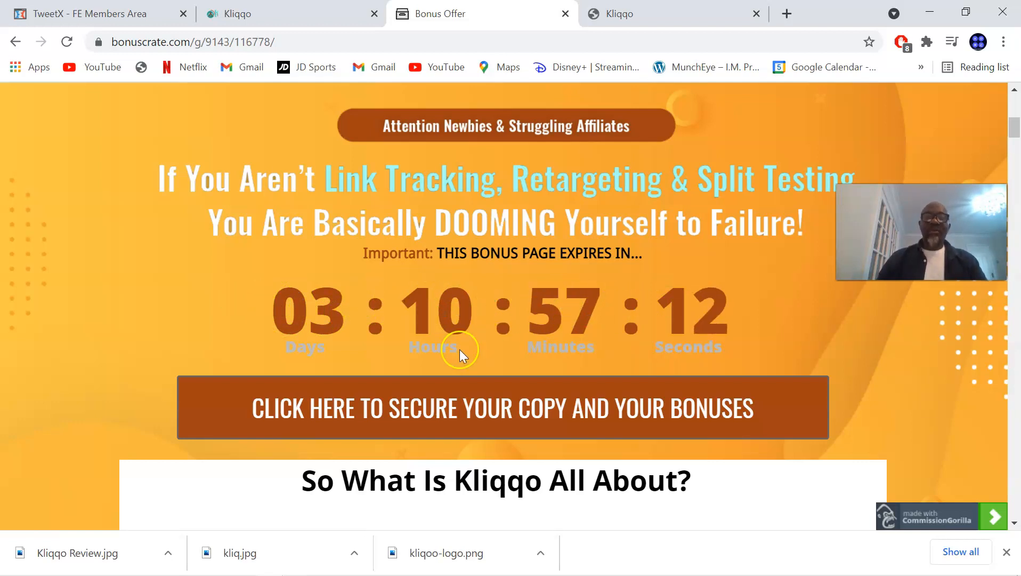
{"action": "scroll", "scroll_direction": "down", "scroll_amount": 3}
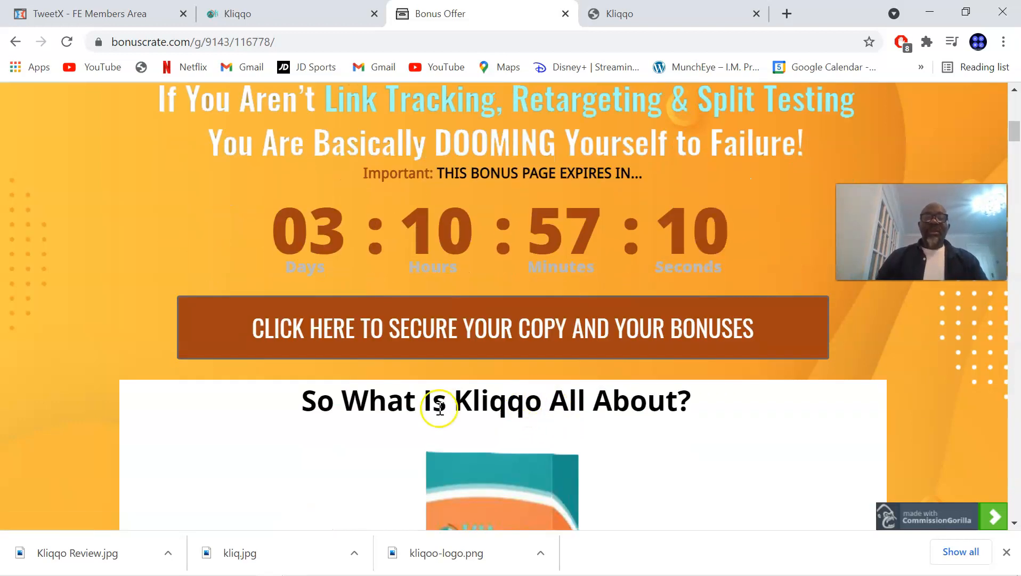
Step: Scroll past Prices & Up-Sells, features and demo video to Bonus #1 ($427.95)
{"action": "scroll", "scroll_direction": "down", "scroll_amount": 3}
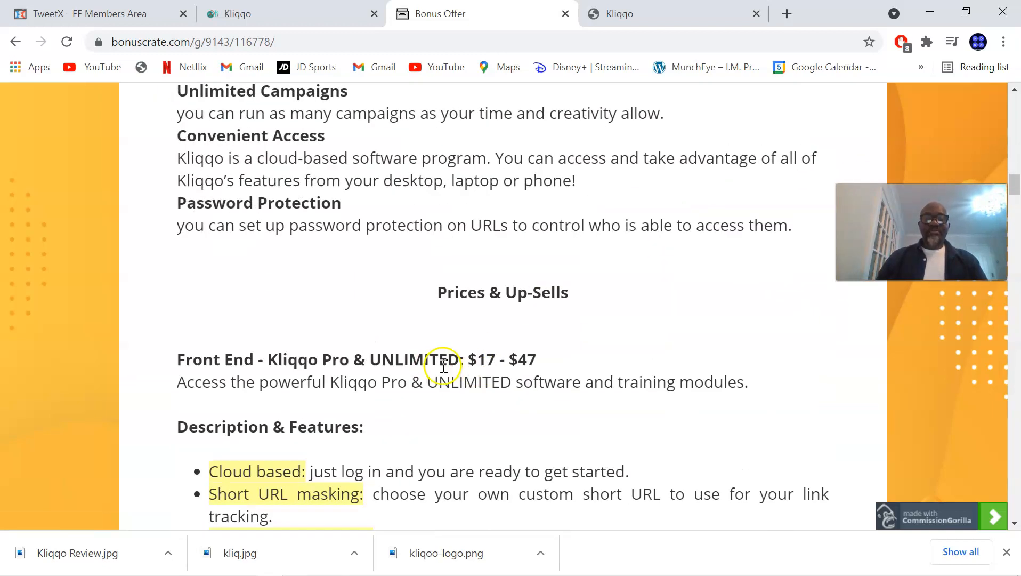
{"action": "scroll", "scroll_direction": "down", "scroll_amount": 3}
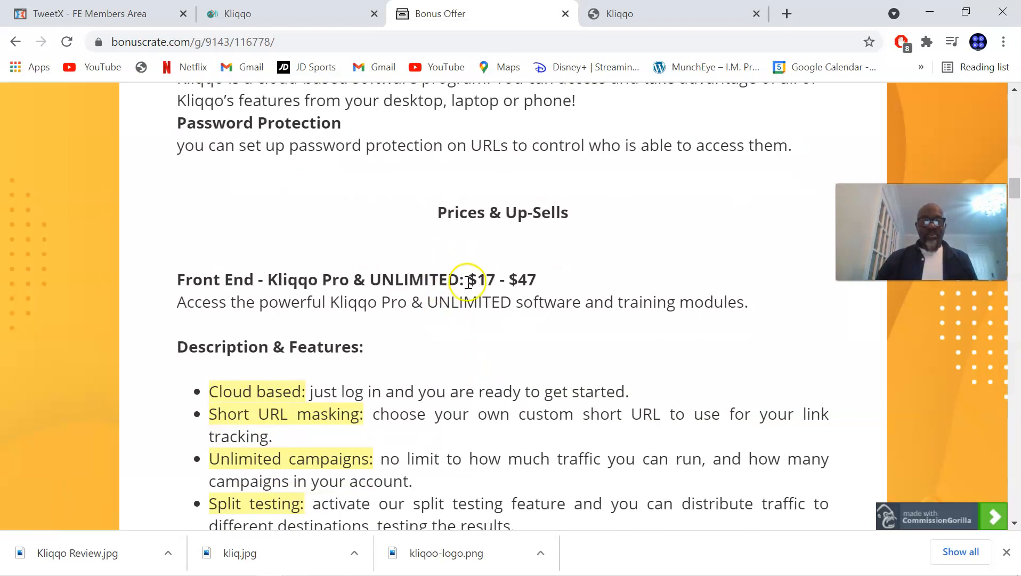
{"action": "scroll", "scroll_direction": "down", "scroll_amount": 3}
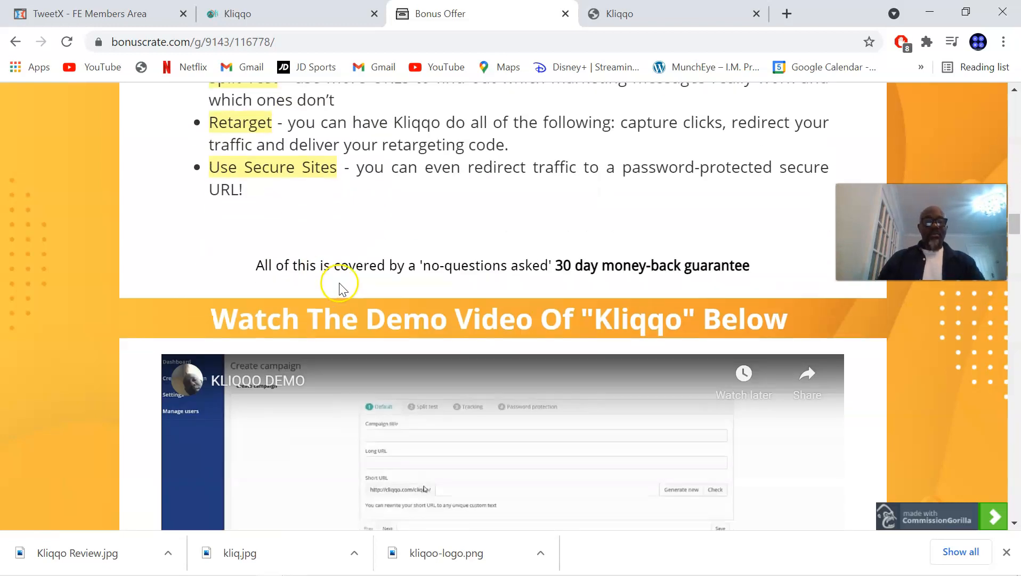
{"action": "scroll", "scroll_direction": "down", "scroll_amount": 3}
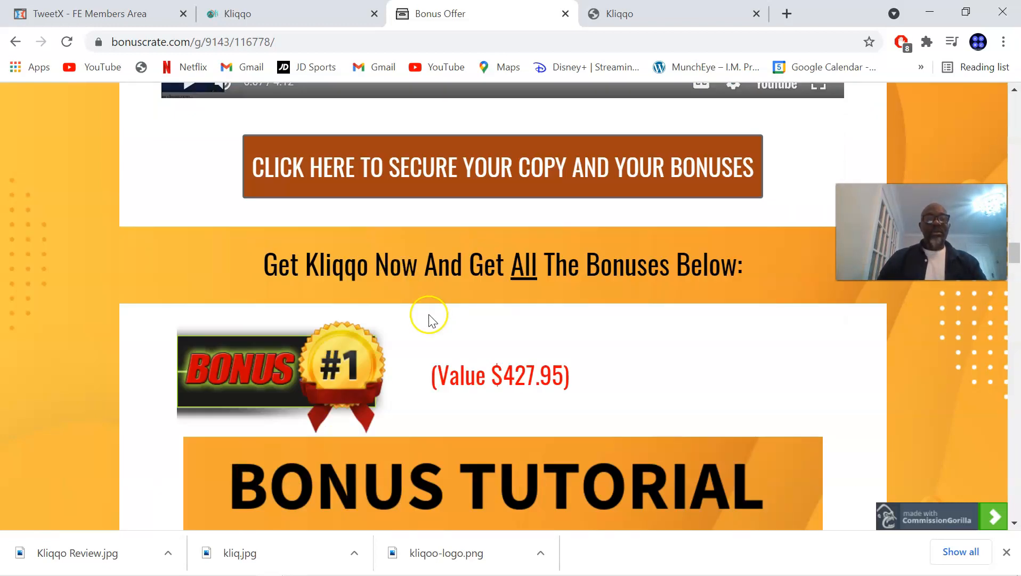
Step: Scroll down the bonus list until the '[HACK] Access 7min System' image shows
{"action": "scroll", "scroll_direction": "down", "scroll_amount": 3}
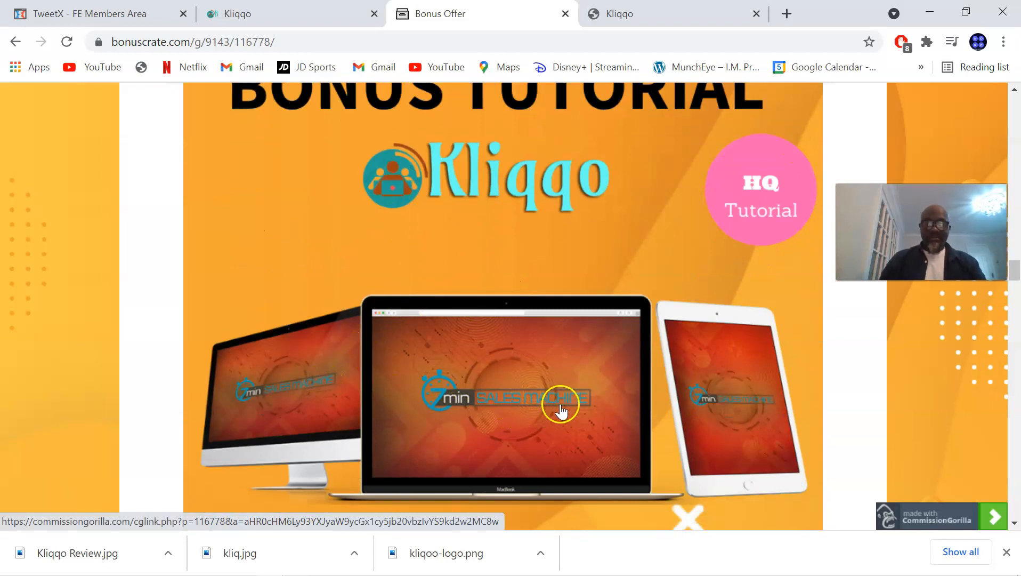
{"action": "scroll", "scroll_direction": "down", "scroll_amount": 3}
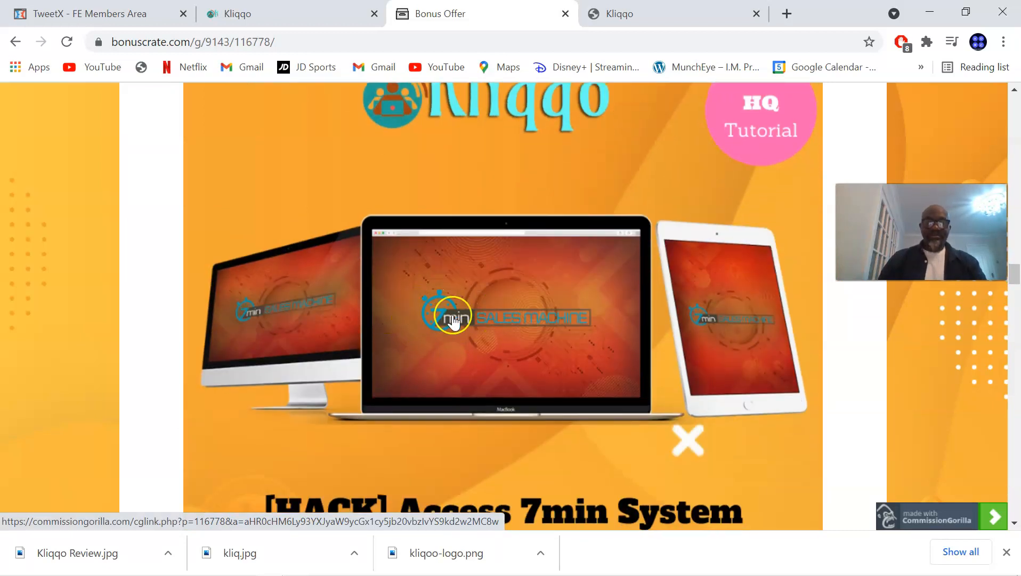
{"action": "scroll", "scroll_direction": "down", "scroll_amount": 3}
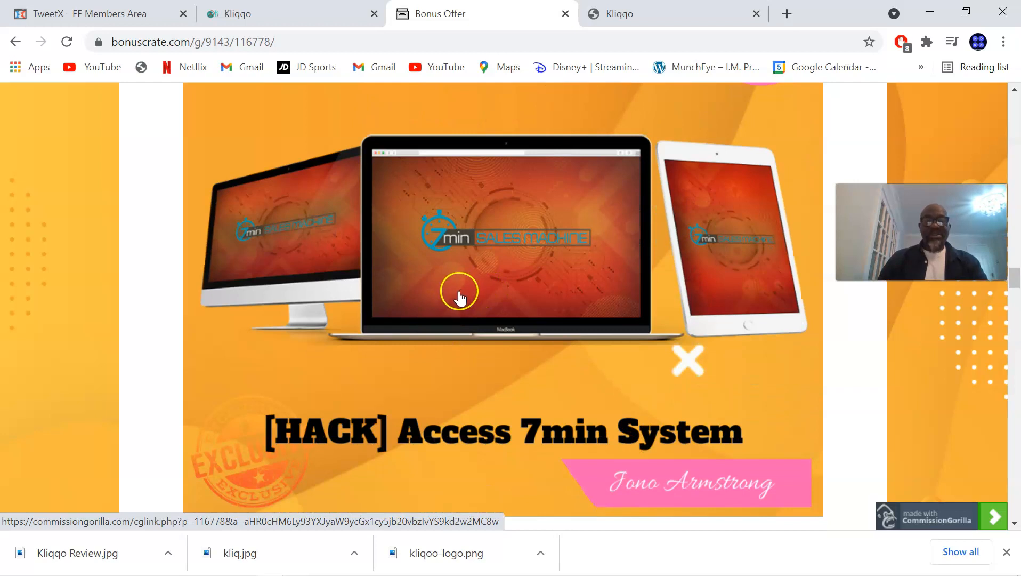
{"action": "mouse_move", "coordinate": [473, 306]}
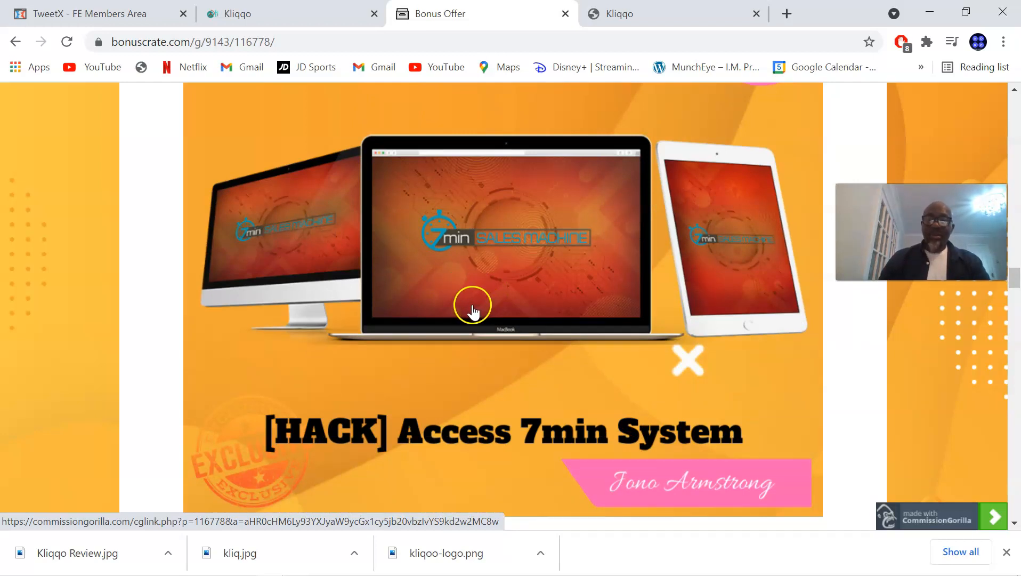
{"action": "mouse_move", "coordinate": [449, 287]}
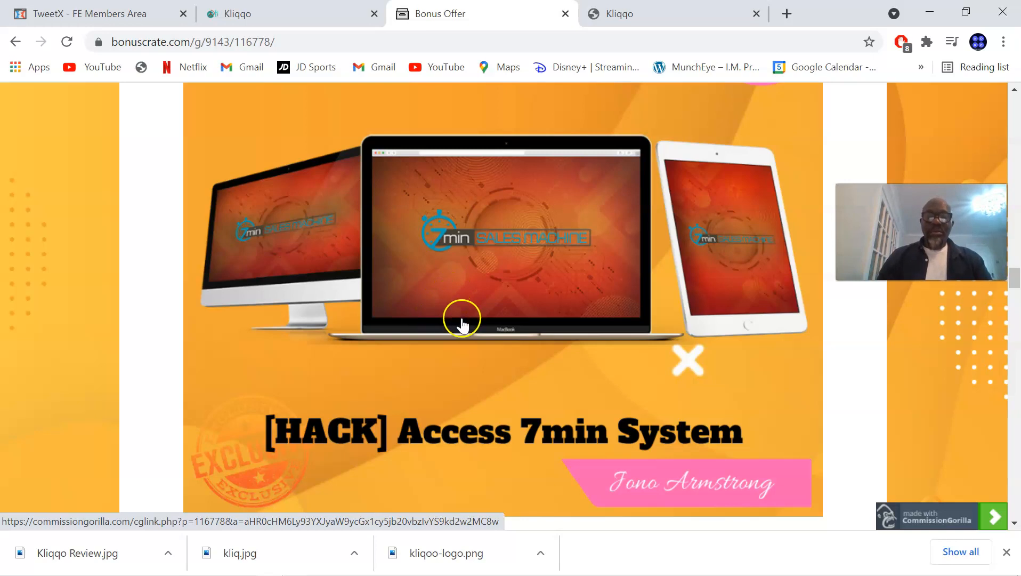
{"action": "mouse_move", "coordinate": [451, 315]}
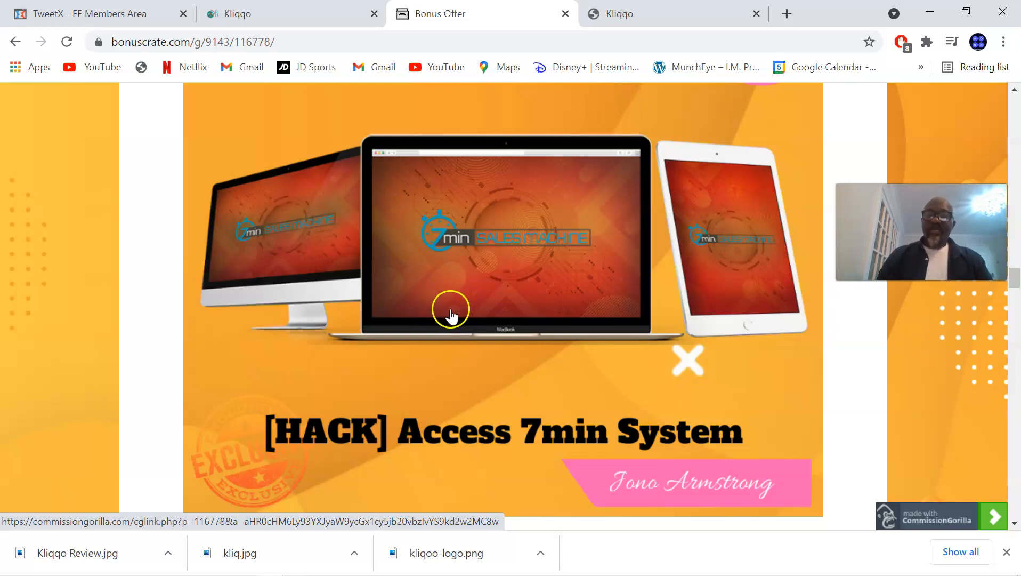
{"action": "scroll", "scroll_direction": "down", "scroll_amount": 3}
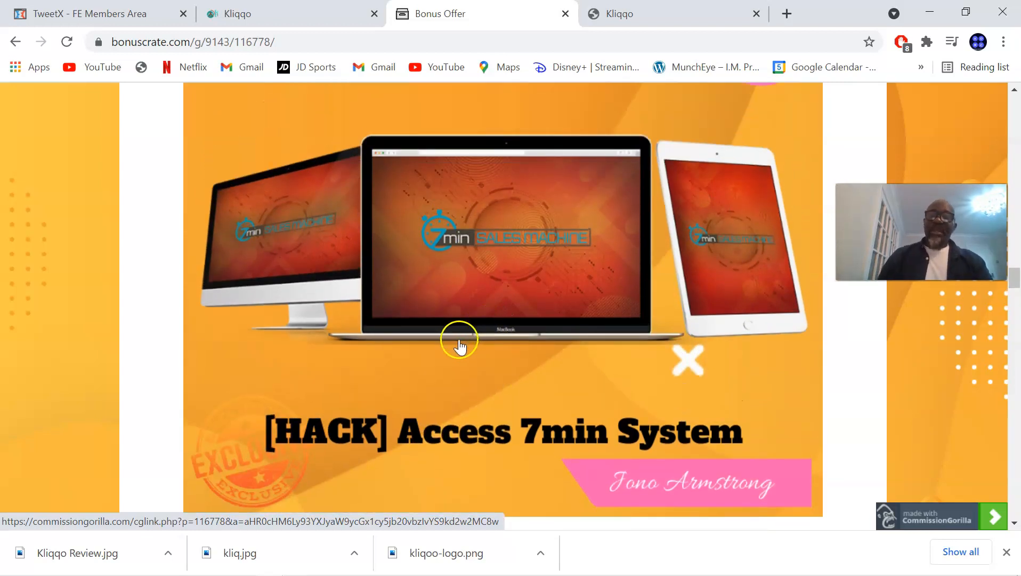
{"action": "scroll", "scroll_direction": "down", "scroll_amount": 3}
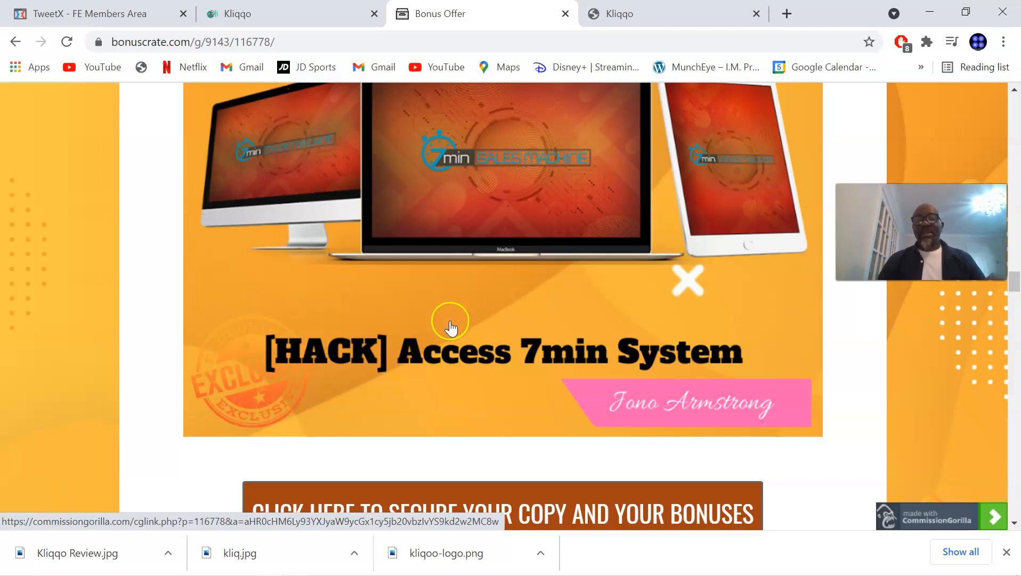
{"action": "mouse_move", "coordinate": [456, 318]}
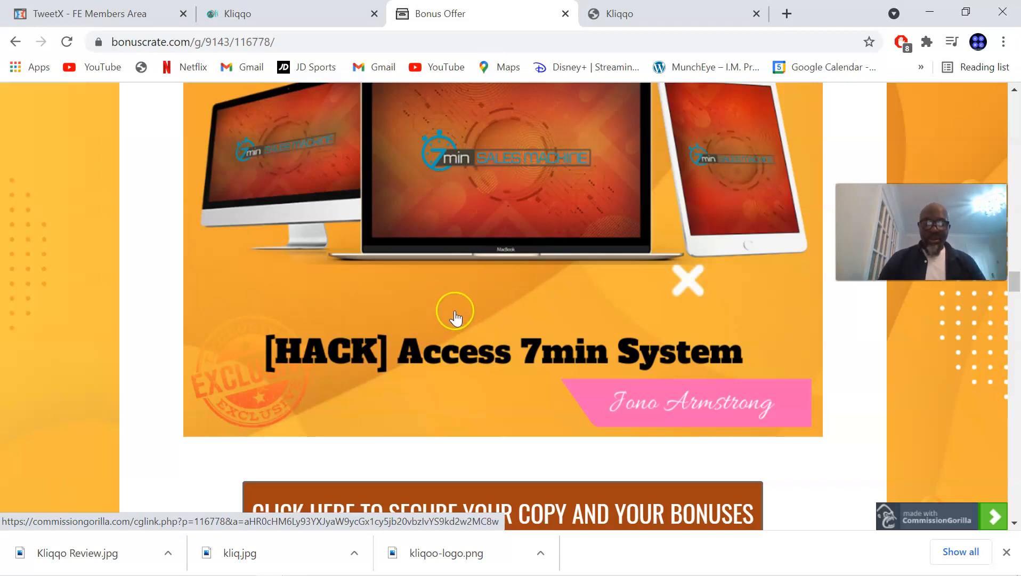
{"action": "mouse_move", "coordinate": [445, 327]}
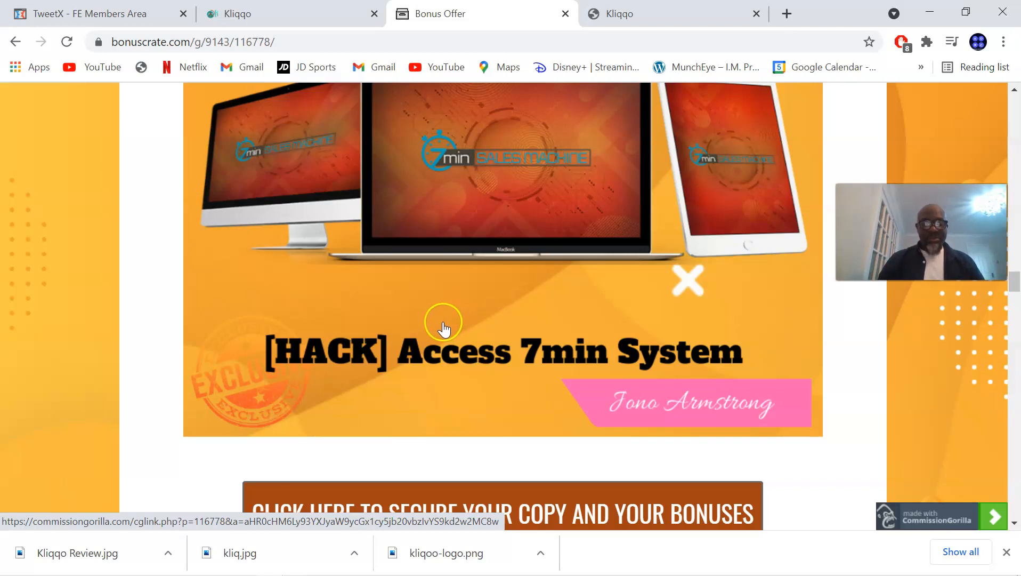
{"action": "mouse_move", "coordinate": [451, 331]}
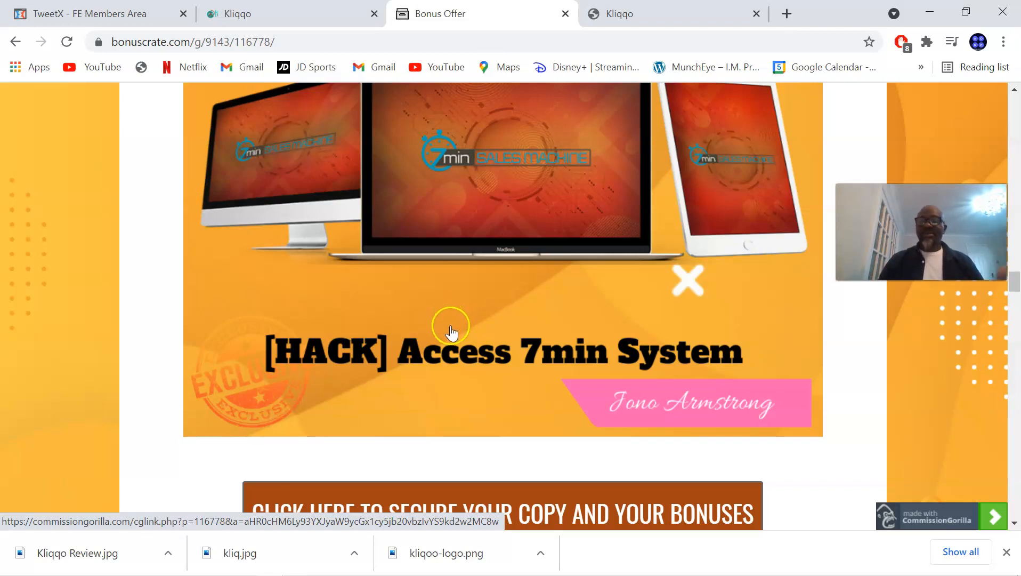
{"action": "mouse_move", "coordinate": [453, 299]}
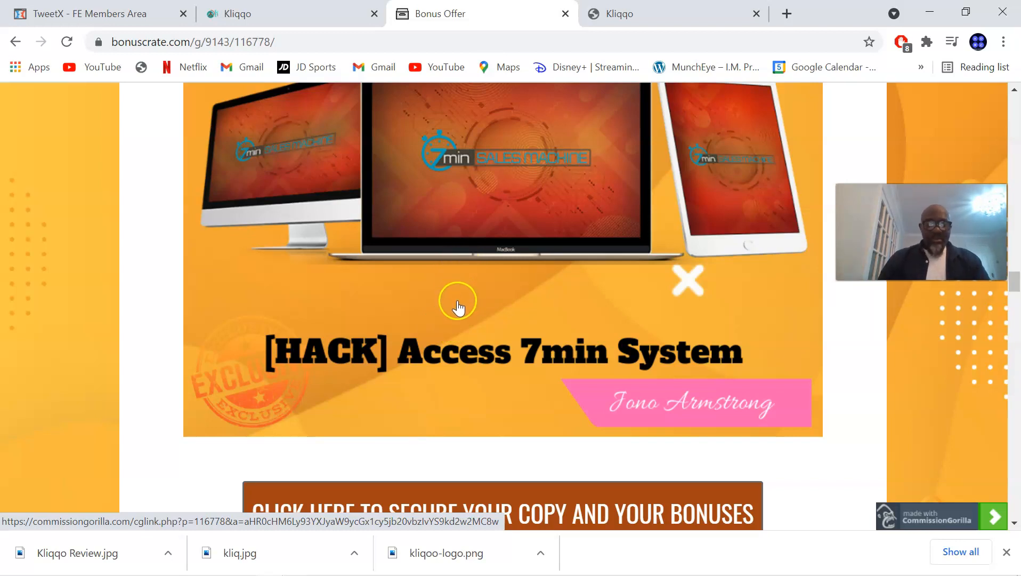
{"action": "mouse_move", "coordinate": [500, 279]}
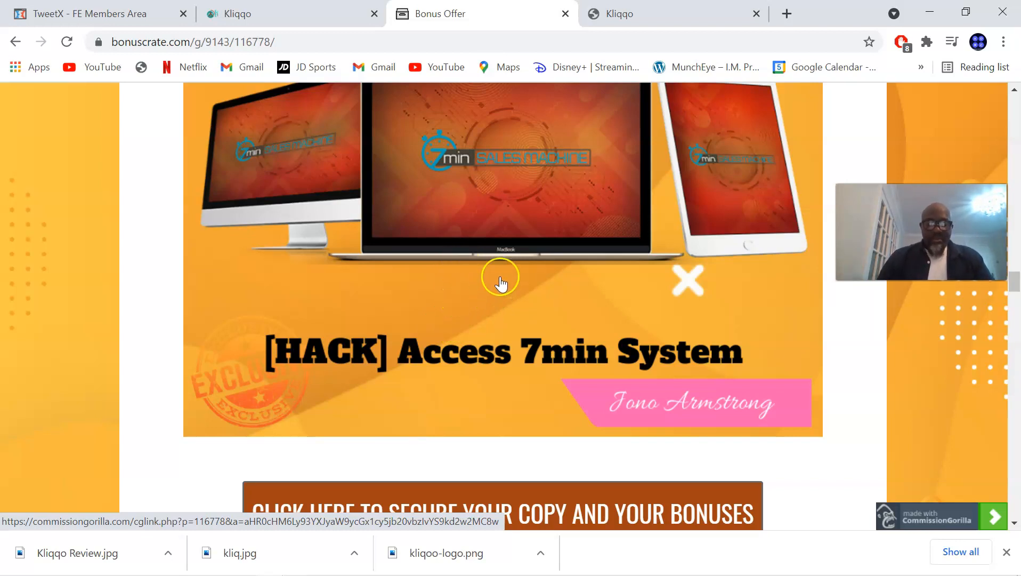
{"action": "mouse_move", "coordinate": [471, 290]}
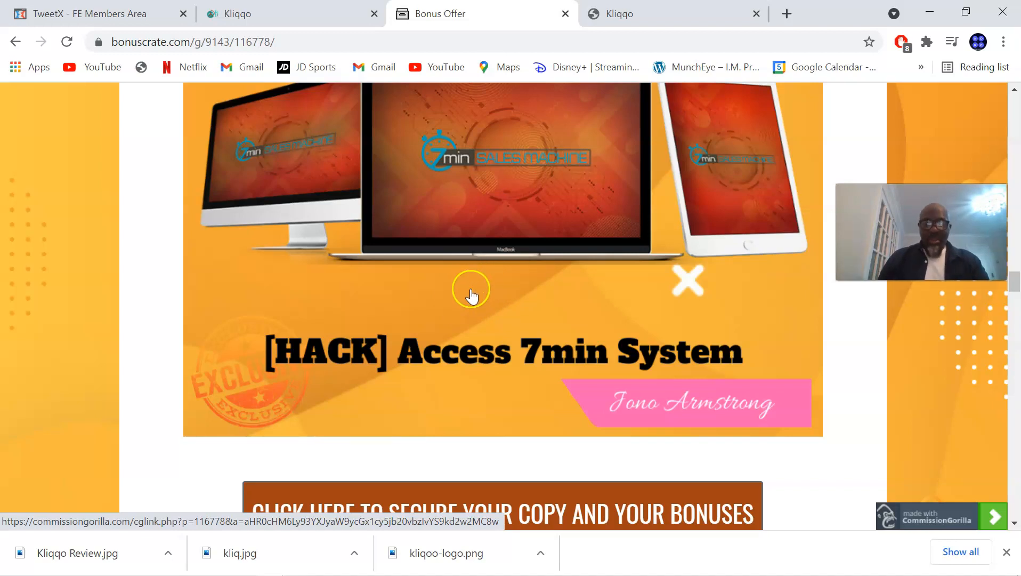
{"action": "scroll", "scroll_direction": "down", "scroll_amount": 3}
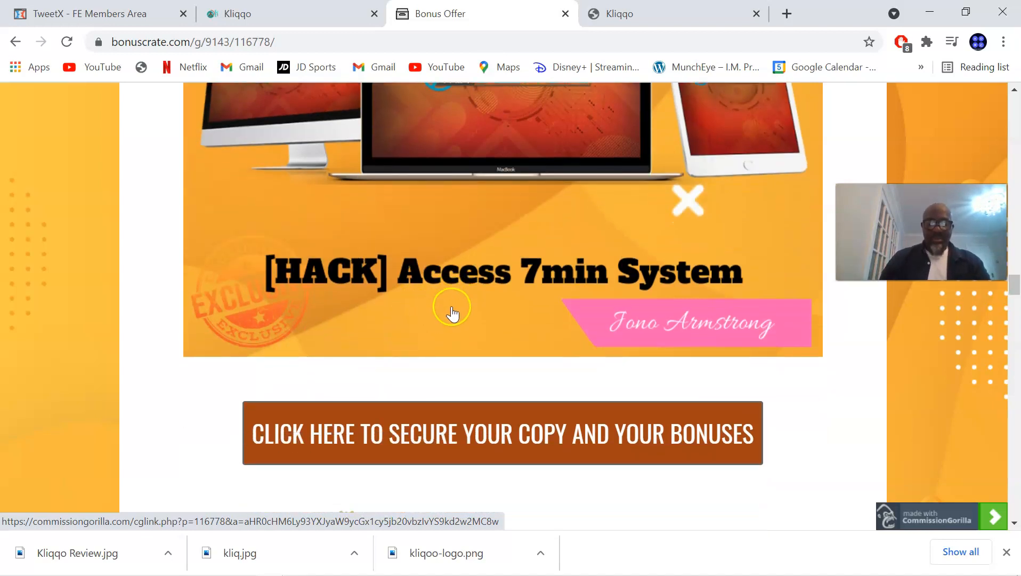
{"action": "scroll", "scroll_direction": "down", "scroll_amount": 3}
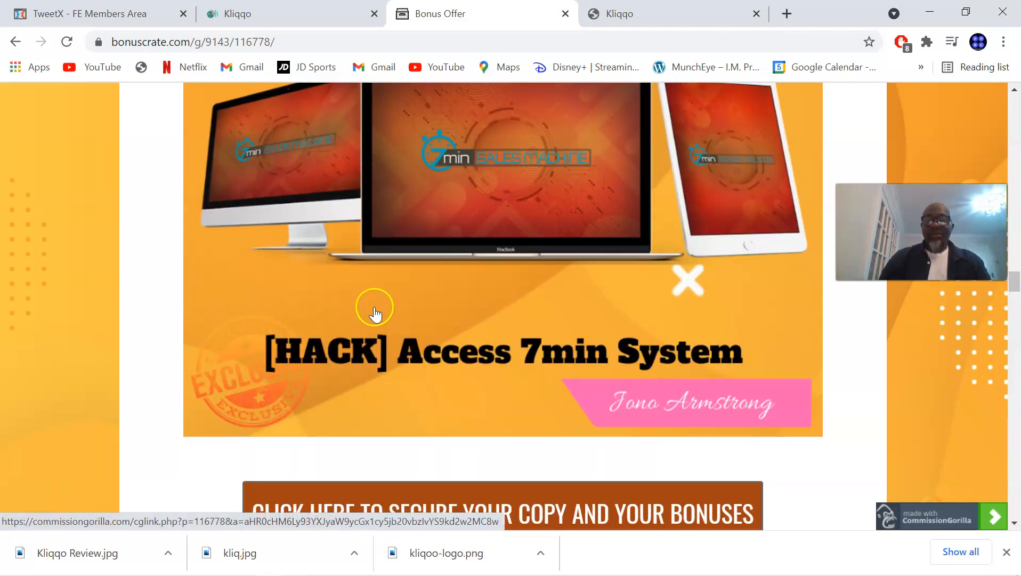
{"action": "mouse_move", "coordinate": [386, 347]}
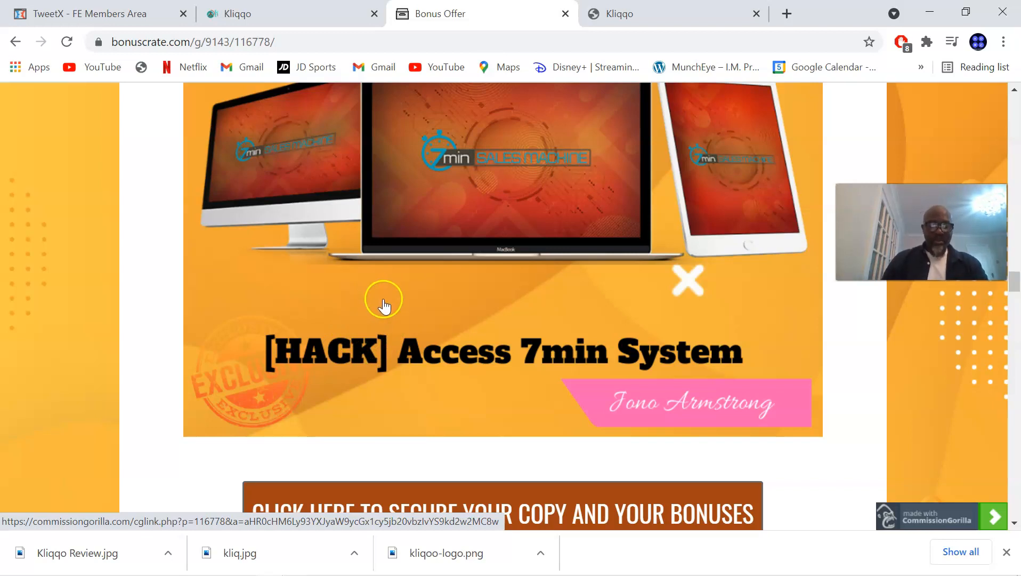
{"action": "mouse_move", "coordinate": [337, 300]}
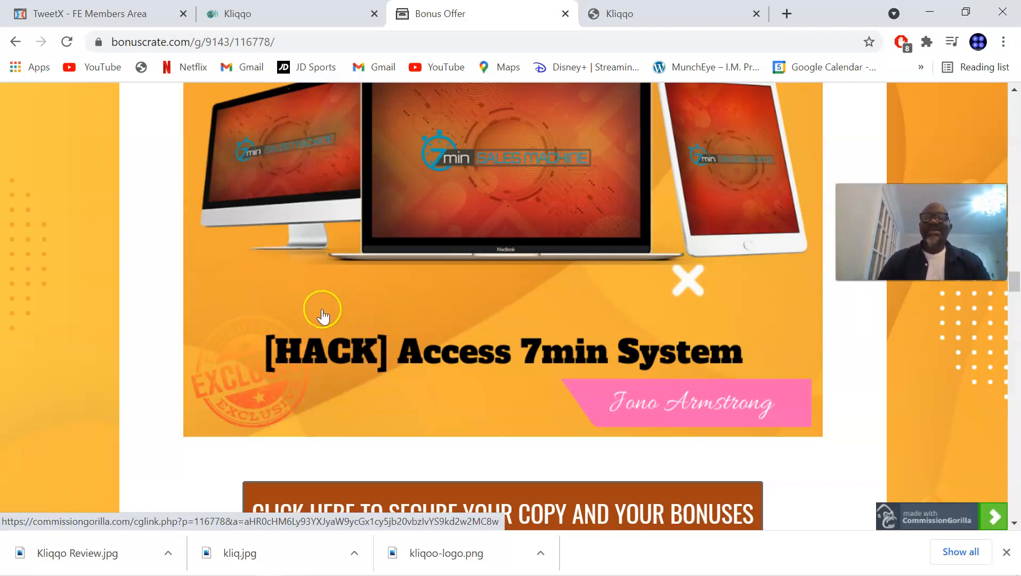
{"action": "mouse_move", "coordinate": [482, 172]}
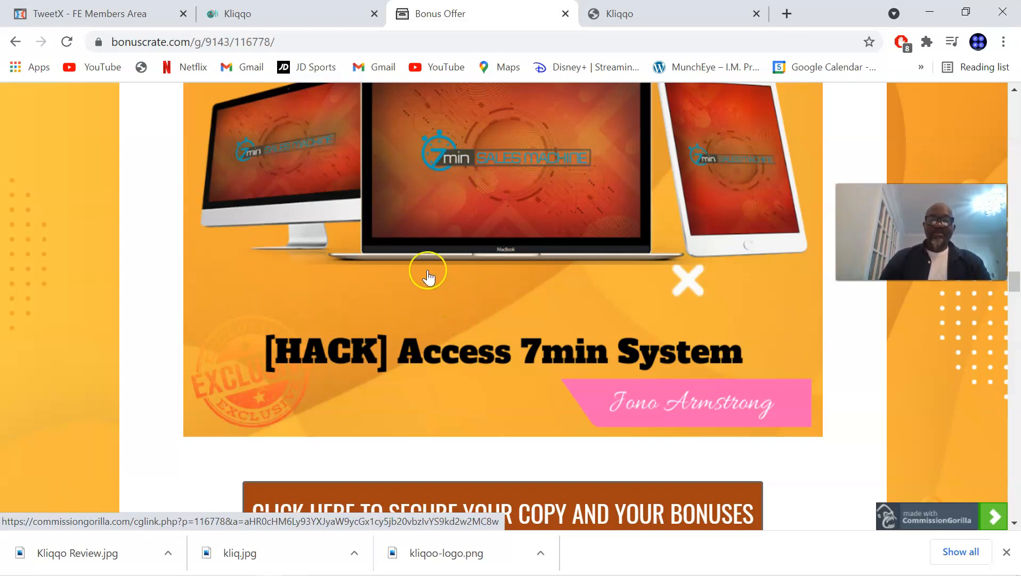
{"action": "scroll", "scroll_direction": "down", "scroll_amount": 3}
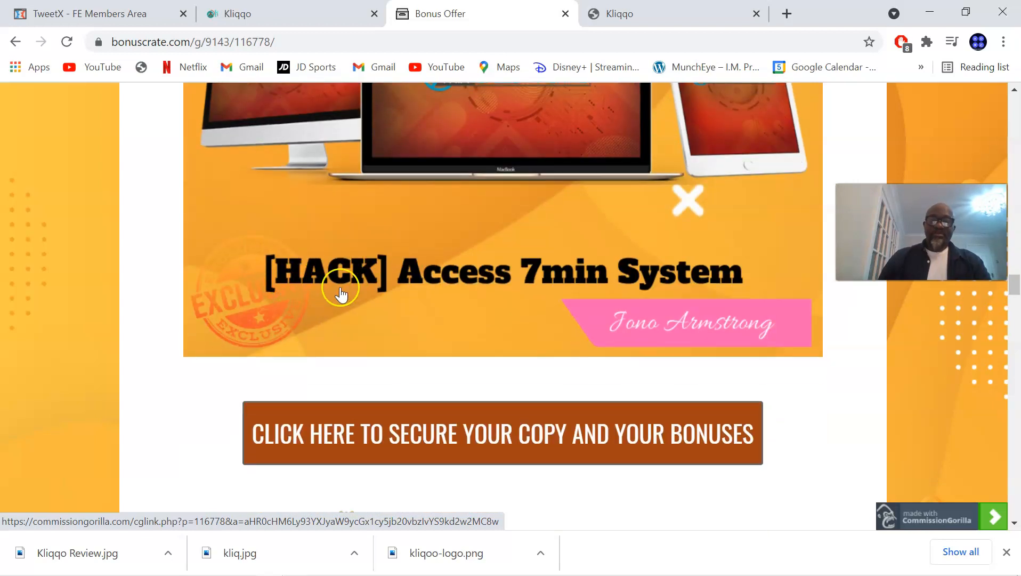
{"action": "mouse_move", "coordinate": [475, 239]}
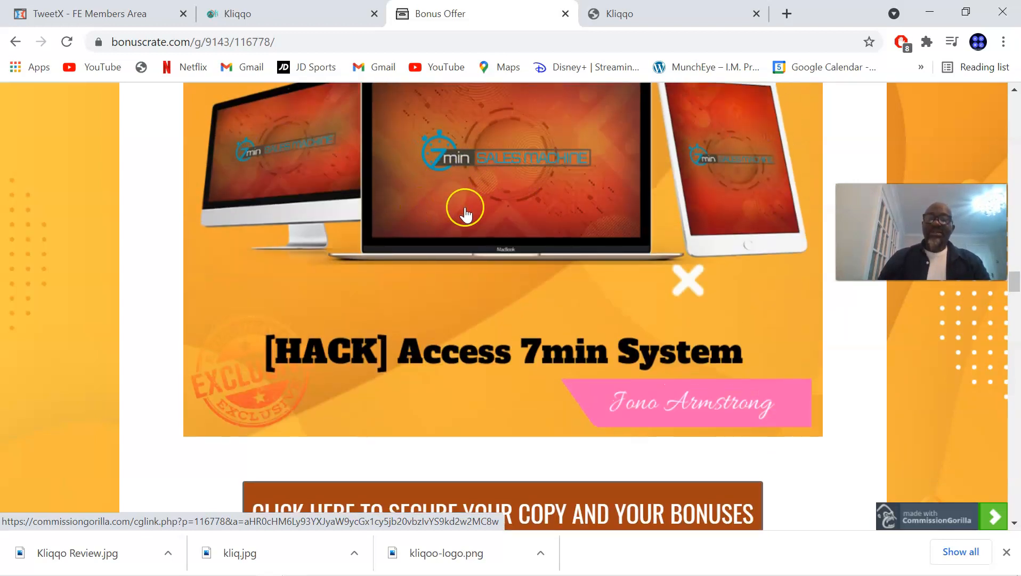
{"action": "mouse_move", "coordinate": [452, 247]}
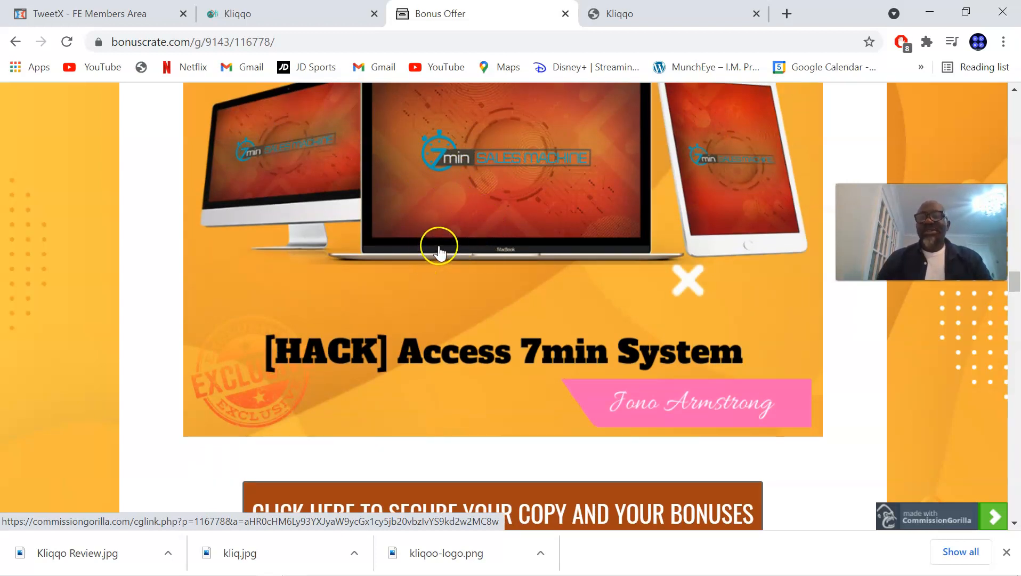
{"action": "mouse_move", "coordinate": [446, 238]}
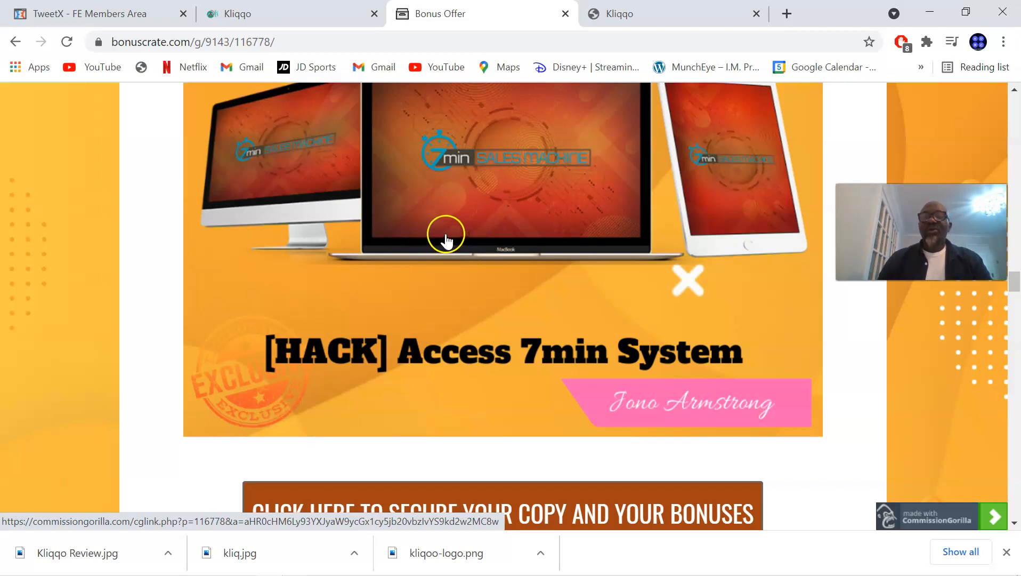
{"action": "mouse_move", "coordinate": [460, 226]}
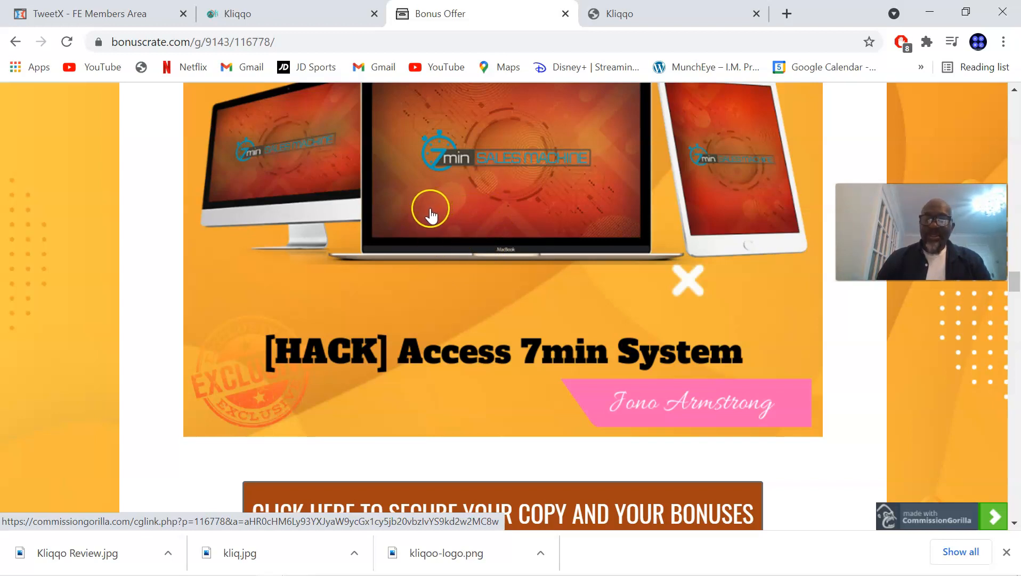
{"action": "mouse_move", "coordinate": [510, 267]}
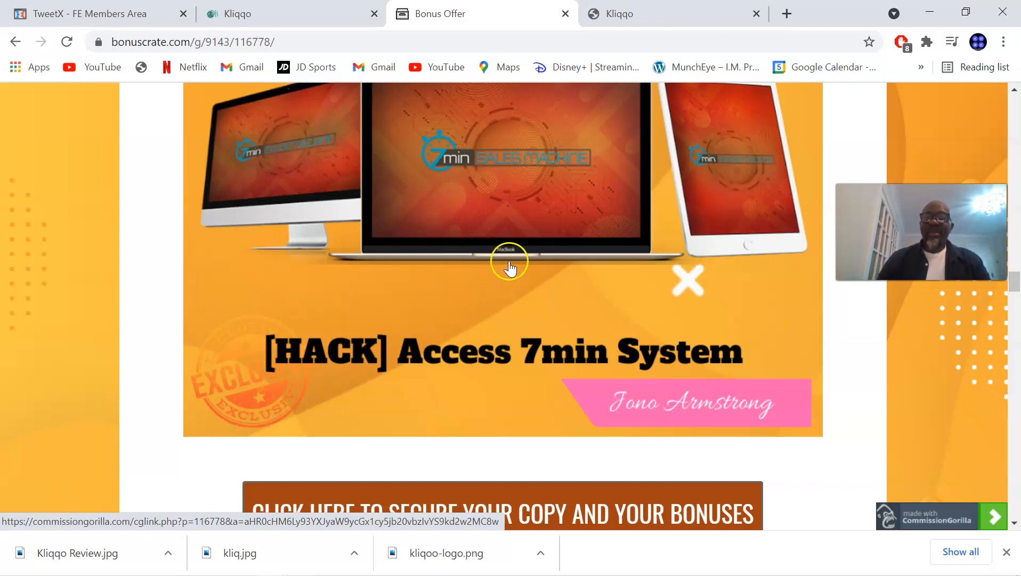
{"action": "mouse_move", "coordinate": [458, 227]}
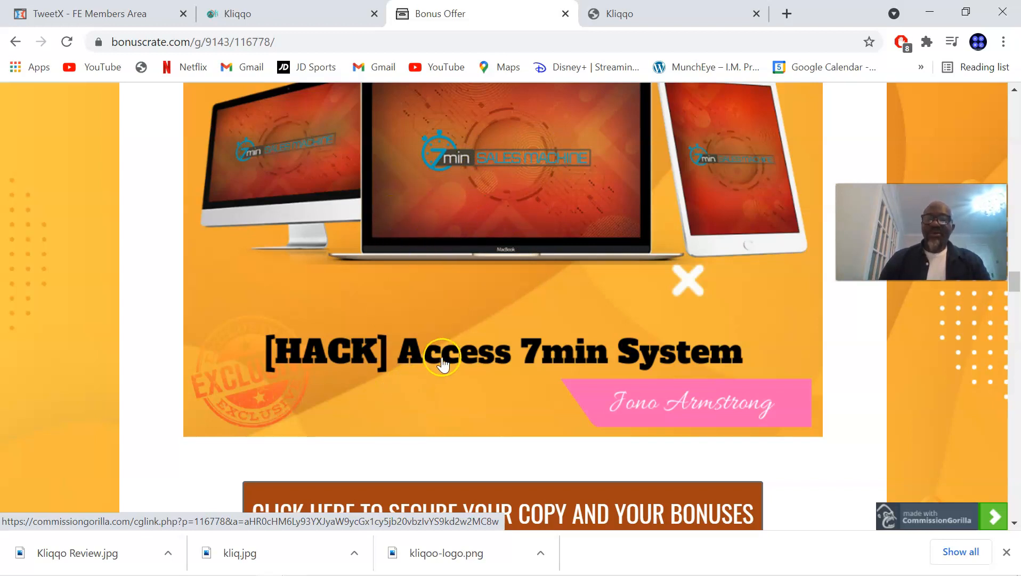
{"action": "scroll", "scroll_direction": "down", "scroll_amount": 3}
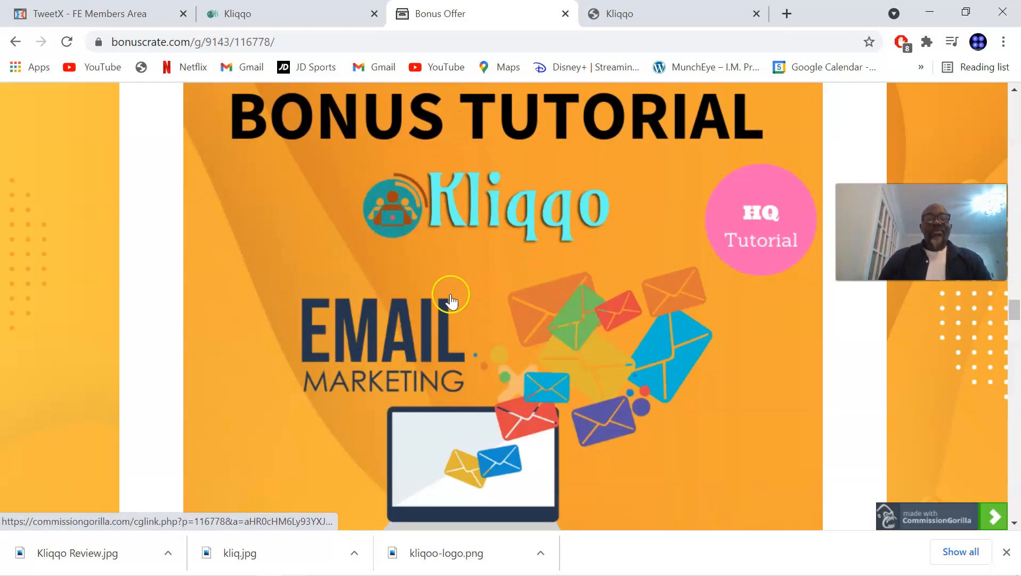
Step: Scroll past the 7min System bonus to the 5 Email Marketing Tips tutorial
{"action": "scroll", "scroll_direction": "down", "scroll_amount": 3}
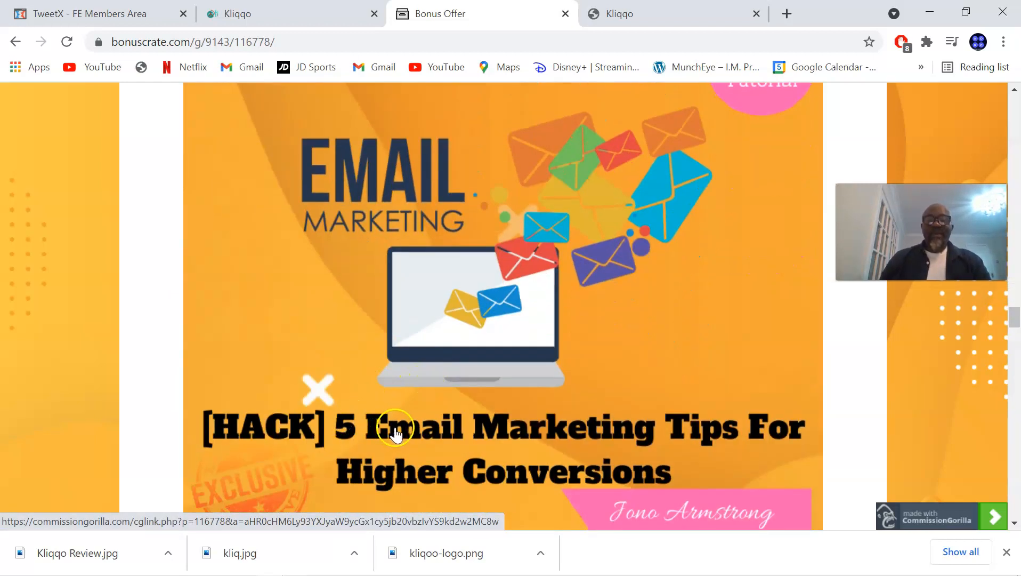
{"action": "mouse_move", "coordinate": [458, 485]}
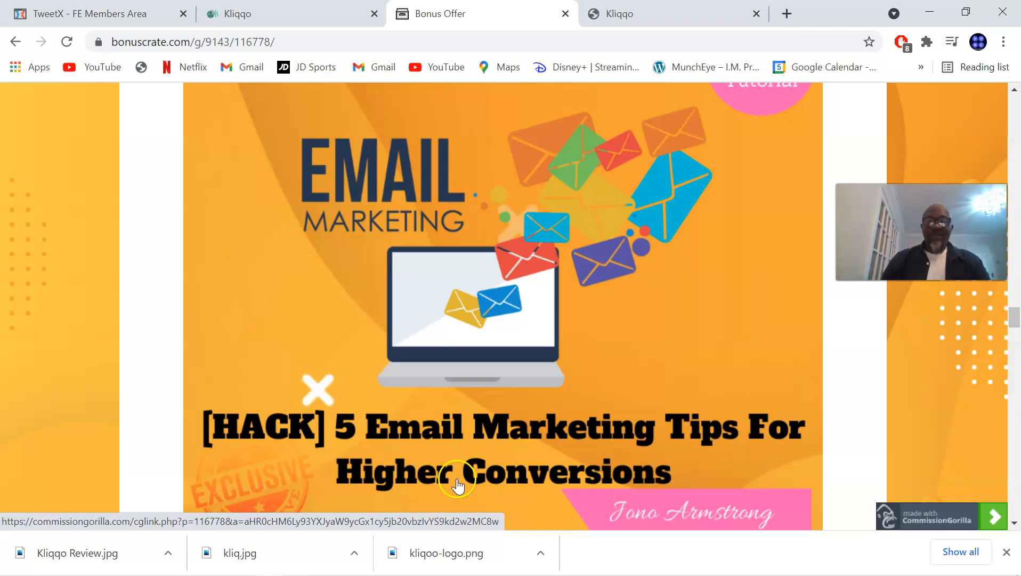
{"action": "scroll", "scroll_direction": "down", "scroll_amount": 3}
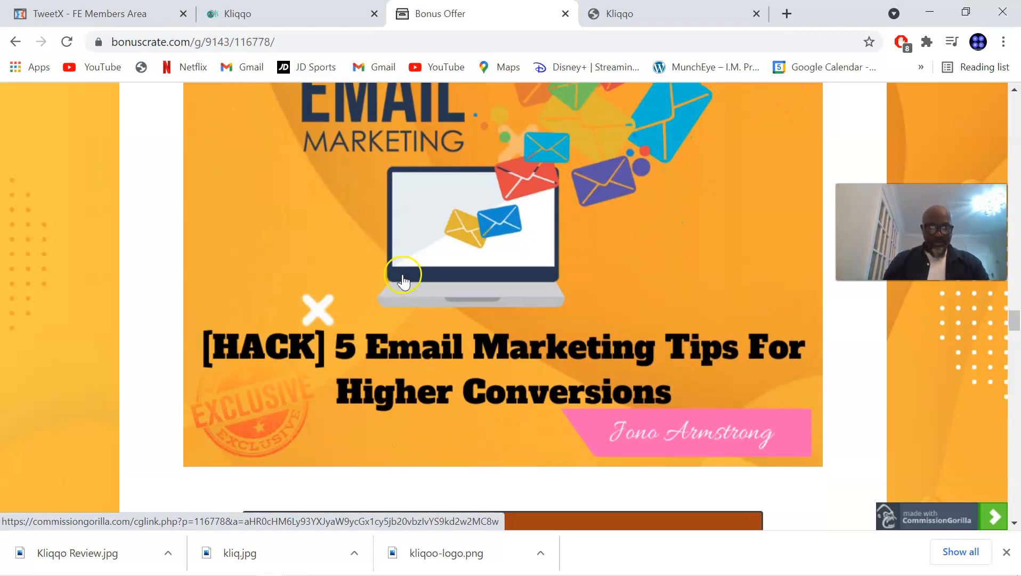
{"action": "mouse_move", "coordinate": [387, 270]}
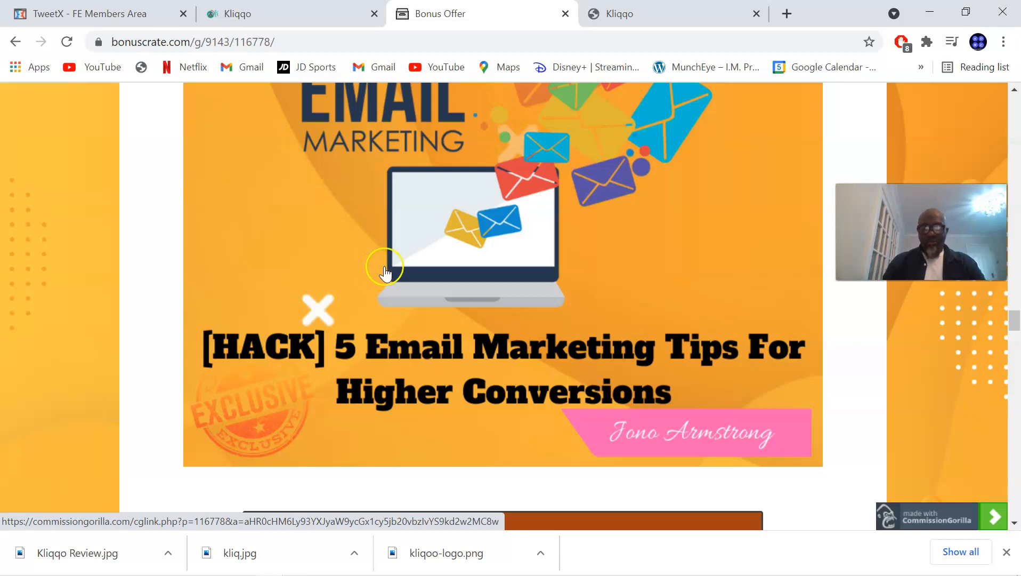
{"action": "mouse_move", "coordinate": [472, 258]}
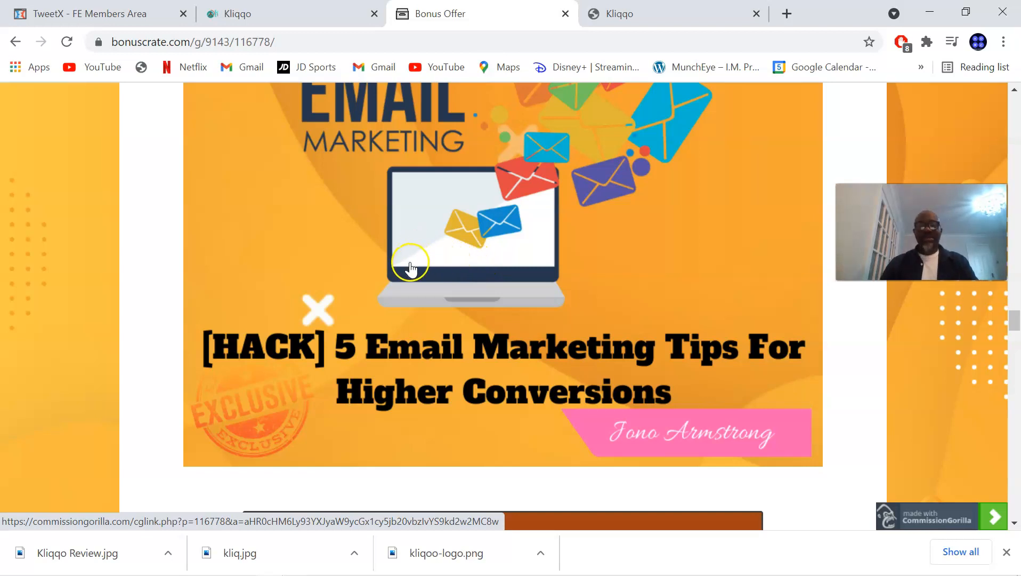
{"action": "scroll", "scroll_direction": "down", "scroll_amount": 3}
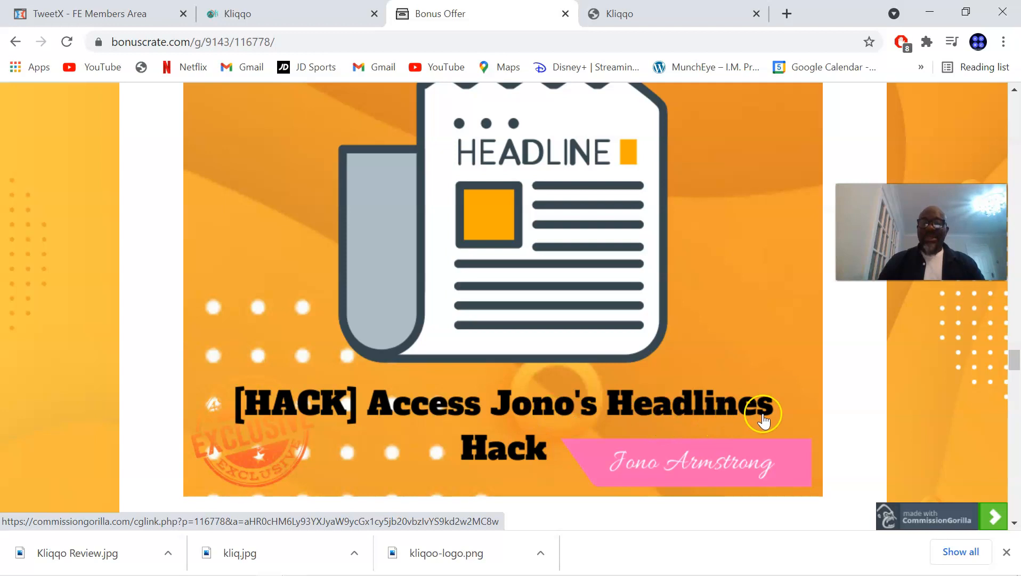
Step: Scroll to frame the 'Access Jono's Headlines Hack' bonus image and its tutorial heading
{"action": "scroll", "scroll_direction": "down", "scroll_amount": 3}
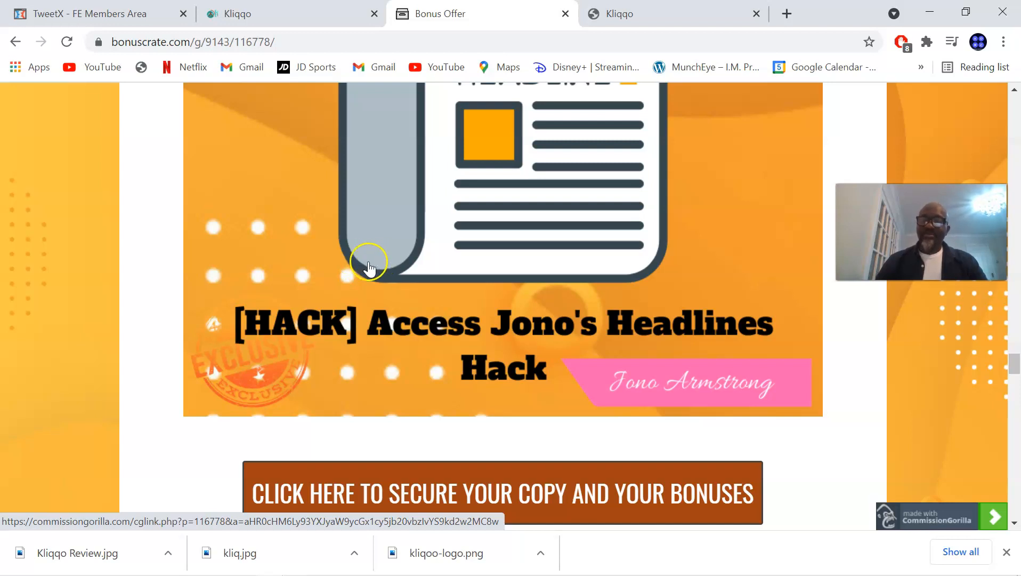
{"action": "scroll", "scroll_direction": "up", "scroll_amount": 3}
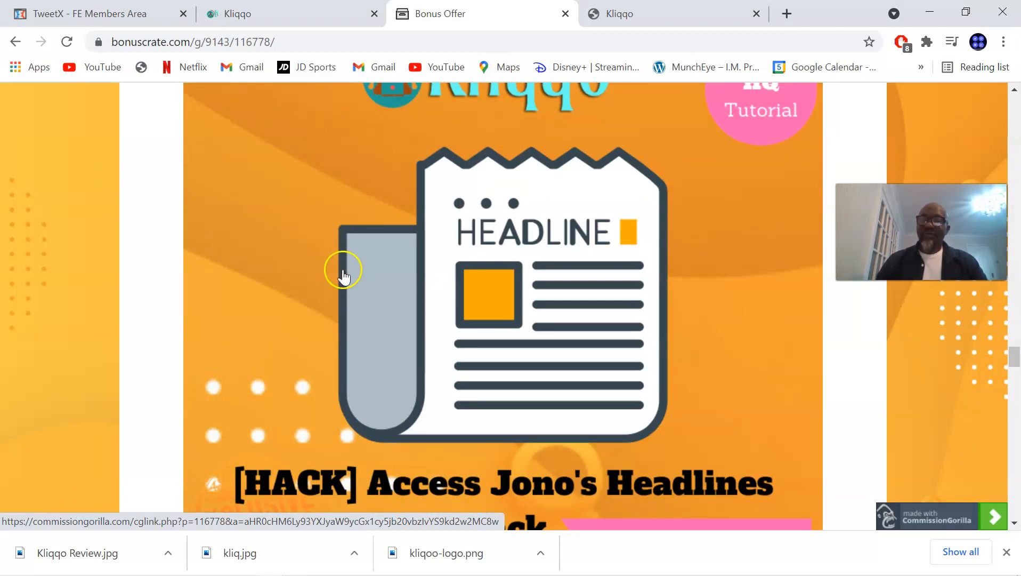
{"action": "mouse_move", "coordinate": [422, 381]}
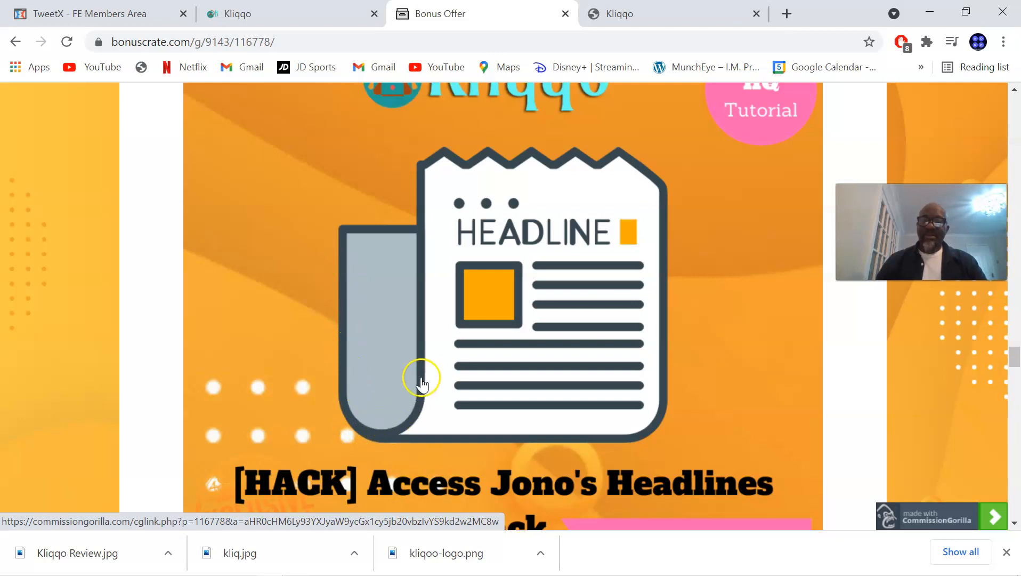
{"action": "scroll", "scroll_direction": "down", "scroll_amount": 3}
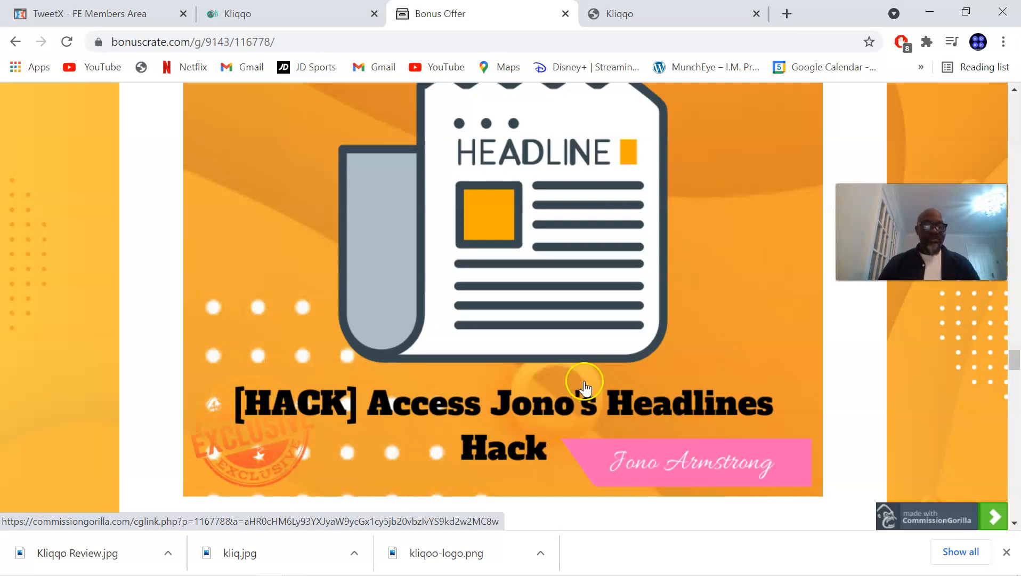
{"action": "mouse_move", "coordinate": [467, 223]}
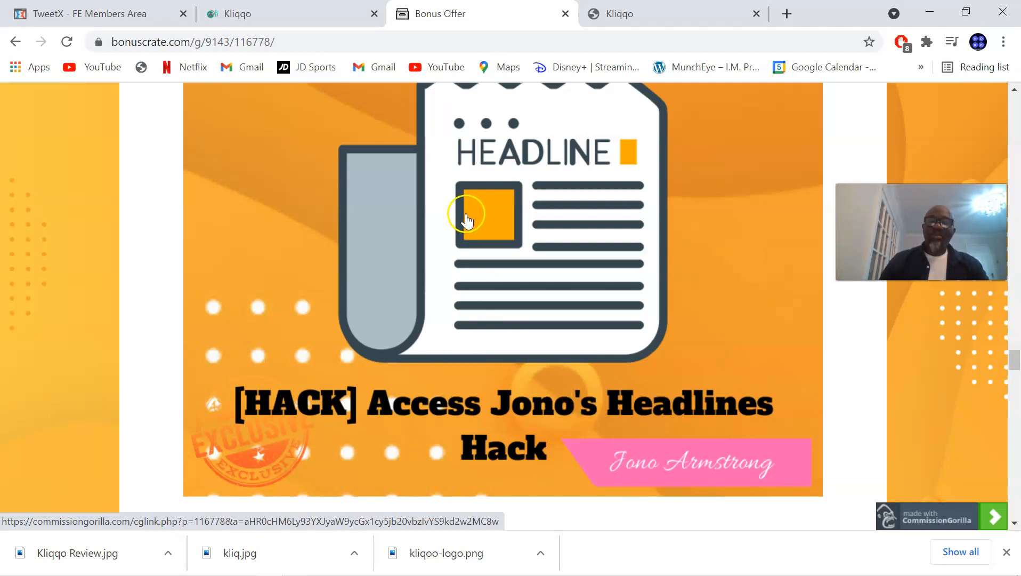
{"action": "mouse_move", "coordinate": [488, 228]}
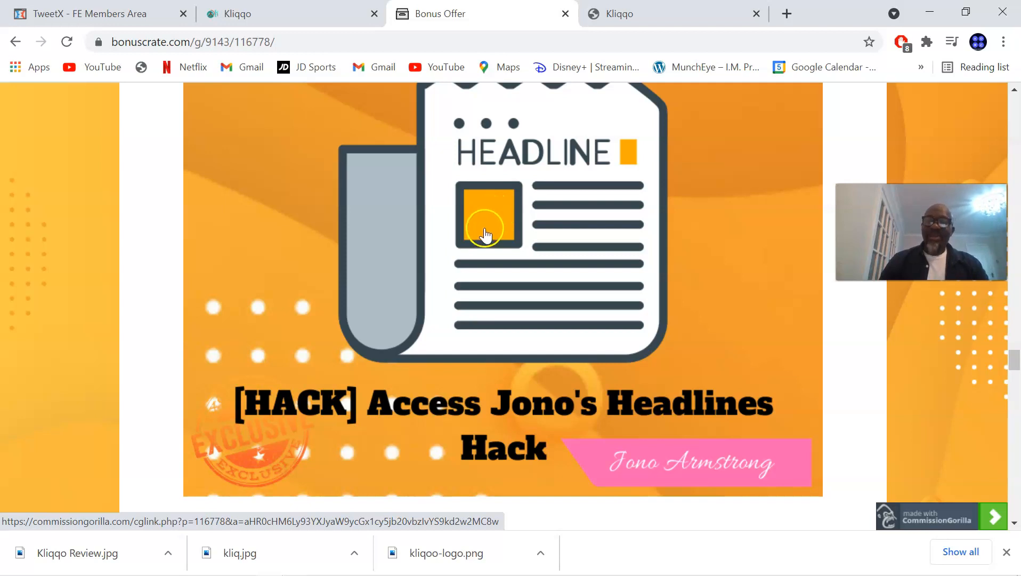
Step: Scroll down to the '[HACK] Access Javascript Commission Bot' bonus image
{"action": "scroll", "scroll_direction": "down", "scroll_amount": 3}
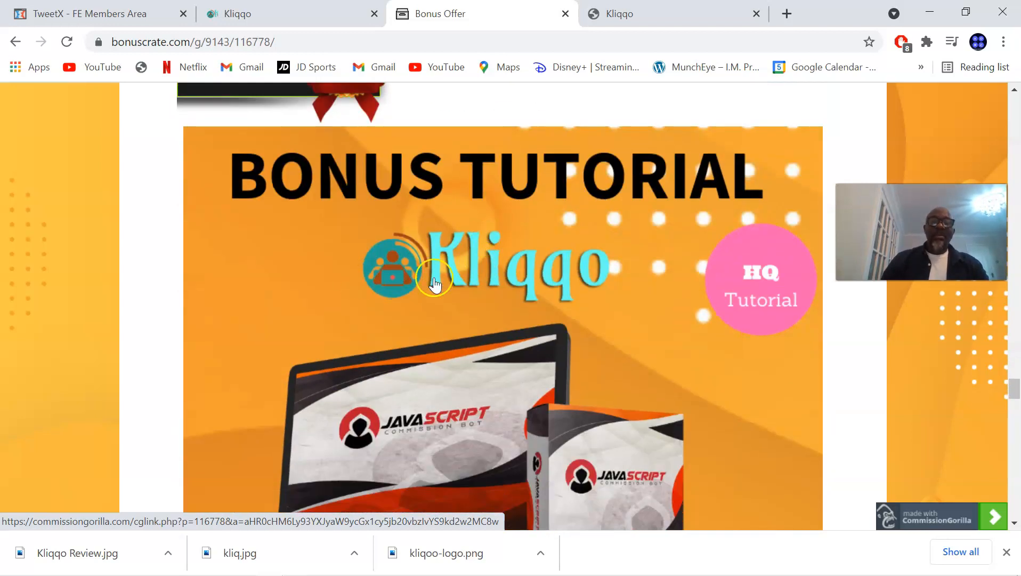
{"action": "scroll", "scroll_direction": "down", "scroll_amount": 3}
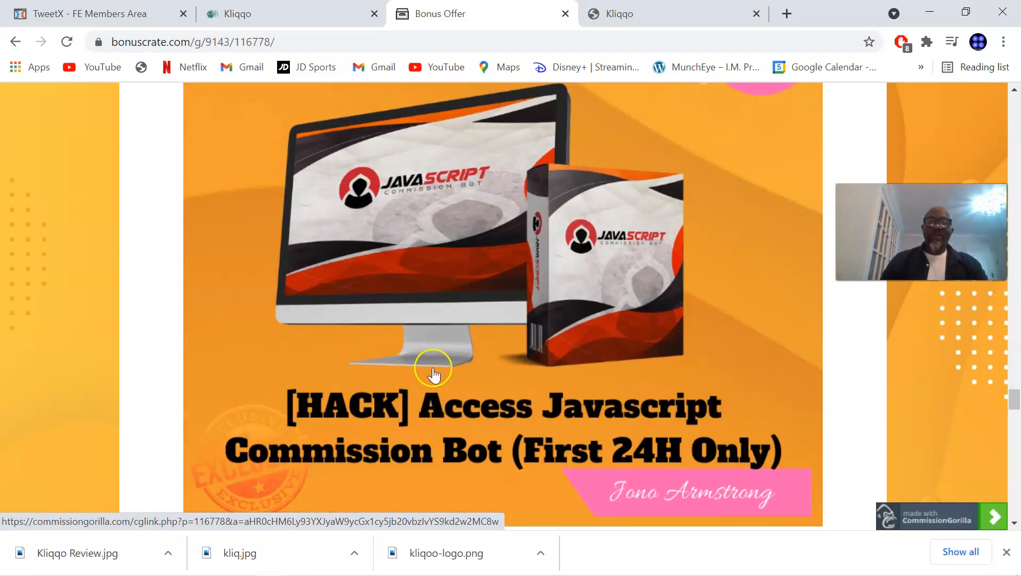
{"action": "mouse_move", "coordinate": [609, 430]}
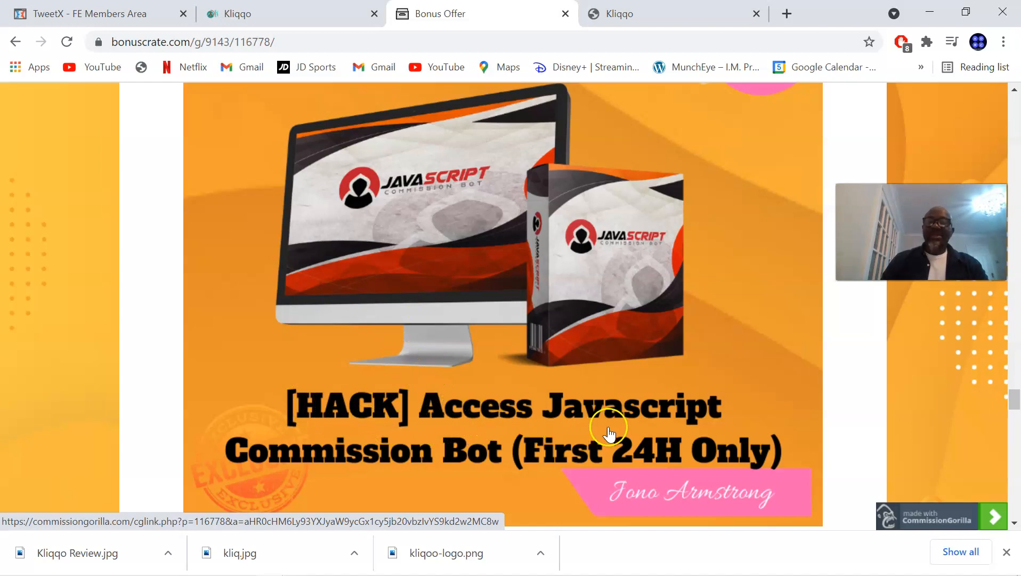
{"action": "mouse_move", "coordinate": [514, 474]}
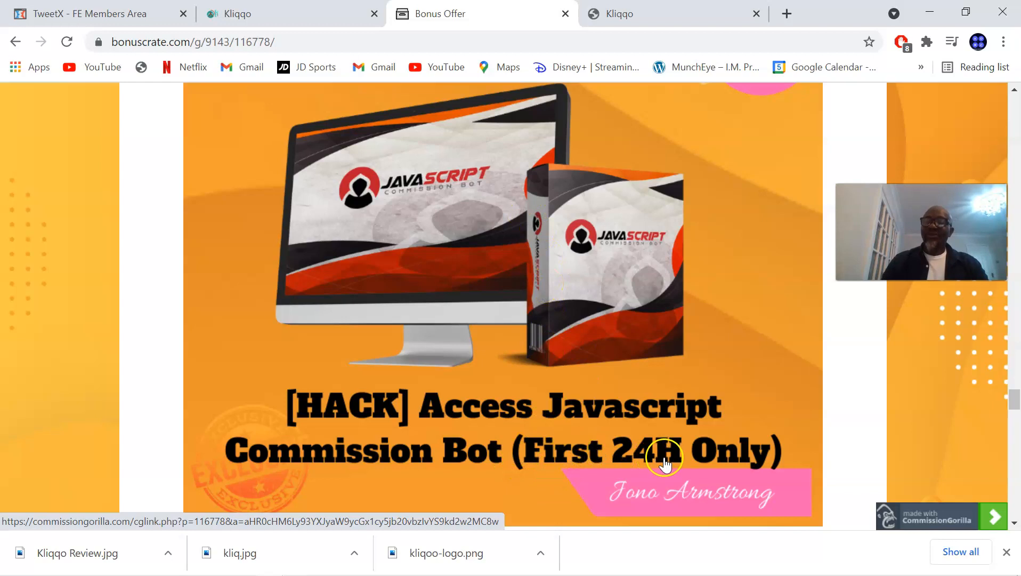
{"action": "mouse_move", "coordinate": [560, 369]}
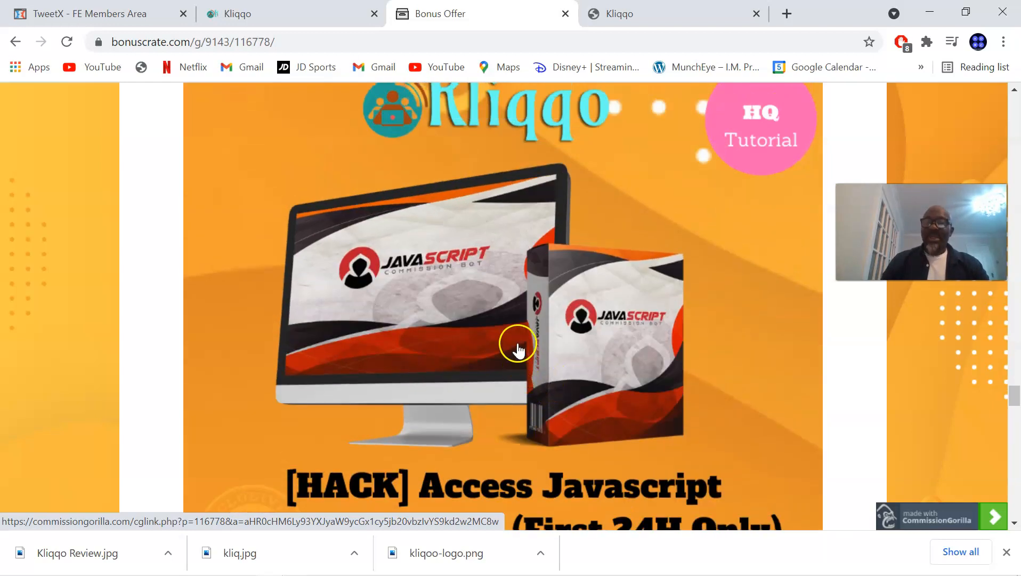
{"action": "mouse_move", "coordinate": [476, 388]}
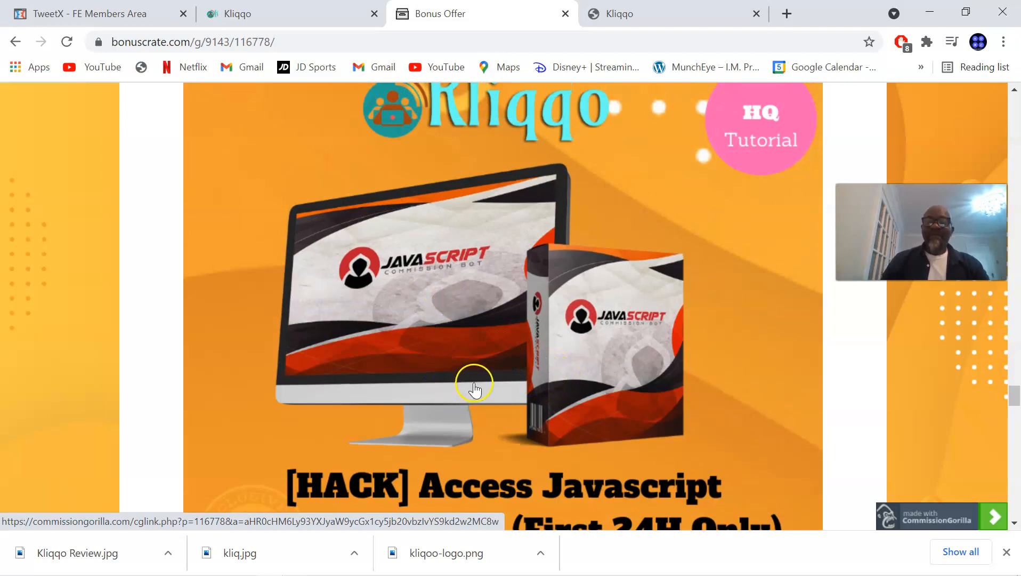
{"action": "mouse_move", "coordinate": [426, 299]}
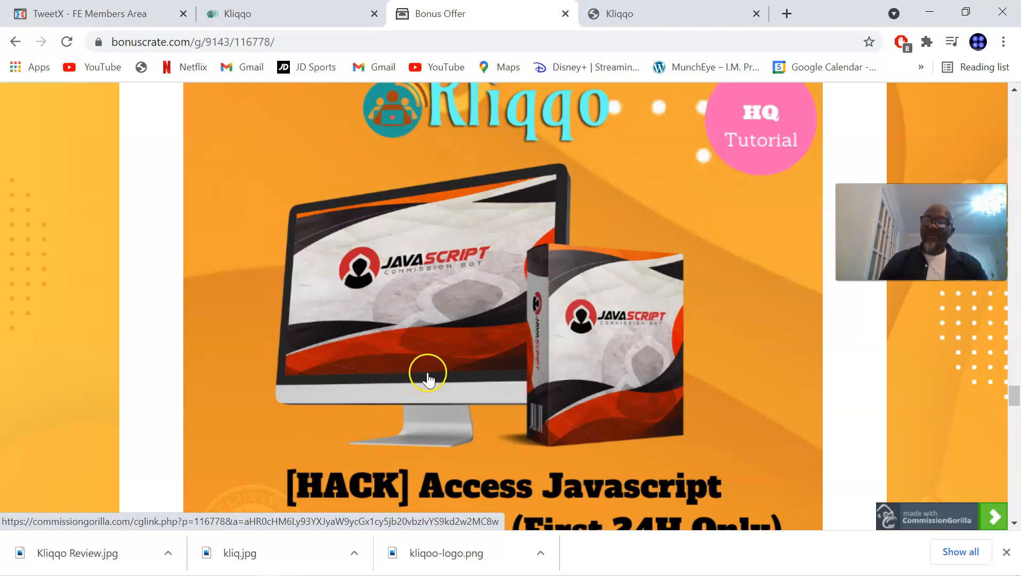
{"action": "mouse_move", "coordinate": [493, 285]}
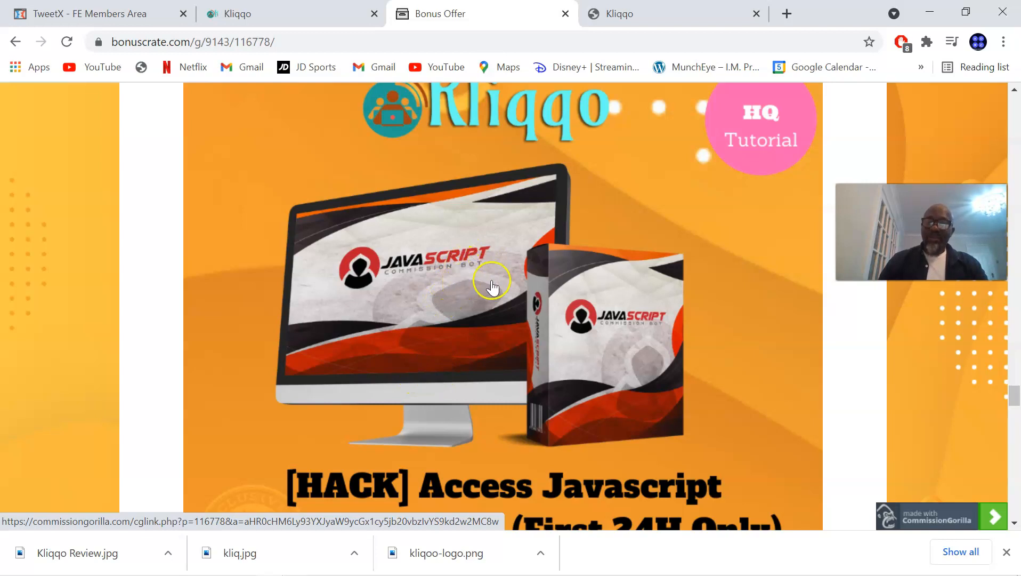
{"action": "scroll", "scroll_direction": "down", "scroll_amount": 3}
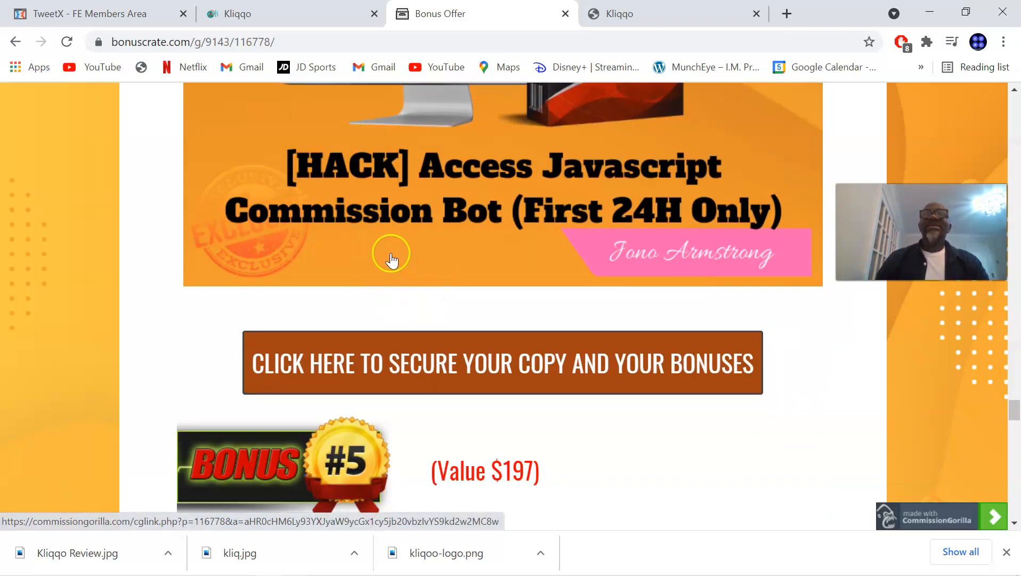
{"action": "mouse_move", "coordinate": [402, 265]}
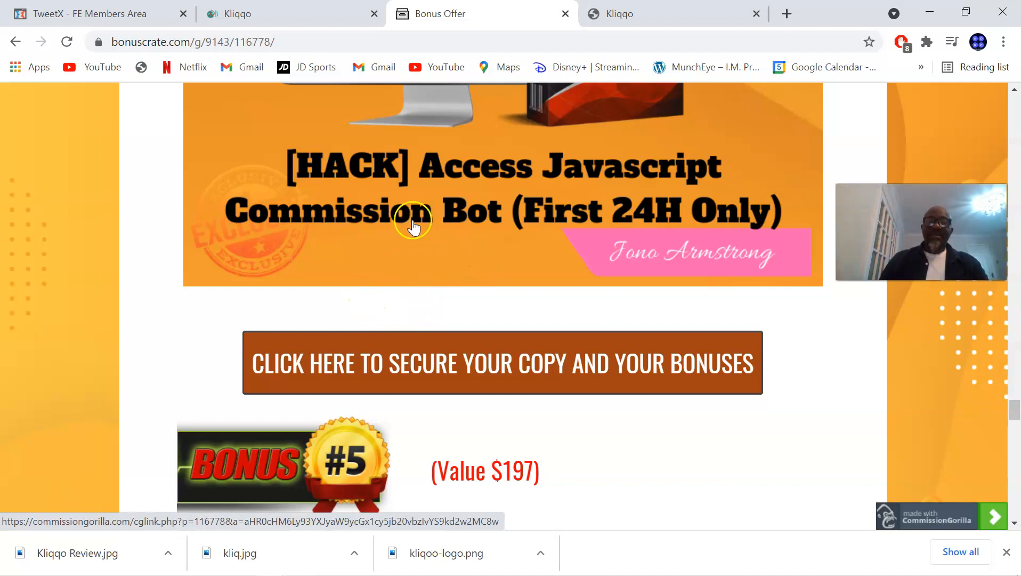
{"action": "mouse_move", "coordinate": [403, 274]}
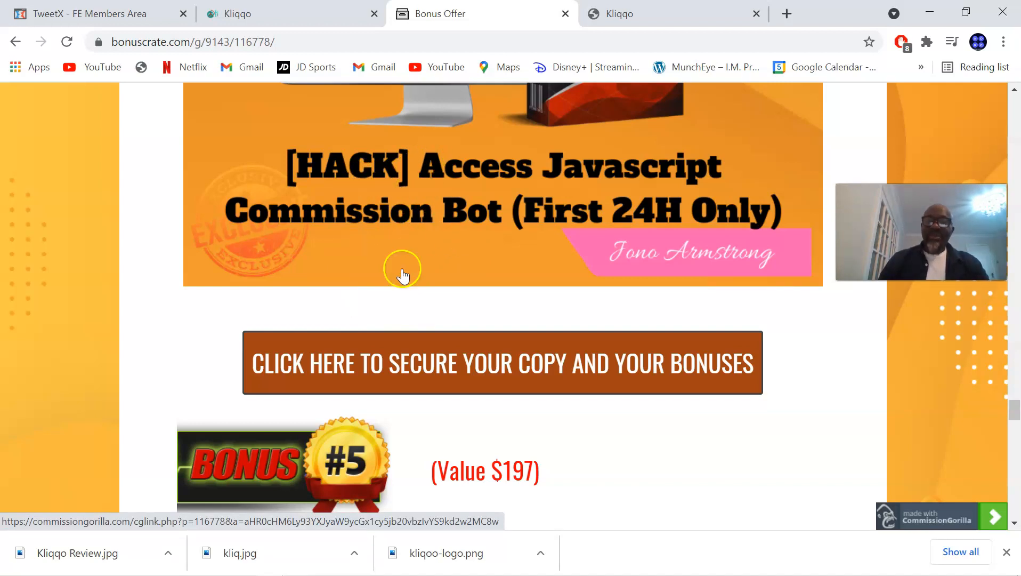
{"action": "mouse_move", "coordinate": [403, 362]}
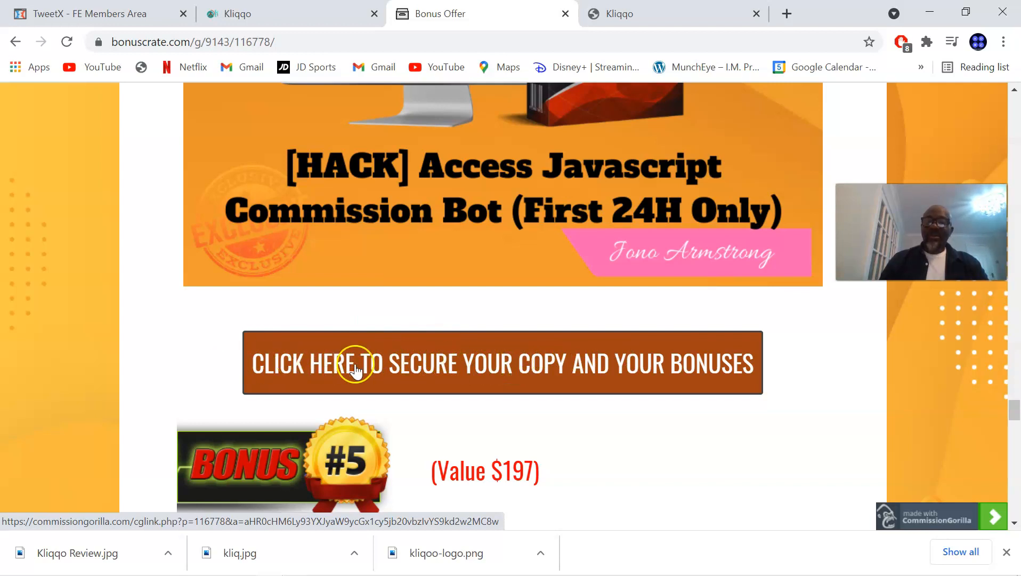
{"action": "mouse_move", "coordinate": [427, 372]}
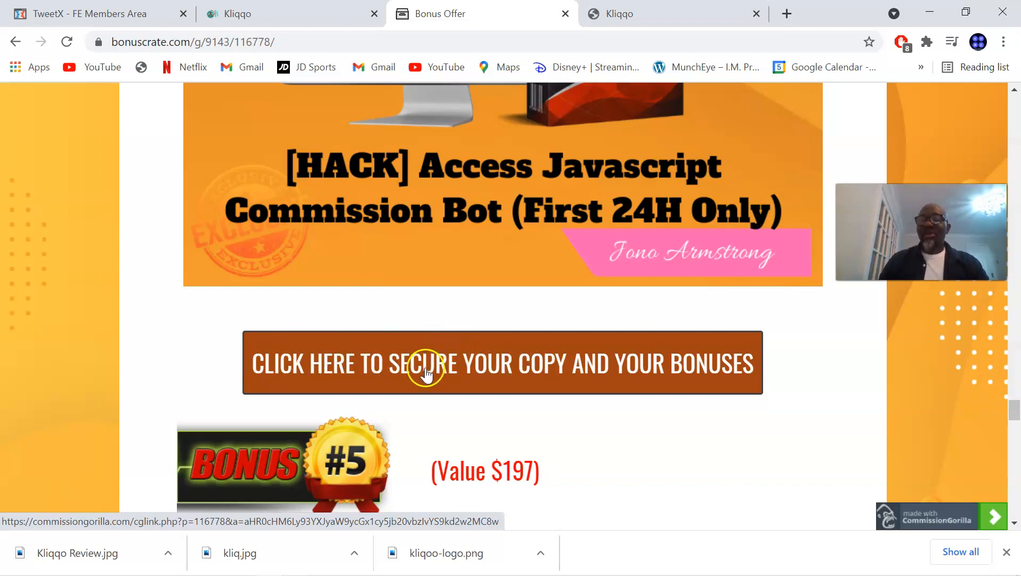
{"action": "mouse_move", "coordinate": [475, 306]}
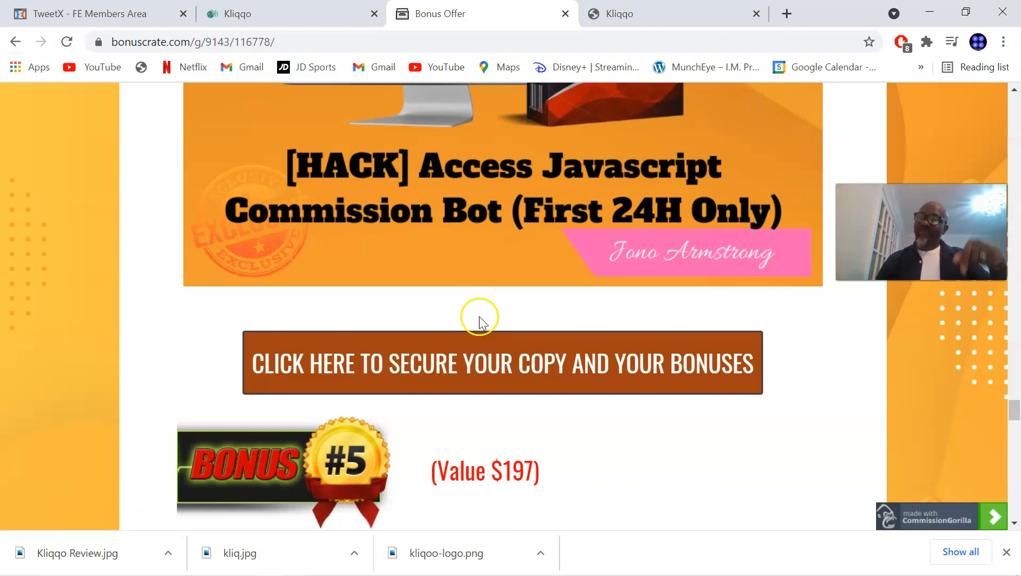
{"action": "mouse_move", "coordinate": [505, 270]}
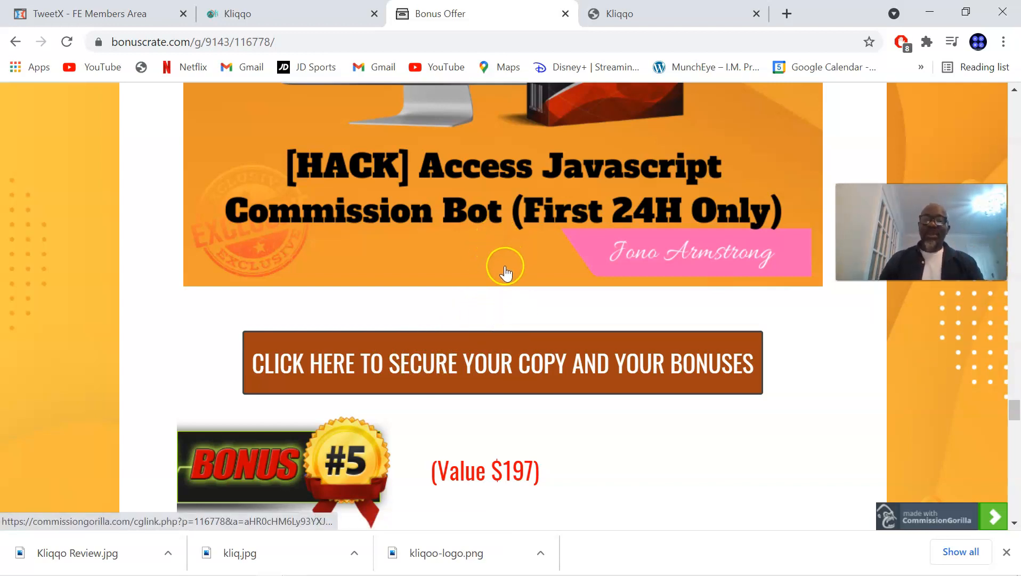
{"action": "mouse_move", "coordinate": [521, 233]}
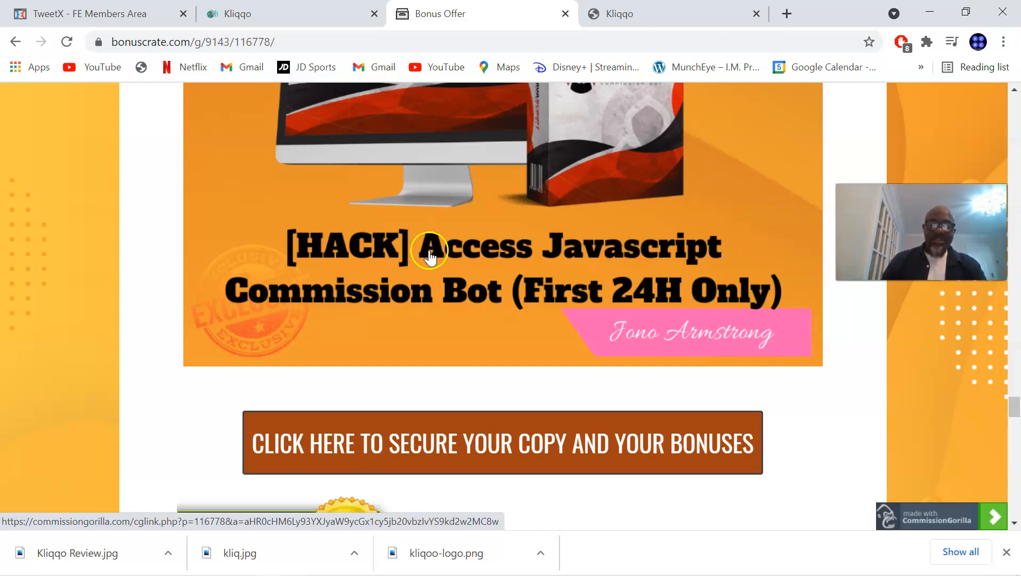
{"action": "mouse_move", "coordinate": [411, 252]}
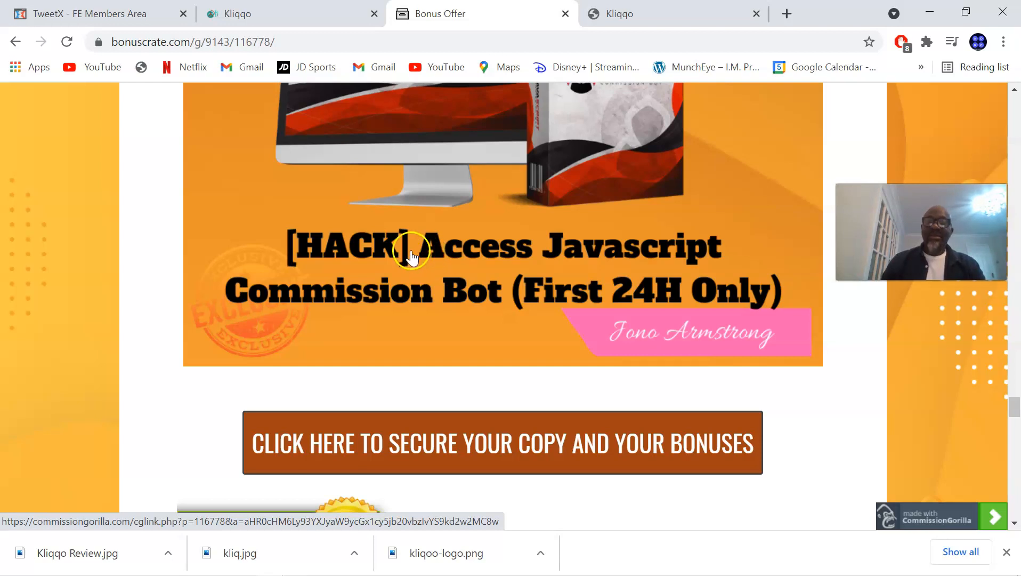
Step: Scroll past Bonus #5 to the '[ACCESS] All Vendor Bonuses' image and claim section
{"action": "scroll", "scroll_direction": "down", "scroll_amount": 3}
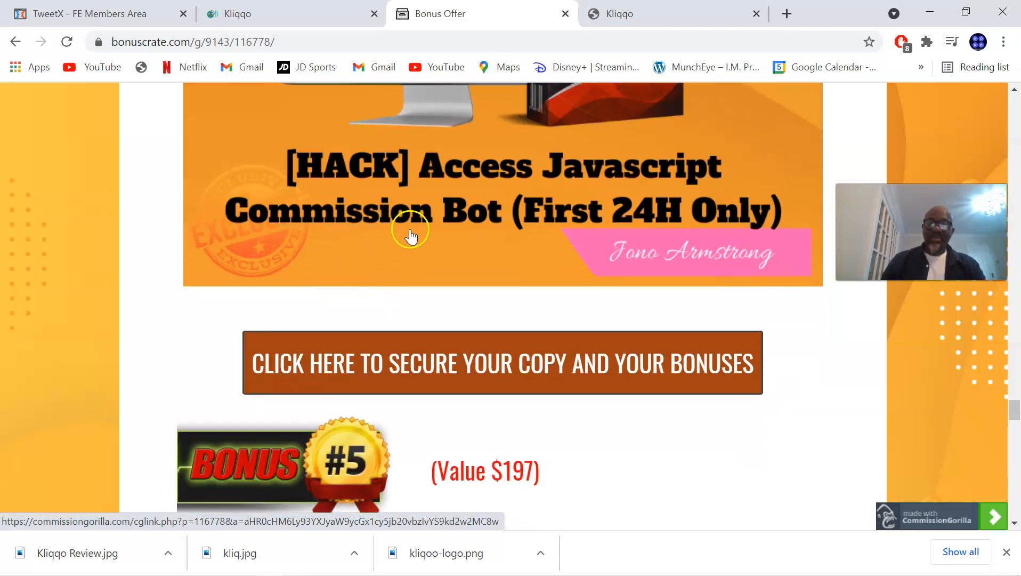
{"action": "mouse_move", "coordinate": [684, 218]}
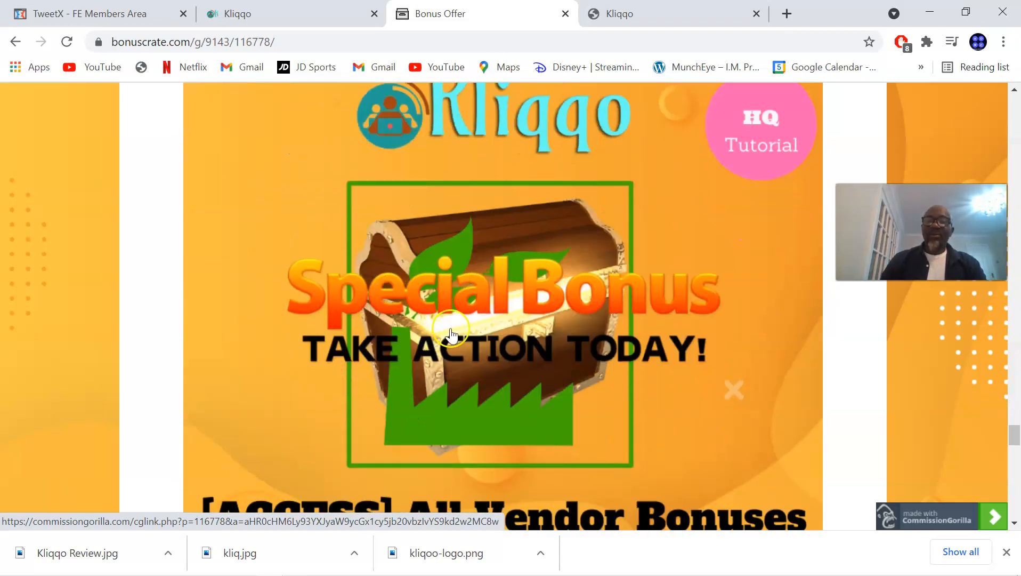
{"action": "scroll", "scroll_direction": "down", "scroll_amount": 3}
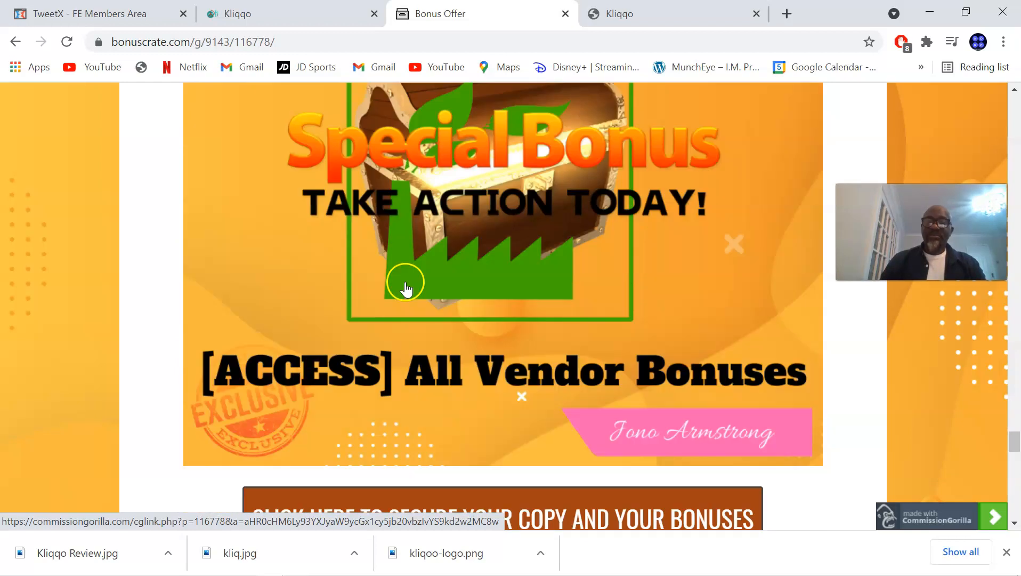
{"action": "scroll", "scroll_direction": "down", "scroll_amount": 3}
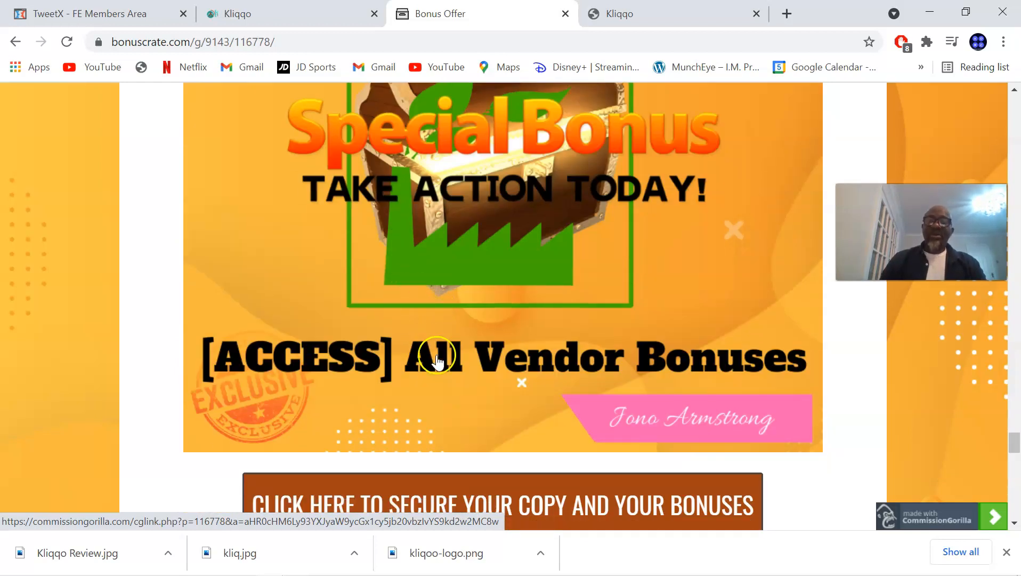
{"action": "scroll", "scroll_direction": "down", "scroll_amount": 3}
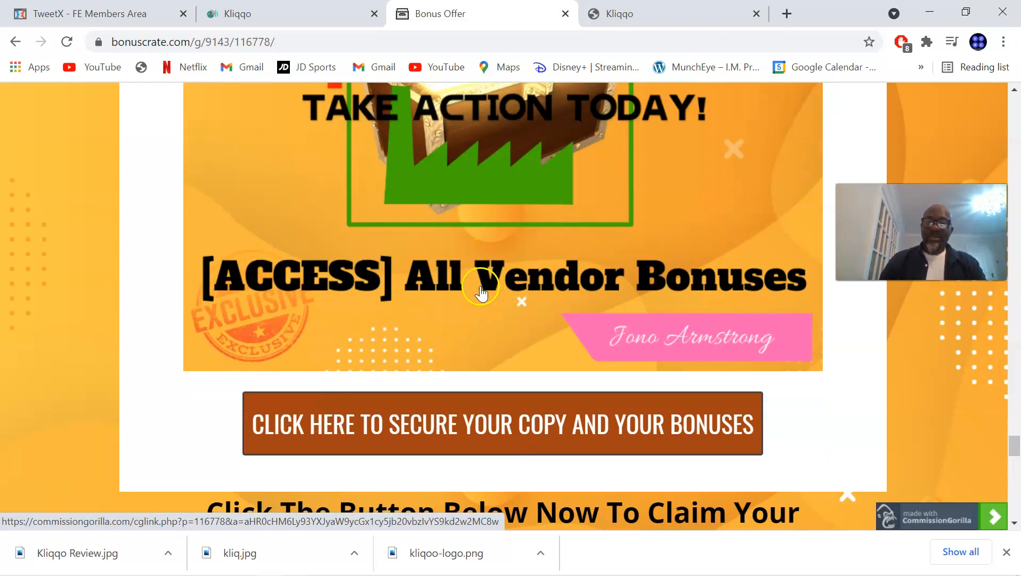
{"action": "scroll", "scroll_direction": "down", "scroll_amount": 3}
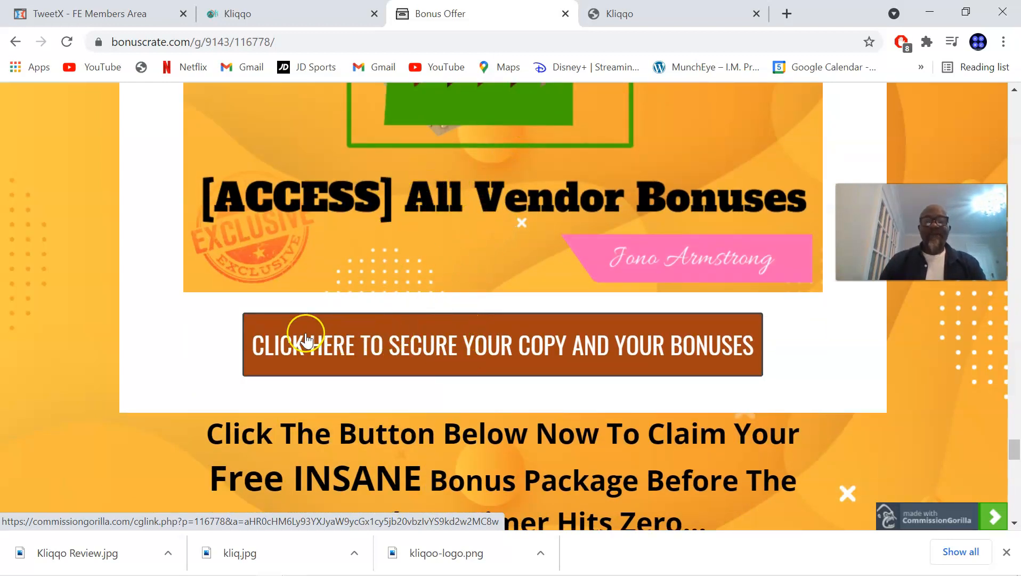
{"action": "mouse_move", "coordinate": [418, 342]}
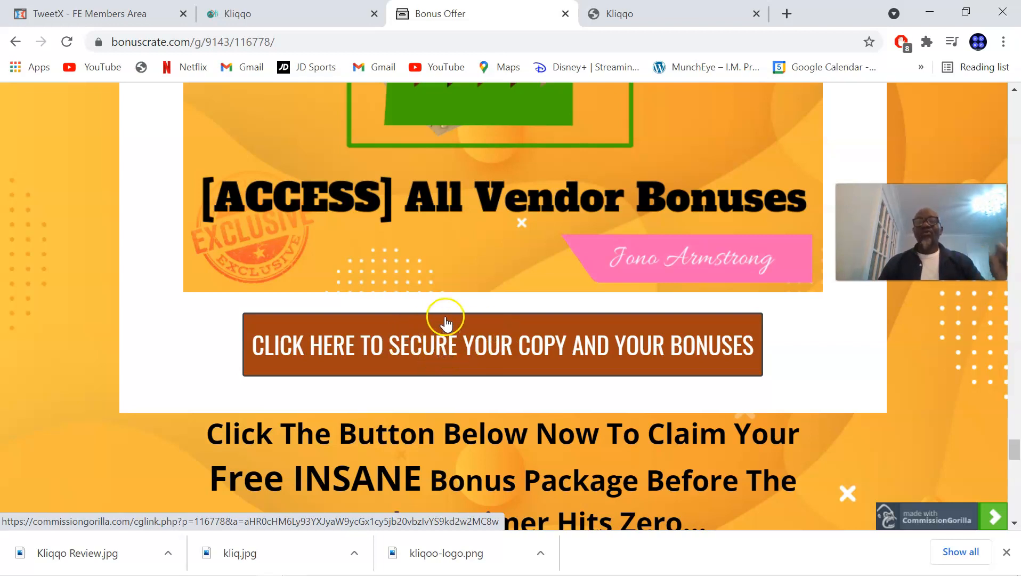
Step: Scroll back up to Bonus #2 ($46.95), then switch to the kliqqo.live tab
{"action": "scroll", "scroll_direction": "down", "scroll_amount": 3}
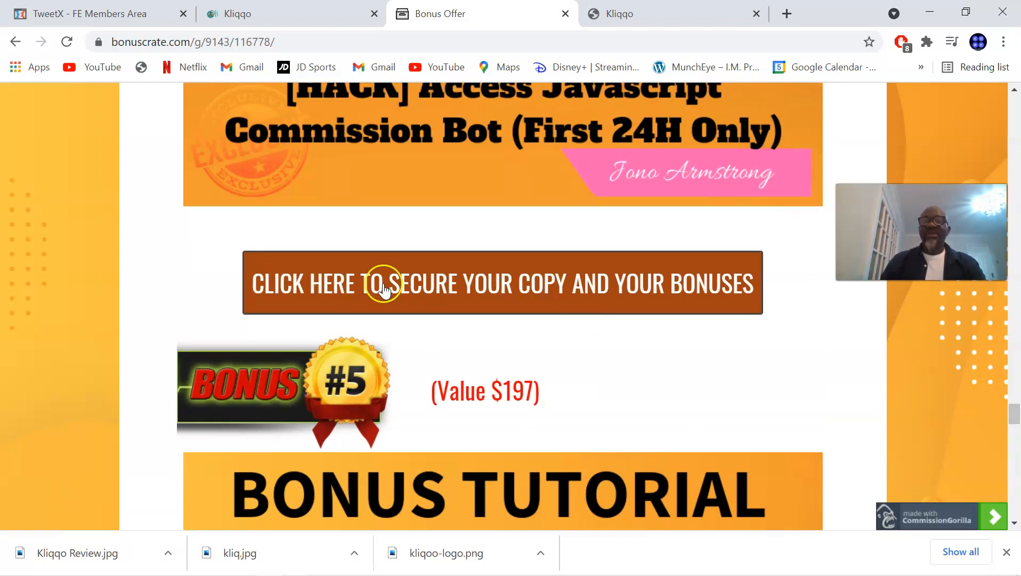
{"action": "mouse_move", "coordinate": [558, 282]}
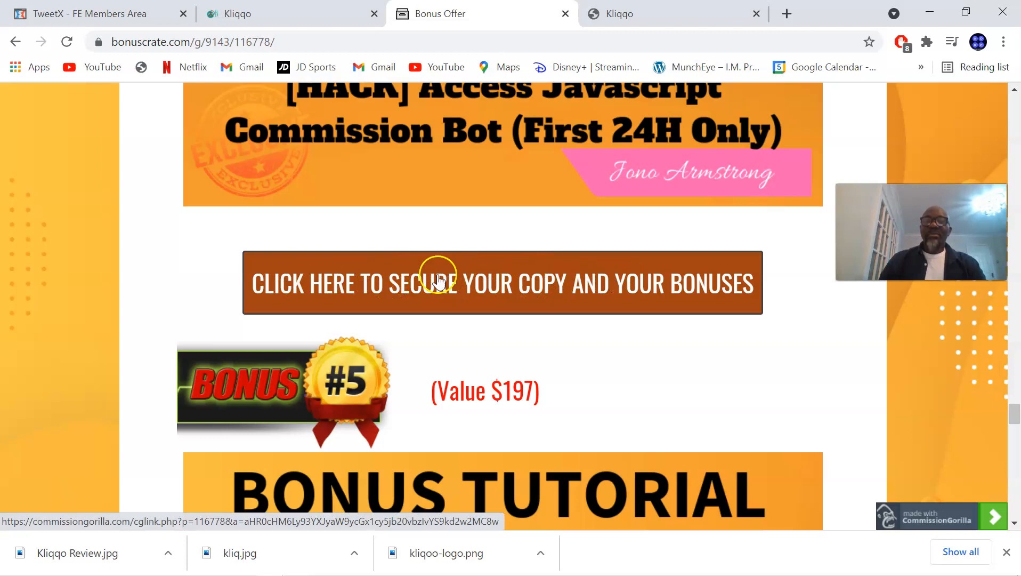
{"action": "scroll", "scroll_direction": "up", "scroll_amount": 3}
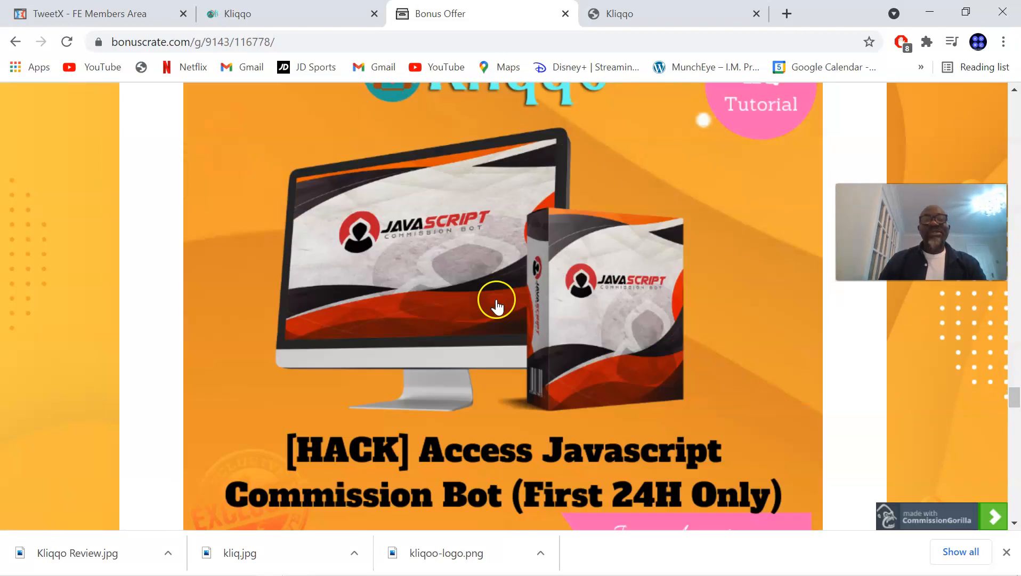
{"action": "scroll", "scroll_direction": "down", "scroll_amount": 3}
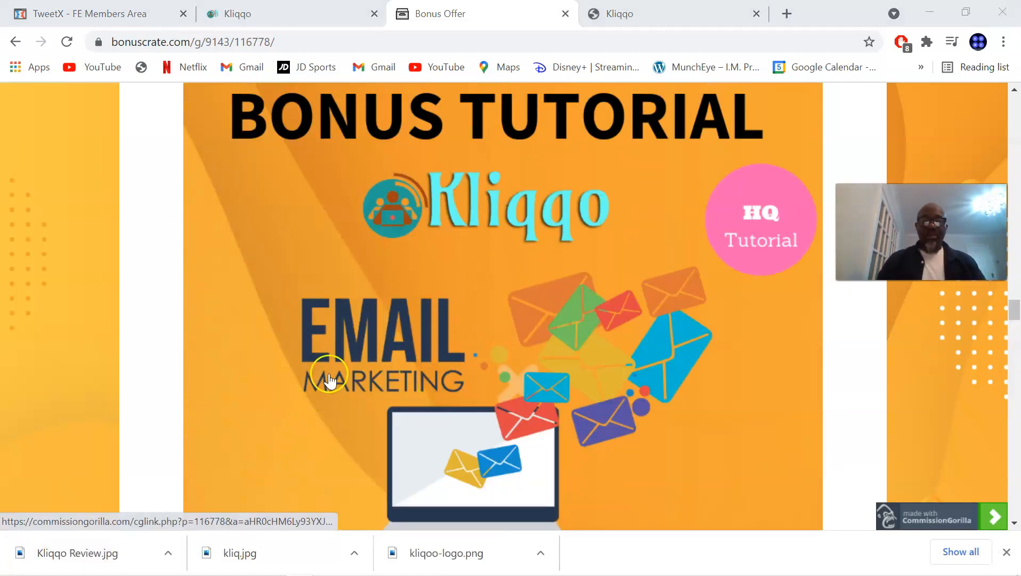
{"action": "scroll", "scroll_direction": "up", "scroll_amount": 3}
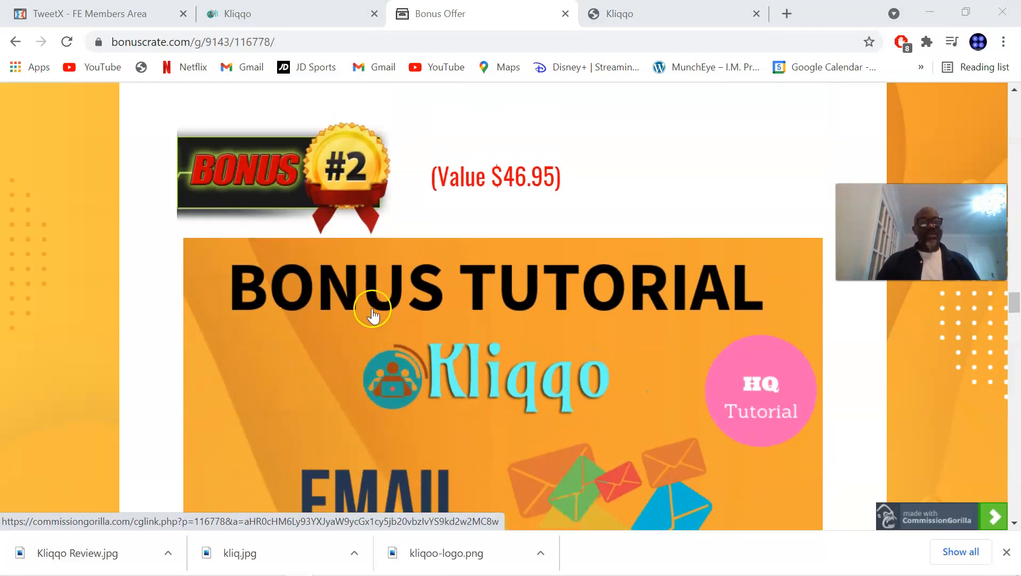
{"action": "left_click", "coordinate": [233, 14]}
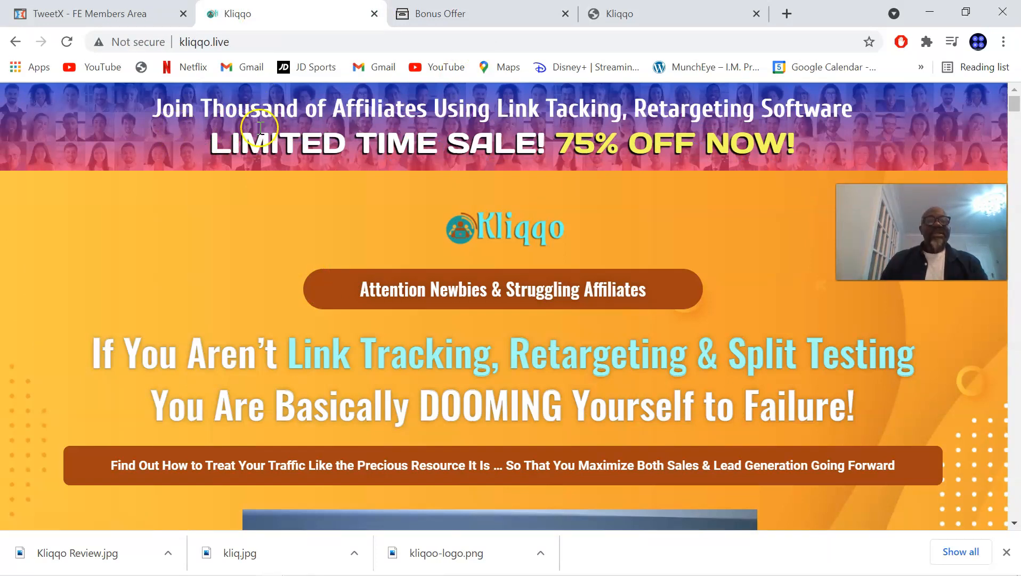
{"action": "mouse_move", "coordinate": [515, 112]}
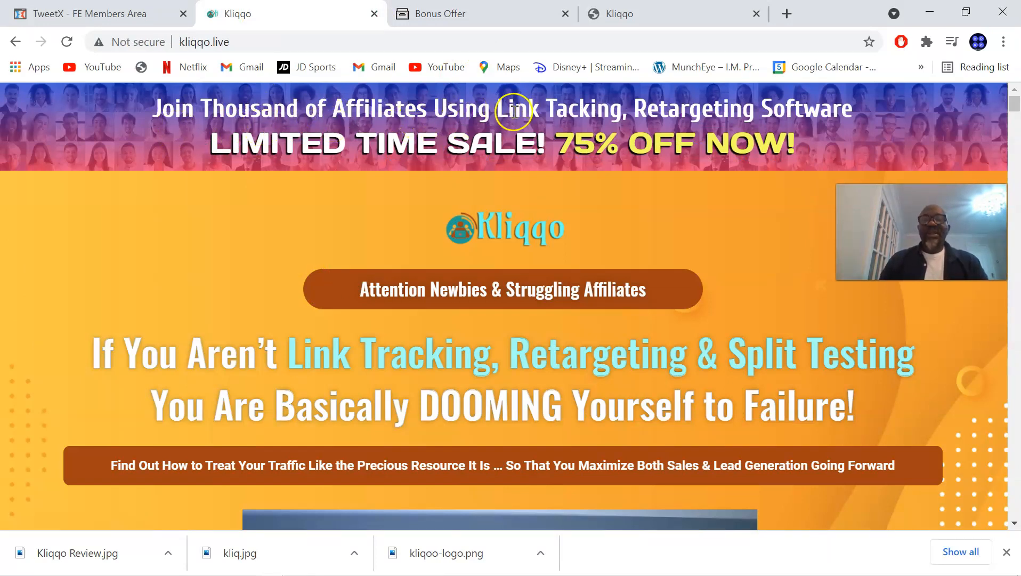
{"action": "mouse_move", "coordinate": [710, 114]}
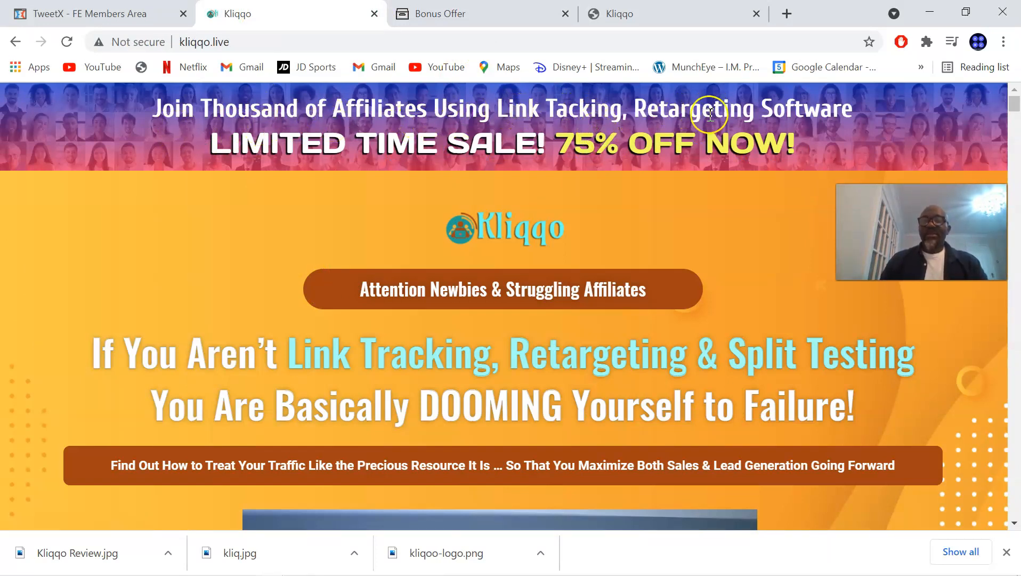
{"action": "mouse_move", "coordinate": [313, 144]}
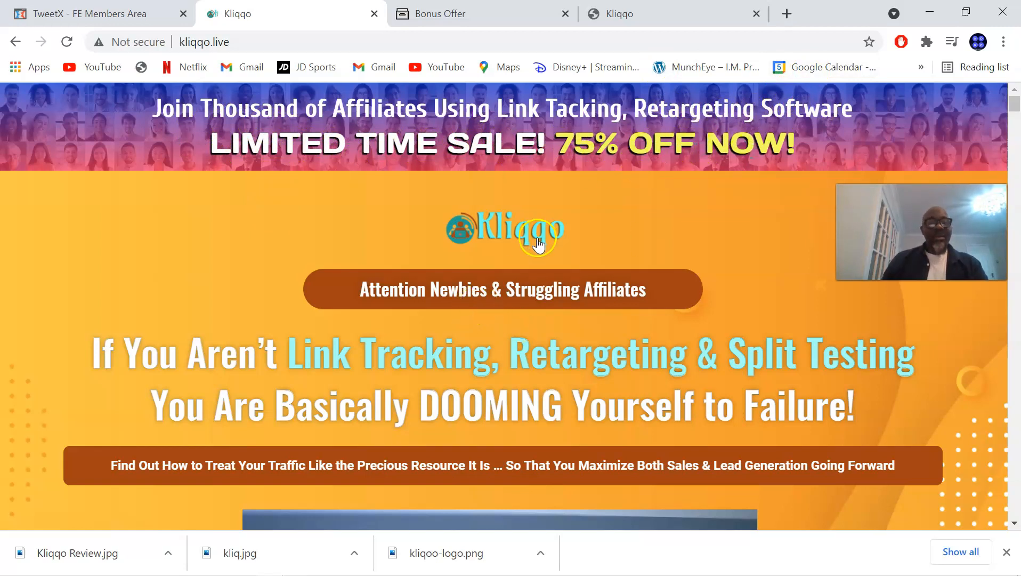
{"action": "mouse_move", "coordinate": [619, 301]}
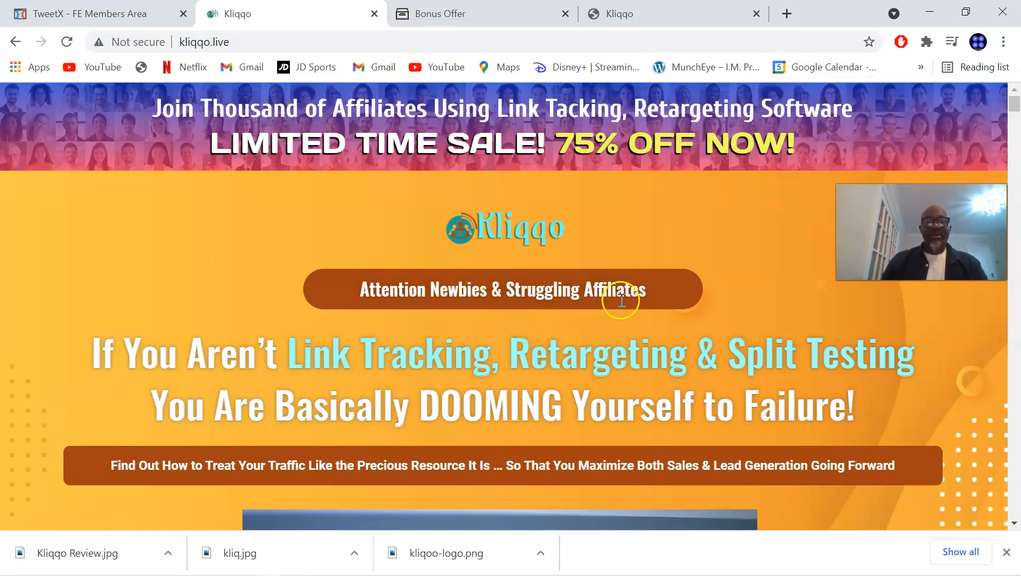
{"action": "mouse_move", "coordinate": [322, 362]}
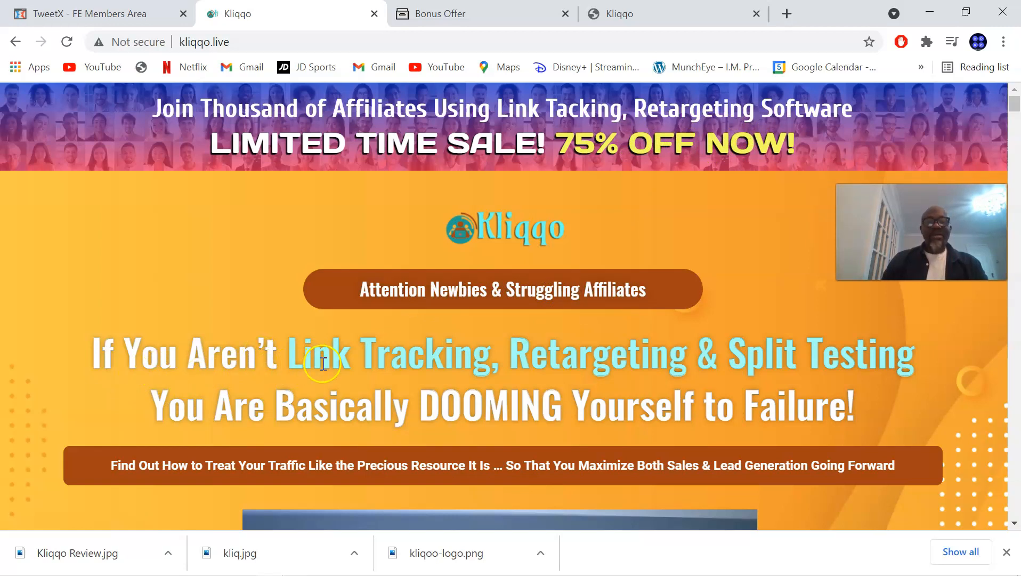
{"action": "mouse_move", "coordinate": [485, 358]}
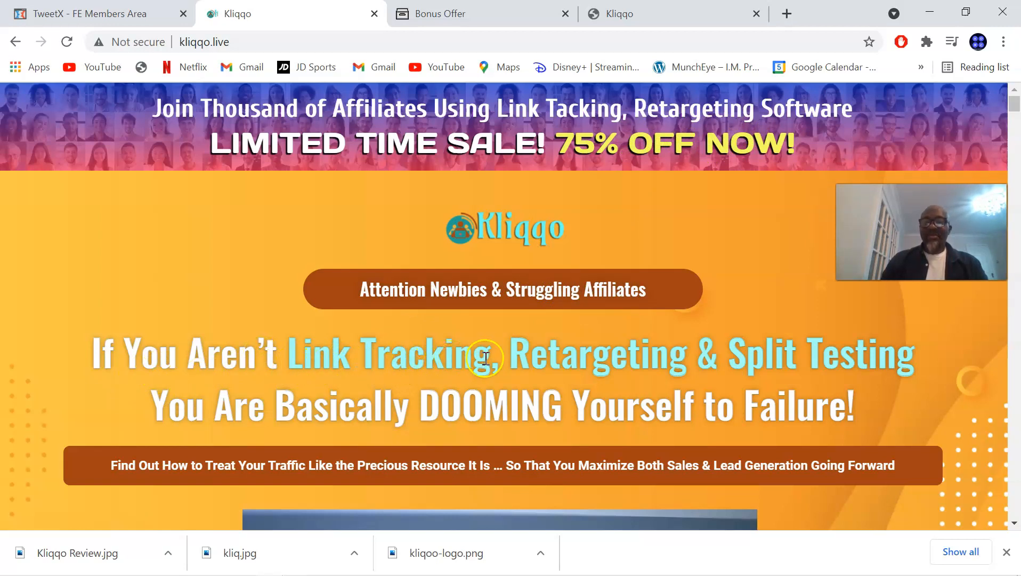
{"action": "mouse_move", "coordinate": [347, 396]}
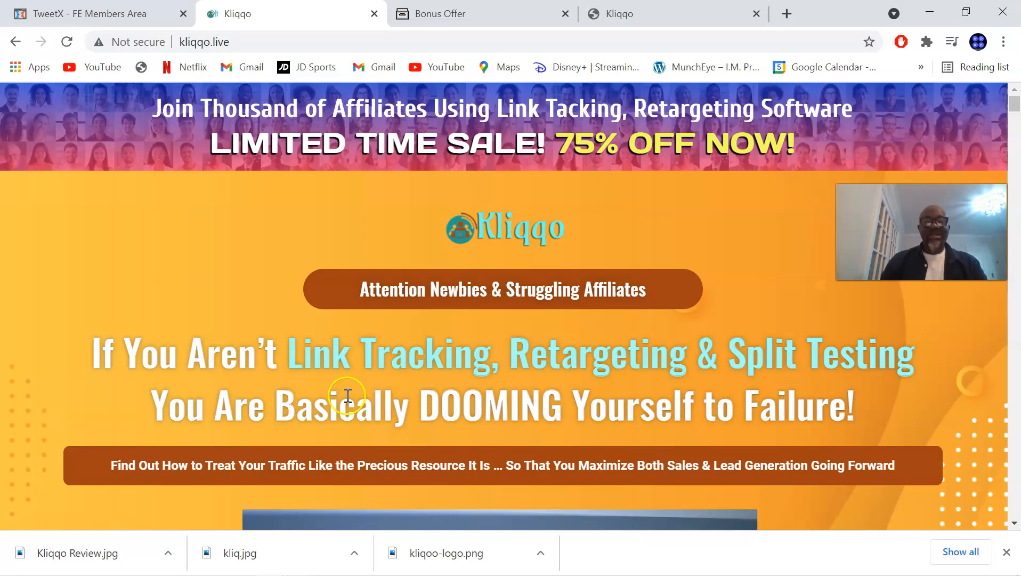
Step: Scroll past the feature buttons and video to 'Get Kliqqo At A One Time Price' ($17)
{"action": "scroll", "scroll_direction": "down", "scroll_amount": 3}
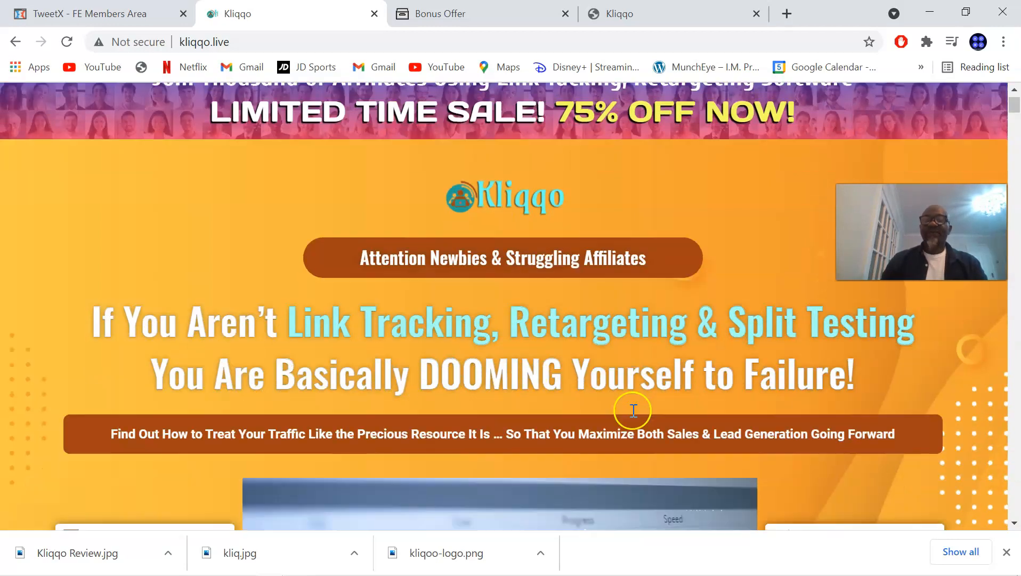
{"action": "scroll", "scroll_direction": "down", "scroll_amount": 3}
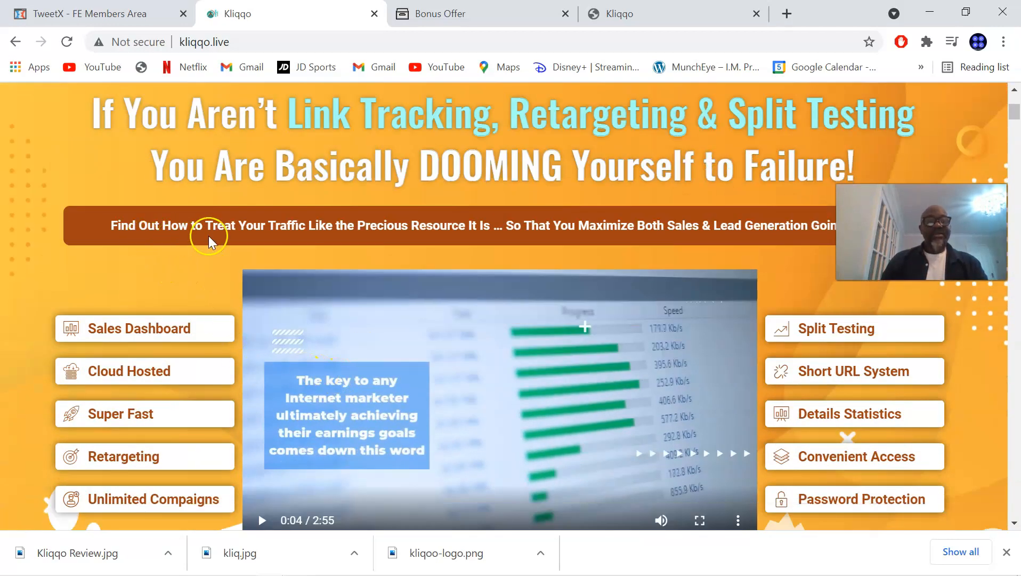
{"action": "mouse_move", "coordinate": [456, 236]}
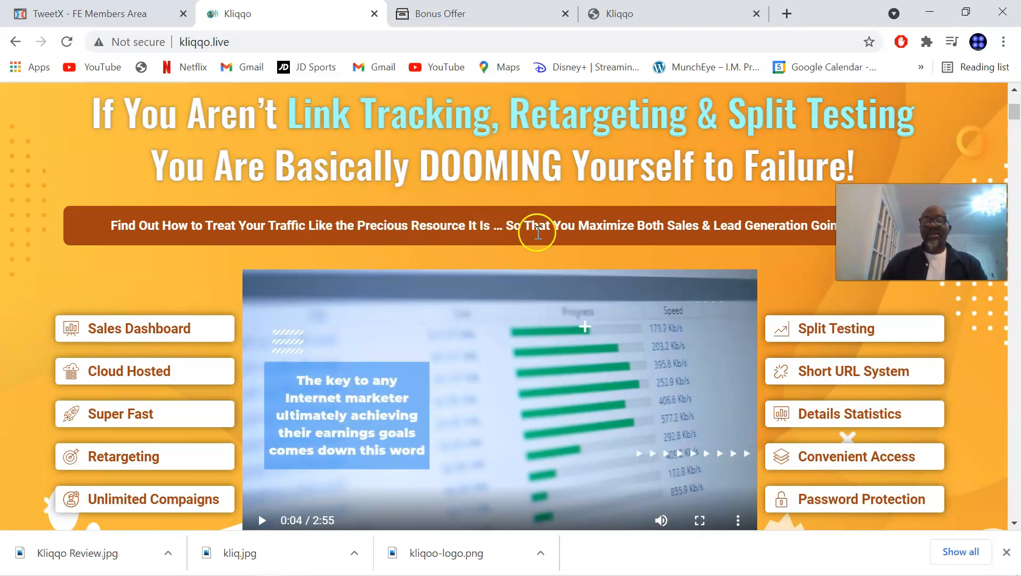
{"action": "mouse_move", "coordinate": [745, 225]}
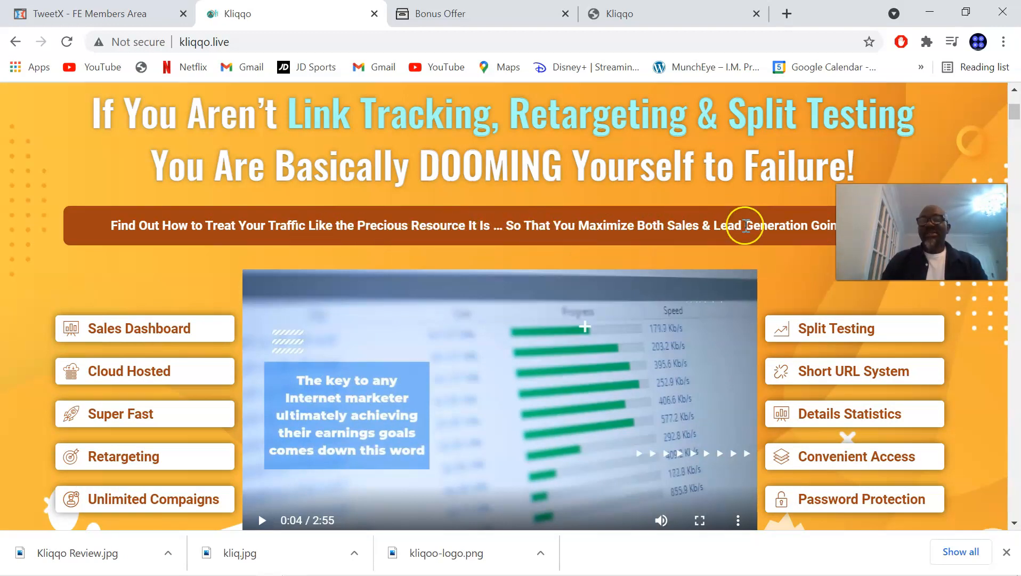
{"action": "mouse_move", "coordinate": [599, 363]}
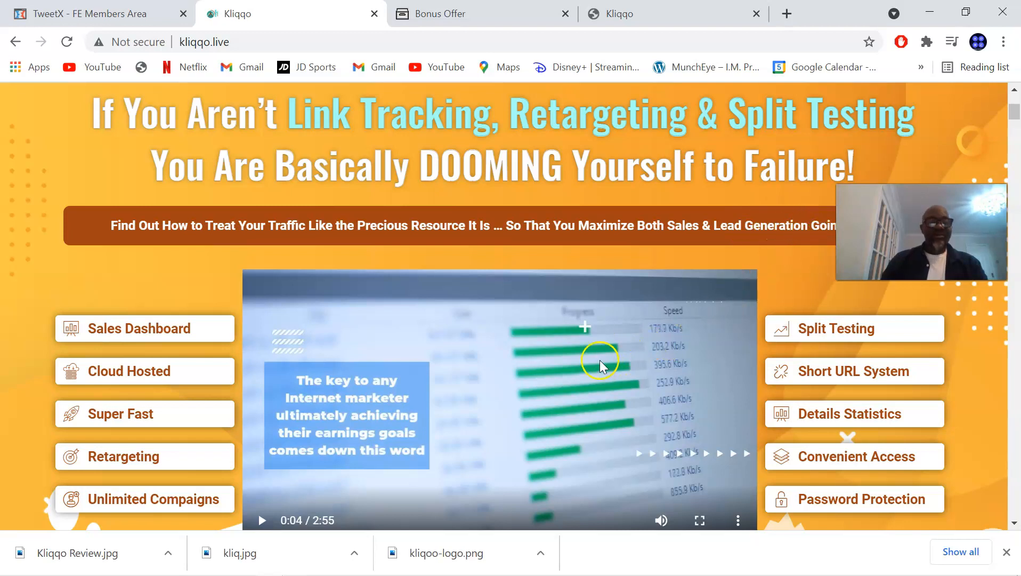
{"action": "scroll", "scroll_direction": "down", "scroll_amount": 3}
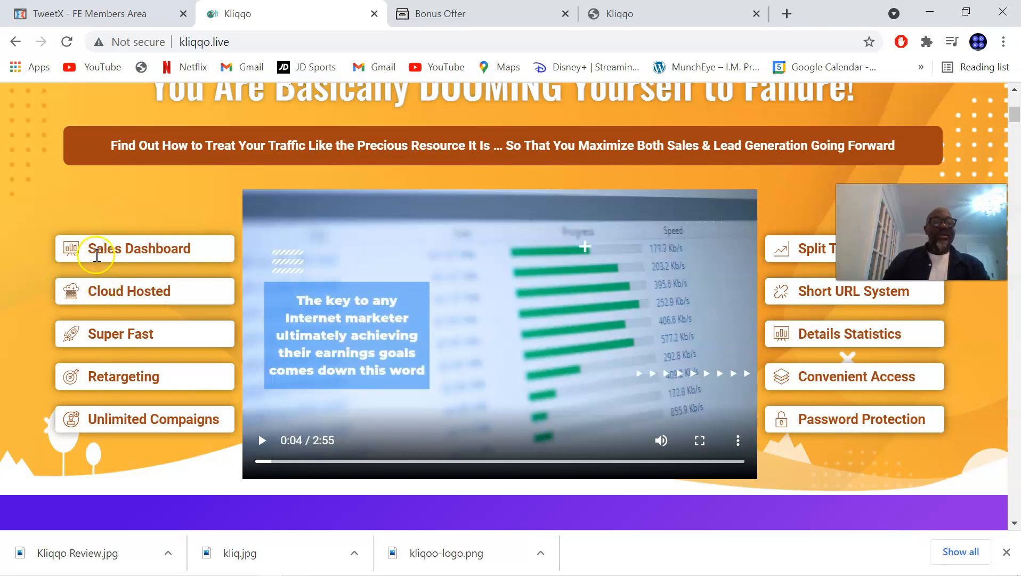
{"action": "mouse_move", "coordinate": [139, 290]}
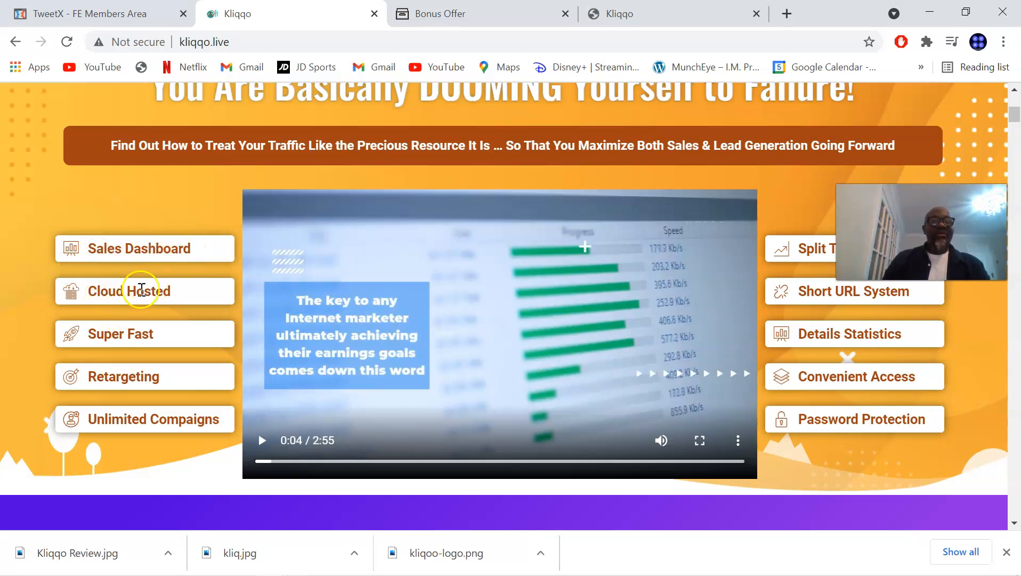
{"action": "mouse_move", "coordinate": [128, 339]}
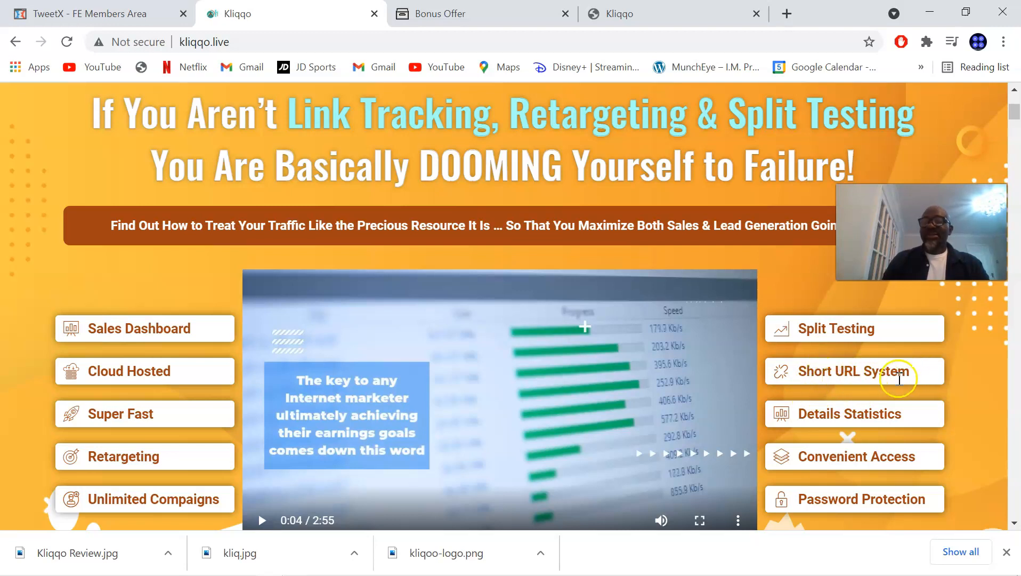
{"action": "mouse_move", "coordinate": [842, 419]}
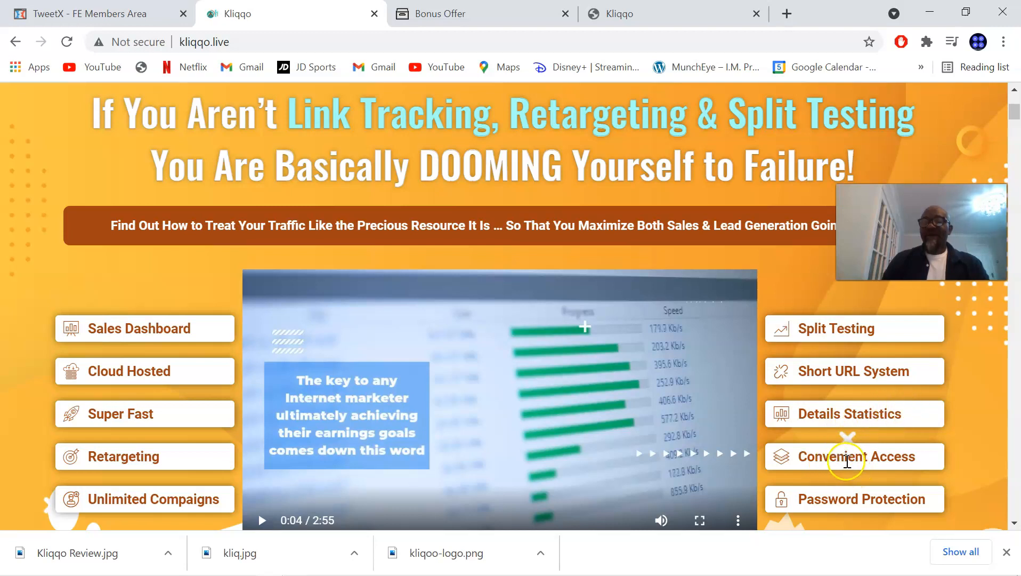
{"action": "scroll", "scroll_direction": "down", "scroll_amount": 3}
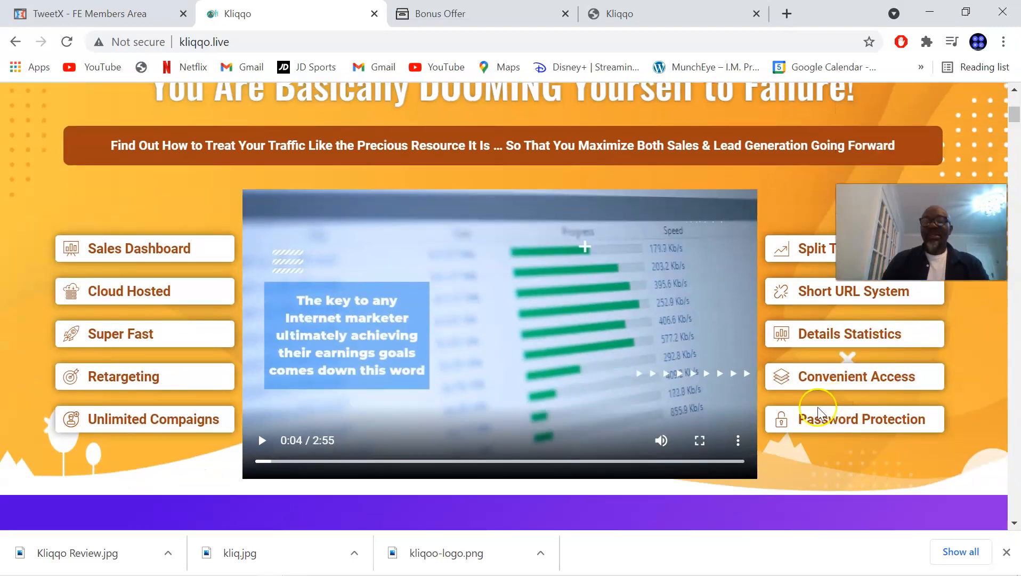
{"action": "scroll", "scroll_direction": "down", "scroll_amount": 3}
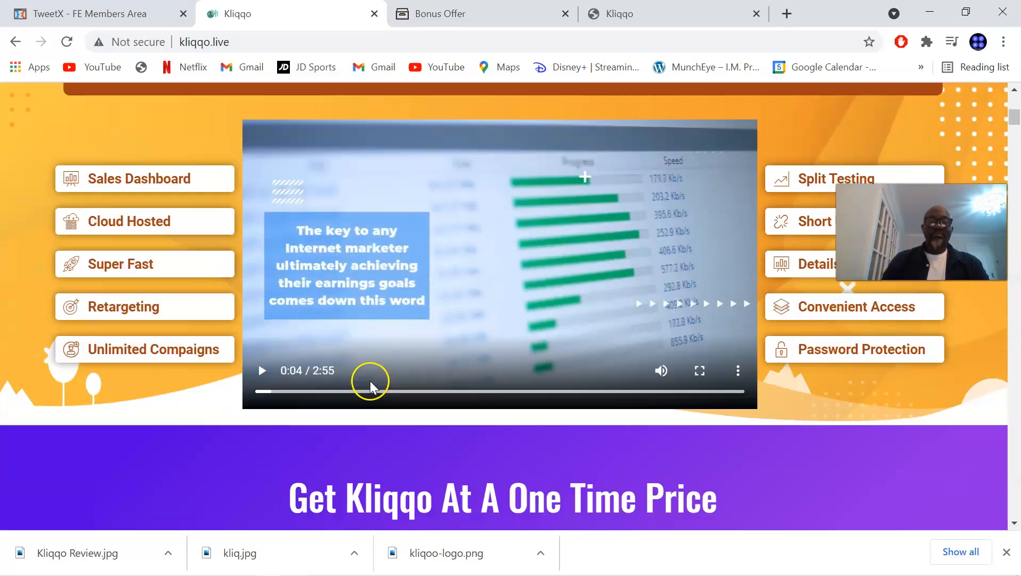
{"action": "scroll", "scroll_direction": "down", "scroll_amount": 3}
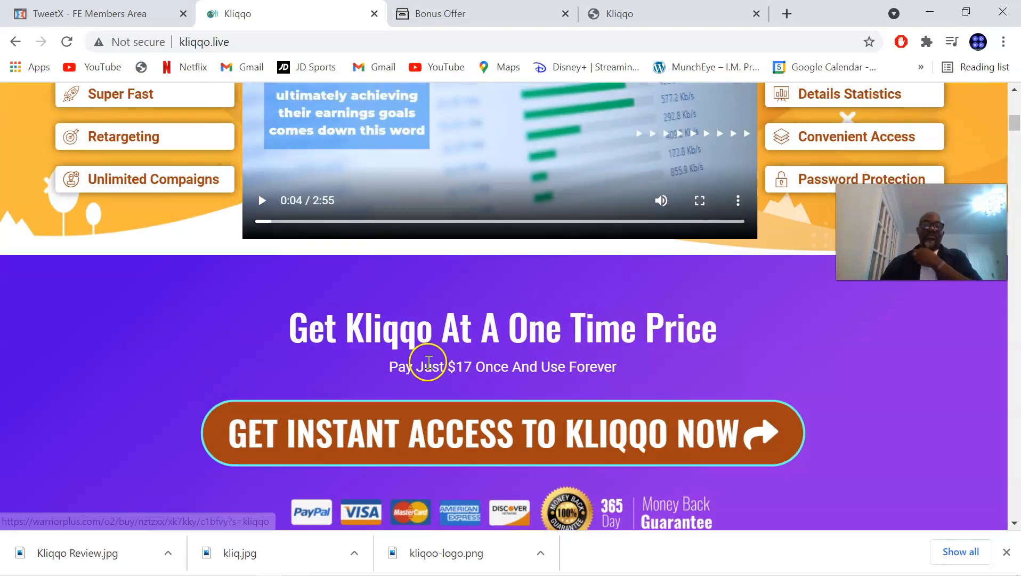
{"action": "mouse_move", "coordinate": [317, 385]}
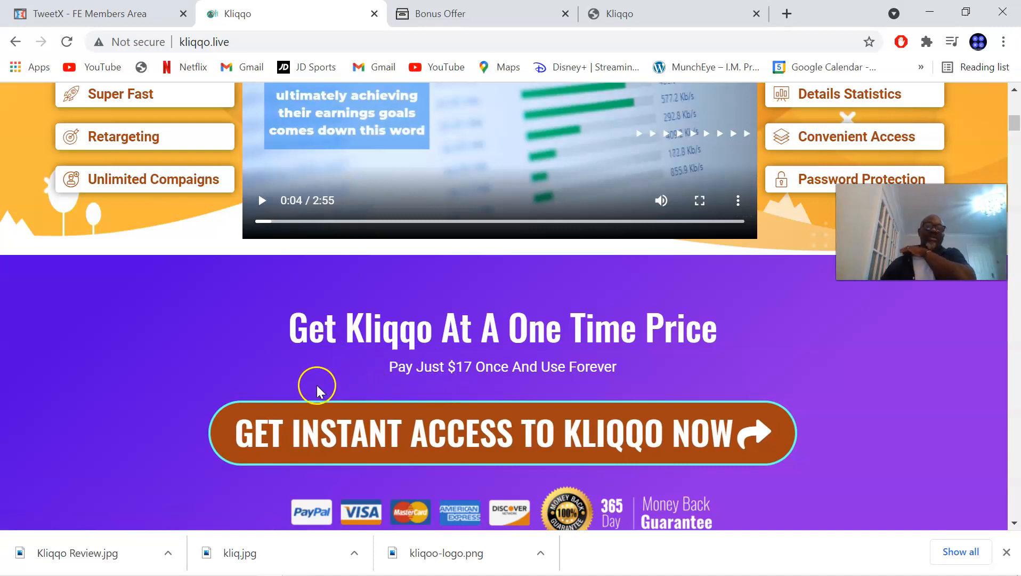
{"action": "scroll", "scroll_direction": "down", "scroll_amount": 3}
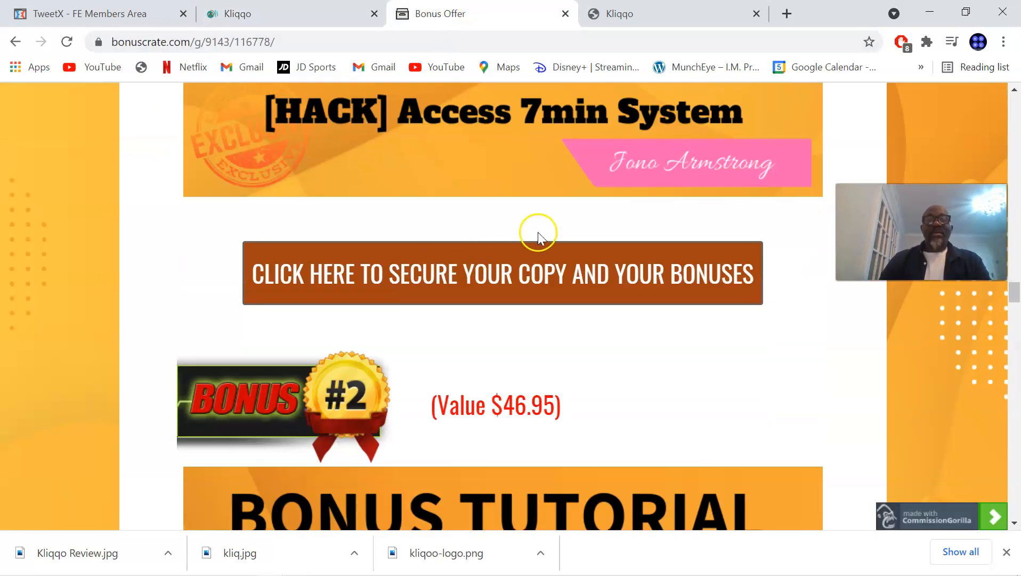
Step: Scroll through the Kliqqo bonus list and their stated values
{"action": "scroll", "scroll_direction": "down", "scroll_amount": 3}
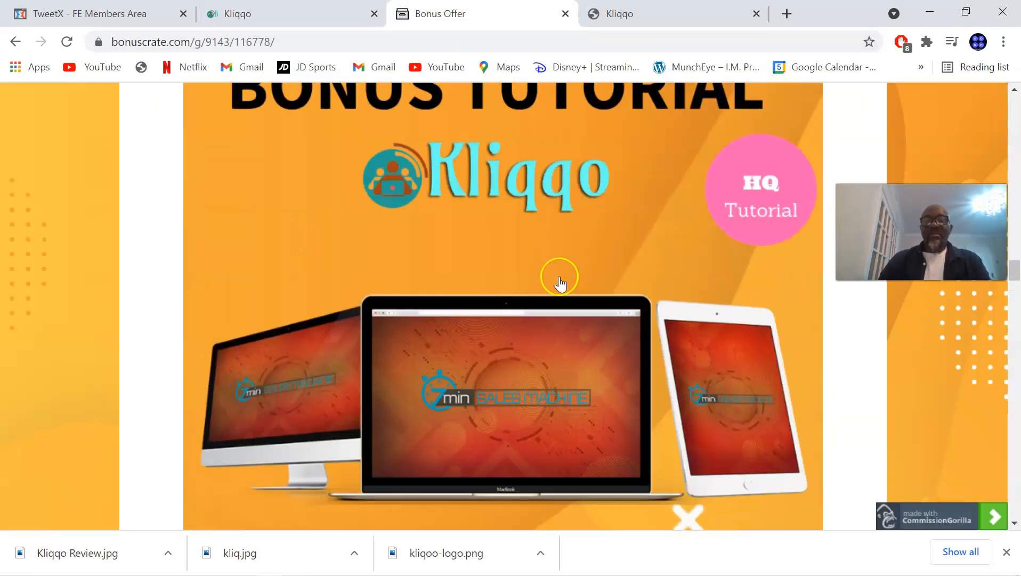
{"action": "scroll", "scroll_direction": "up", "scroll_amount": 3}
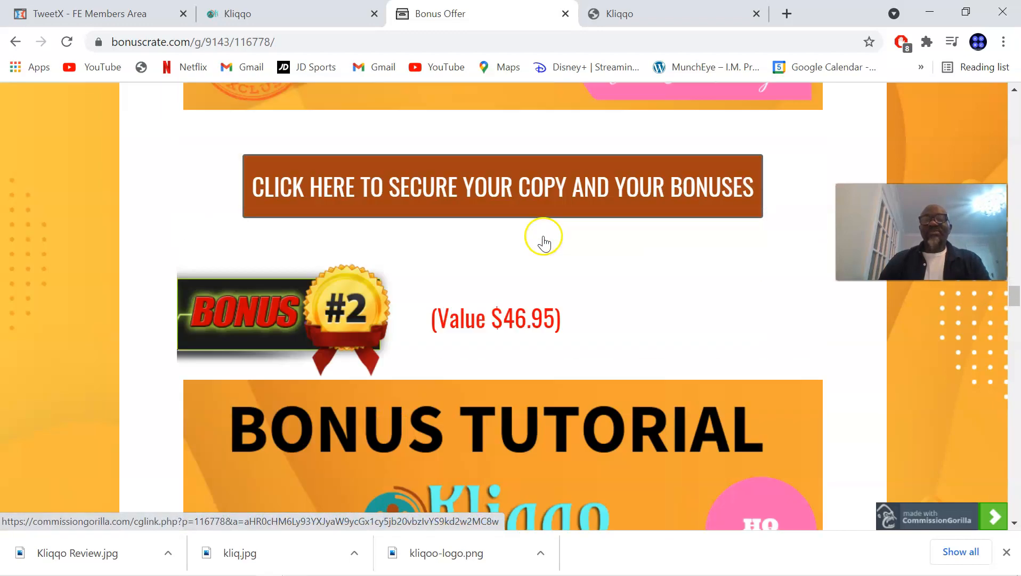
{"action": "scroll", "scroll_direction": "down", "scroll_amount": 3}
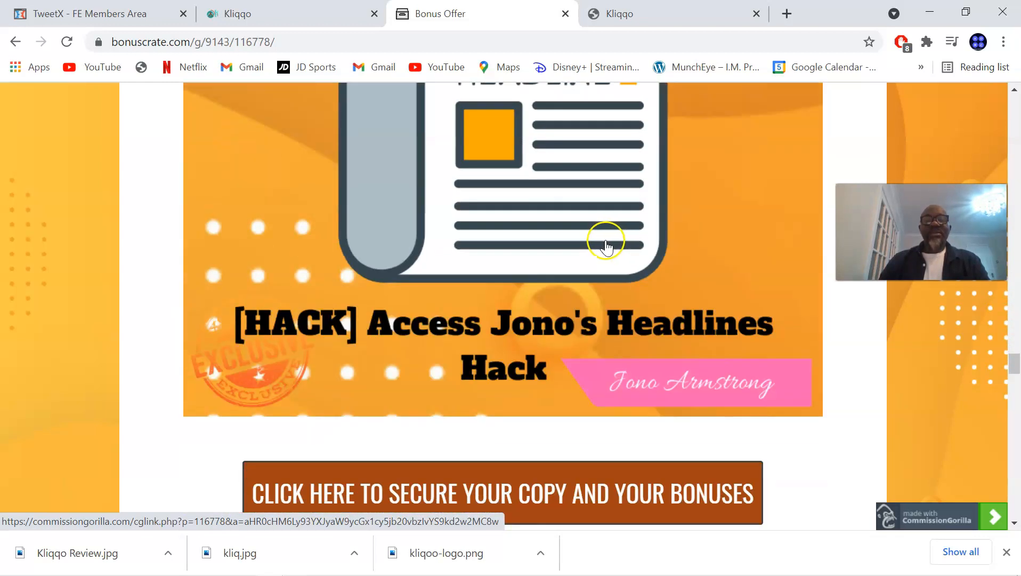
{"action": "scroll", "scroll_direction": "down", "scroll_amount": 3}
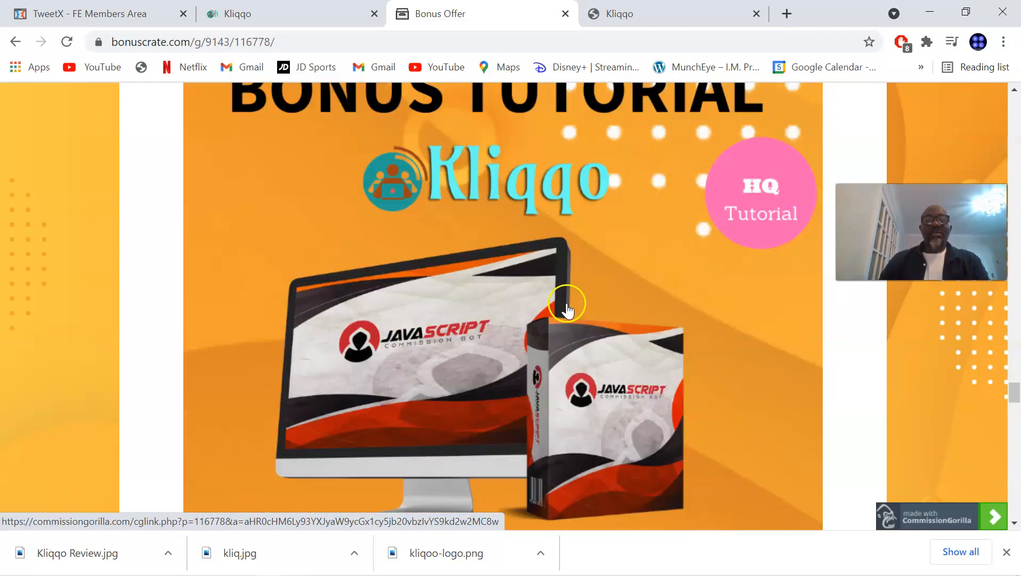
{"action": "scroll", "scroll_direction": "down", "scroll_amount": 3}
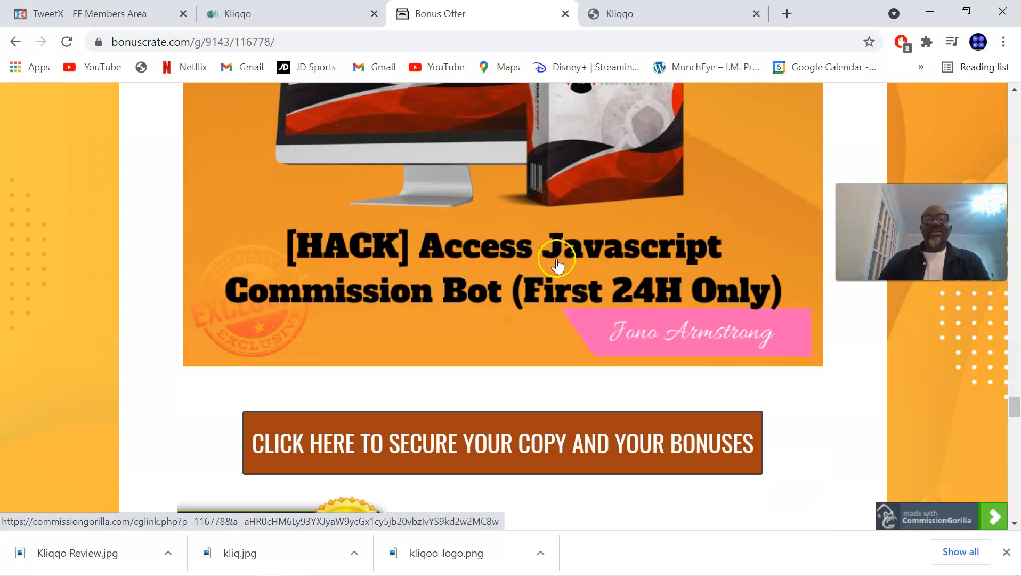
{"action": "mouse_move", "coordinate": [357, 311]}
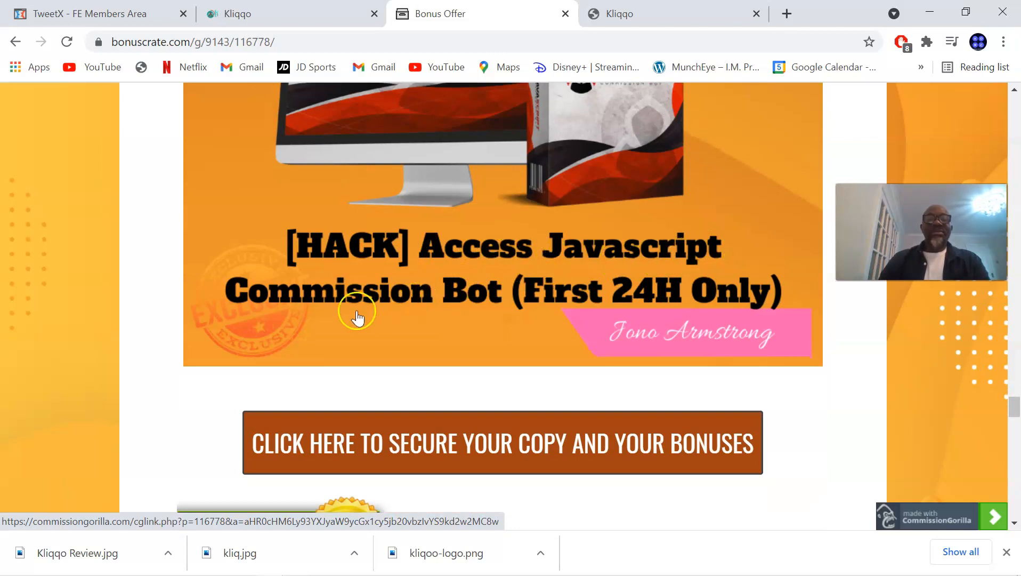
{"action": "mouse_move", "coordinate": [495, 319]}
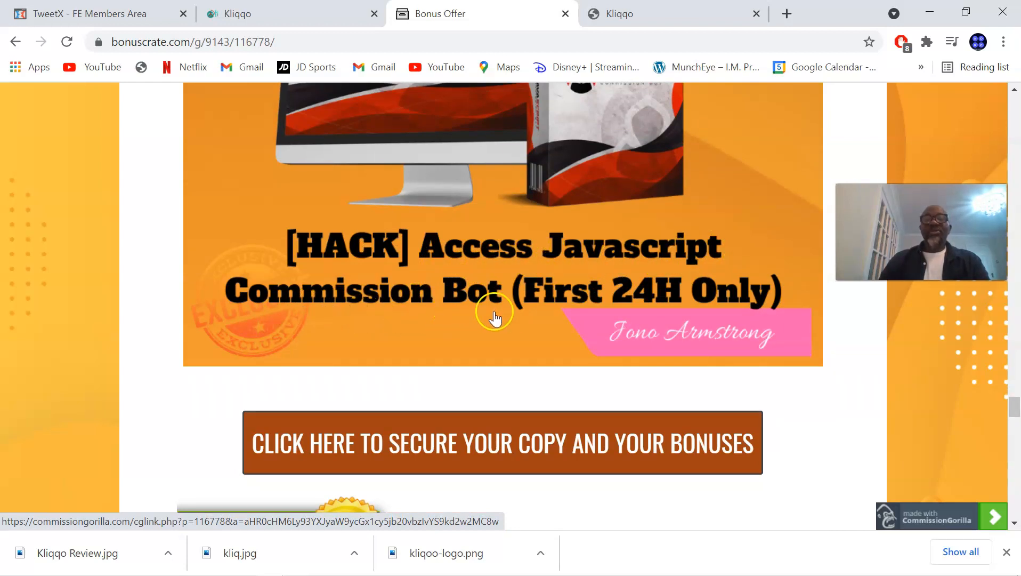
{"action": "mouse_move", "coordinate": [512, 230]}
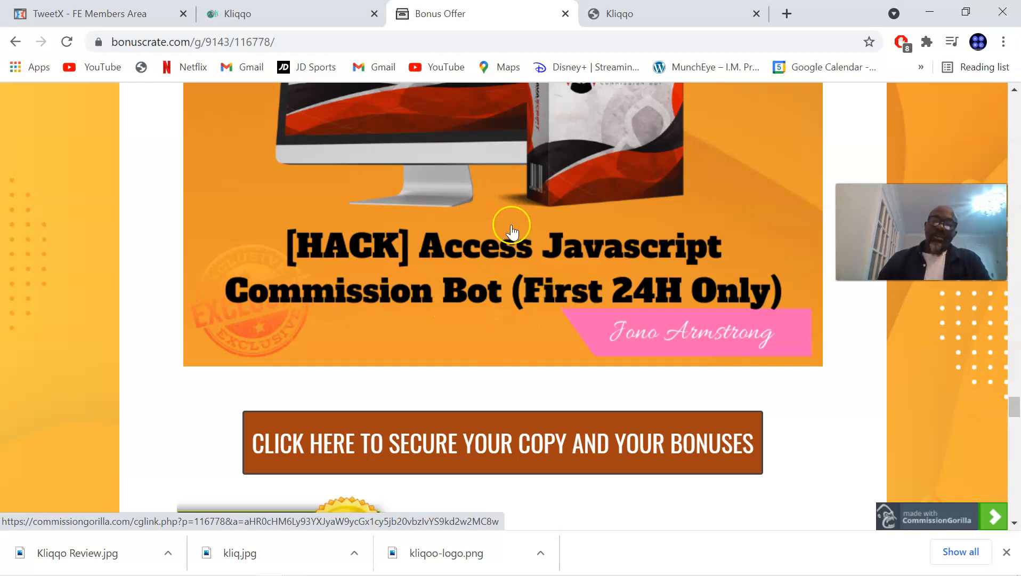
Step: Return up to Bonus #1 ($427.95), then switch back to the kliqqo.live tab
{"action": "scroll", "scroll_direction": "down", "scroll_amount": 3}
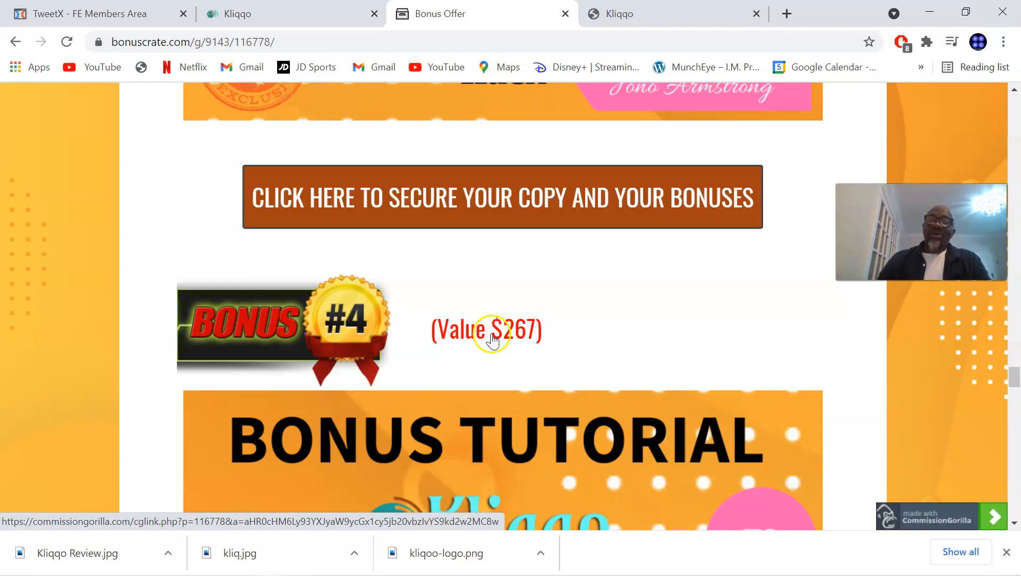
{"action": "scroll", "scroll_direction": "down", "scroll_amount": 3}
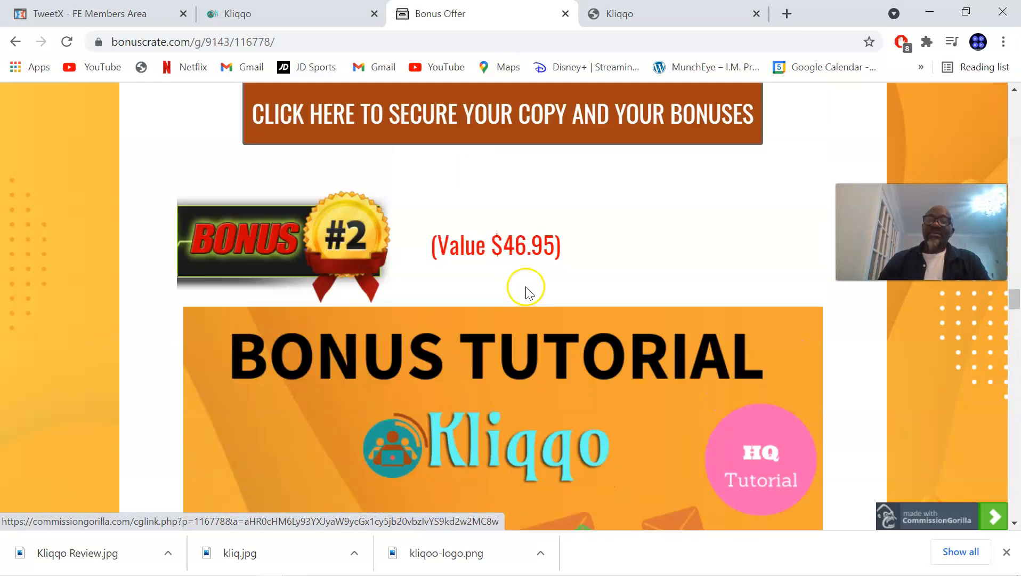
{"action": "scroll", "scroll_direction": "up", "scroll_amount": 3}
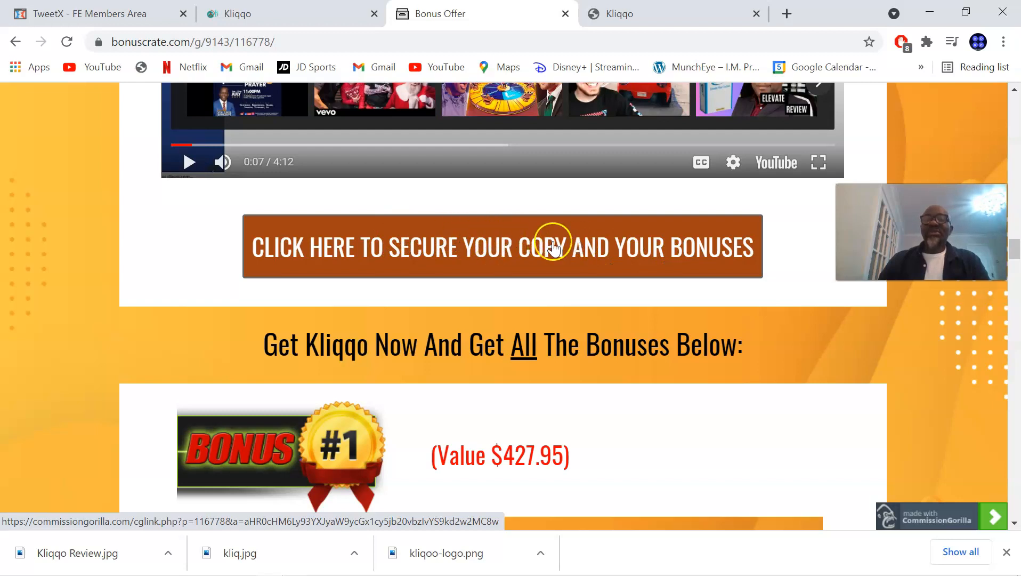
{"action": "mouse_move", "coordinate": [632, 14]}
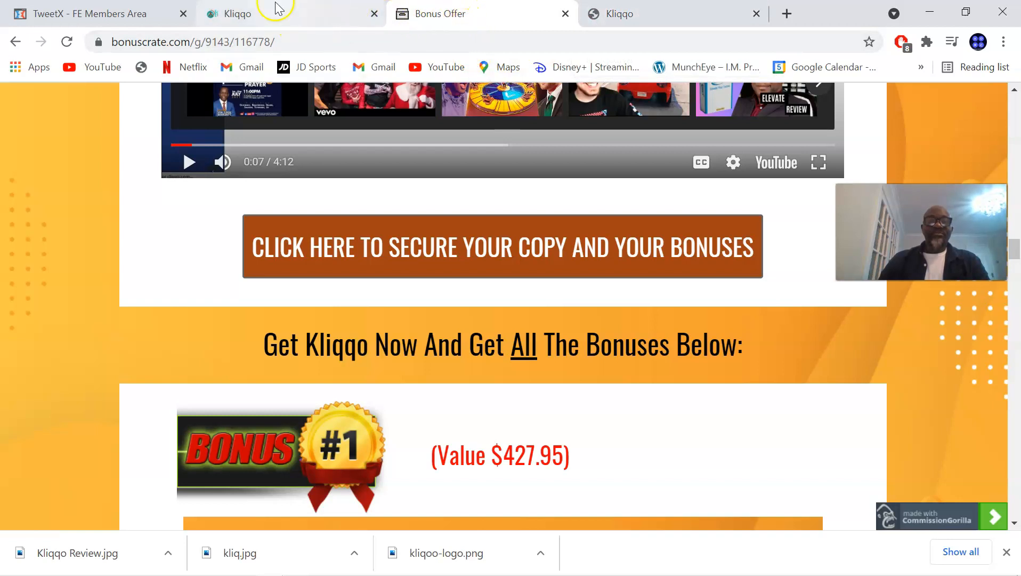
{"action": "left_click", "coordinate": [229, 14]}
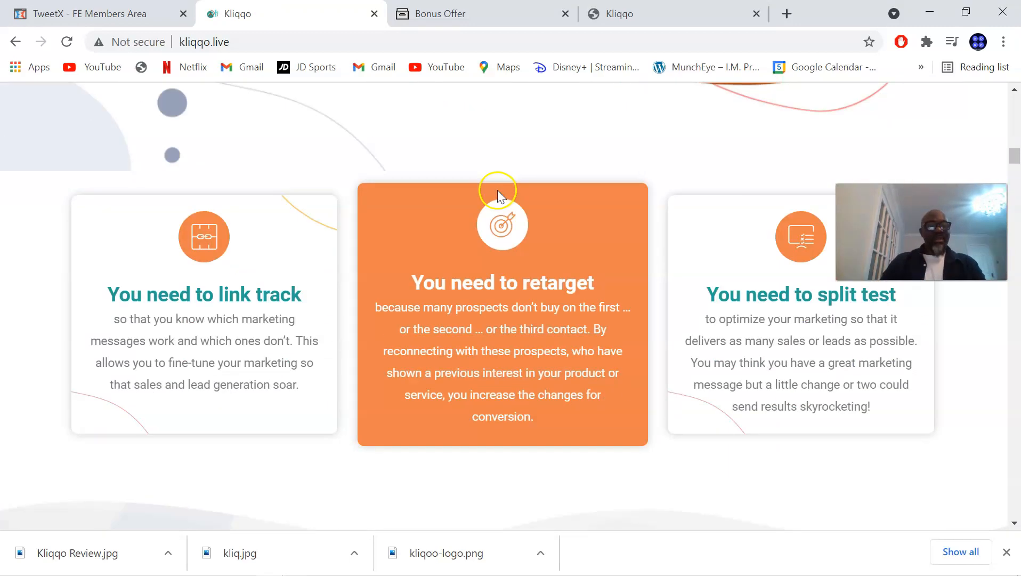
{"action": "mouse_move", "coordinate": [176, 334]}
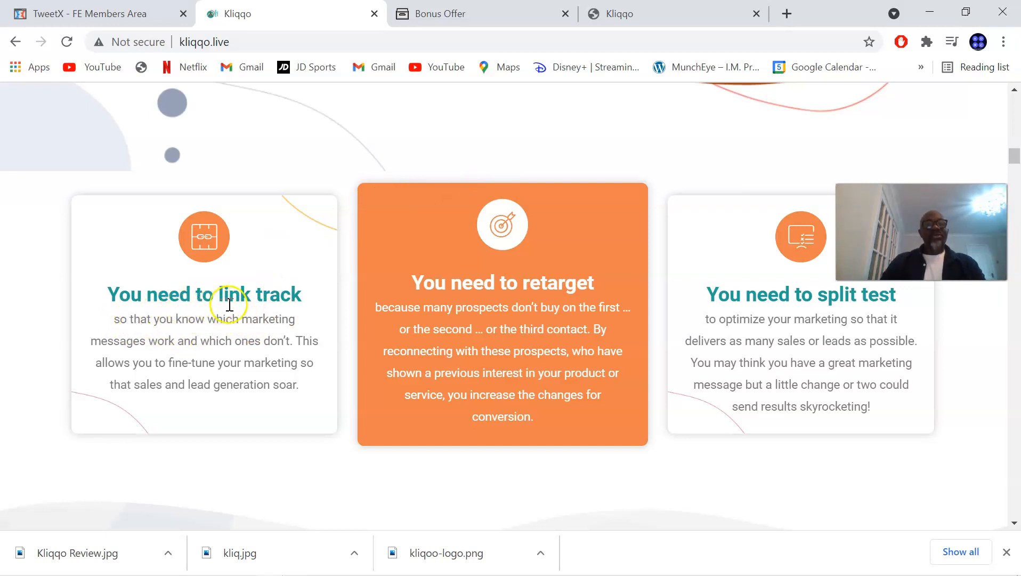
{"action": "mouse_move", "coordinate": [263, 292]}
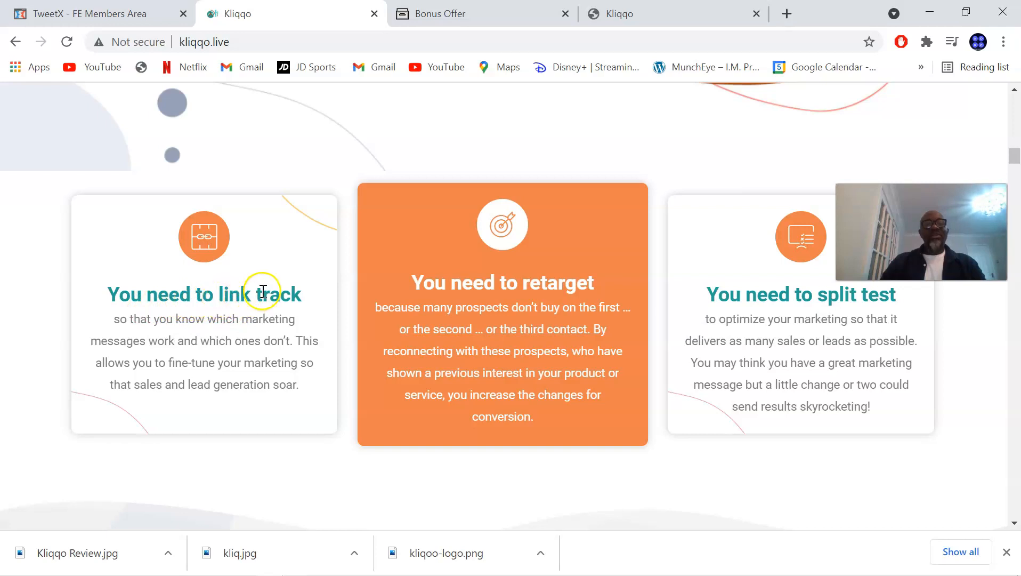
{"action": "mouse_move", "coordinate": [794, 301]}
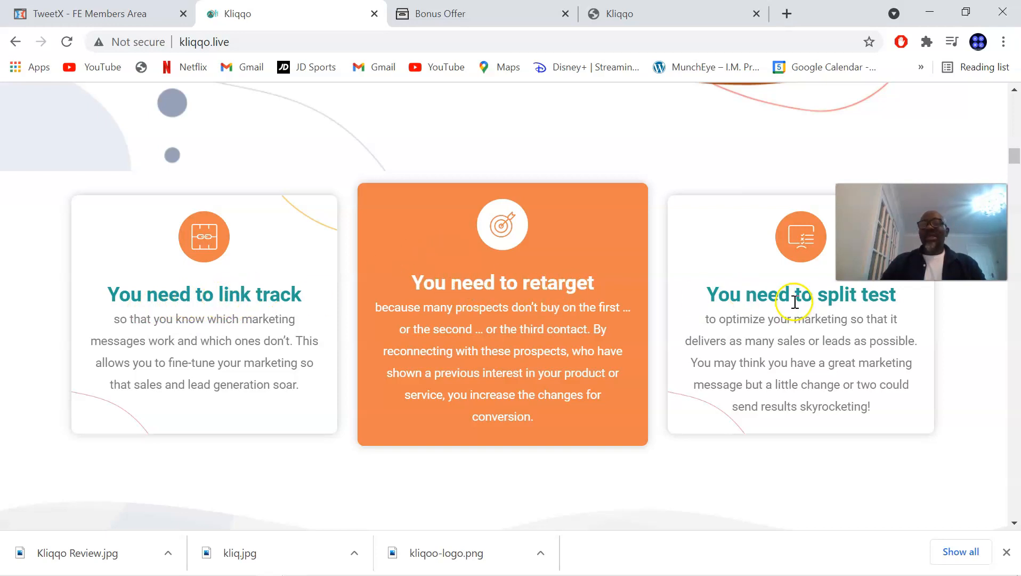
Step: Scroll through Bonus 2 Geovisitor and Bonus 3 Lead Book Generator to the Bonus 4 OptiROI heading
{"action": "scroll", "scroll_direction": "down", "scroll_amount": 3}
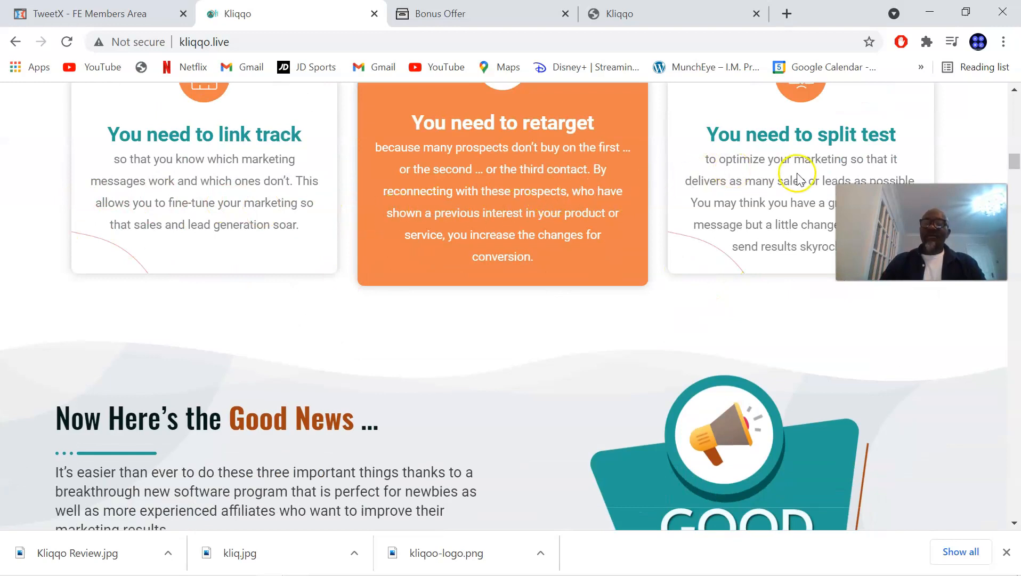
{"action": "scroll", "scroll_direction": "down", "scroll_amount": 3}
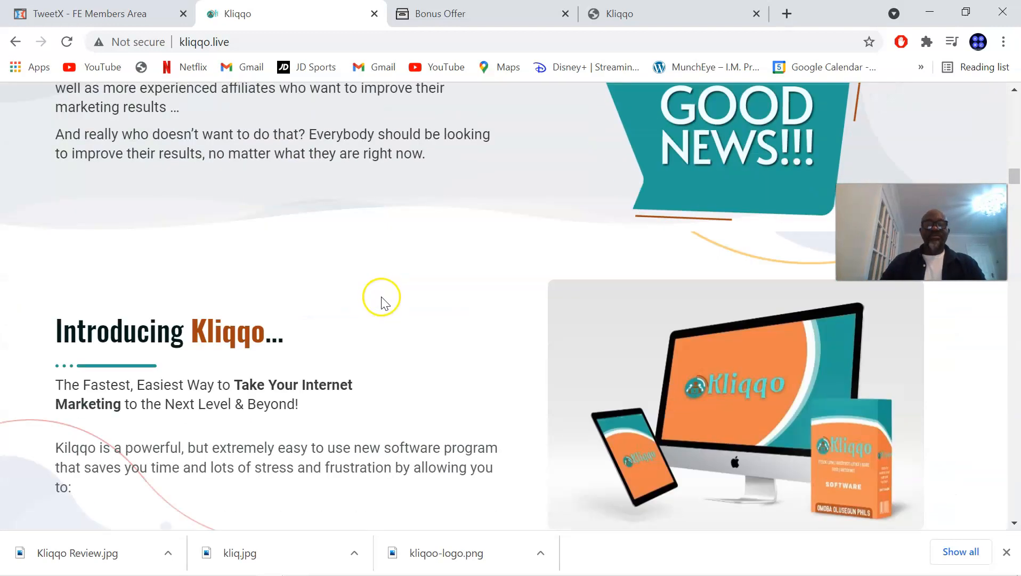
{"action": "scroll", "scroll_direction": "down", "scroll_amount": 3}
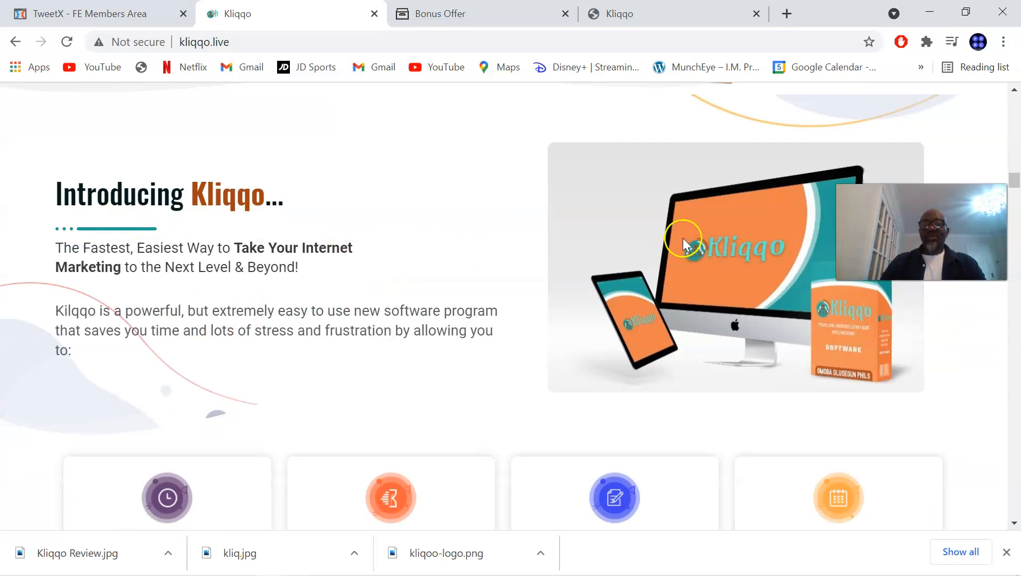
{"action": "scroll", "scroll_direction": "down", "scroll_amount": 3}
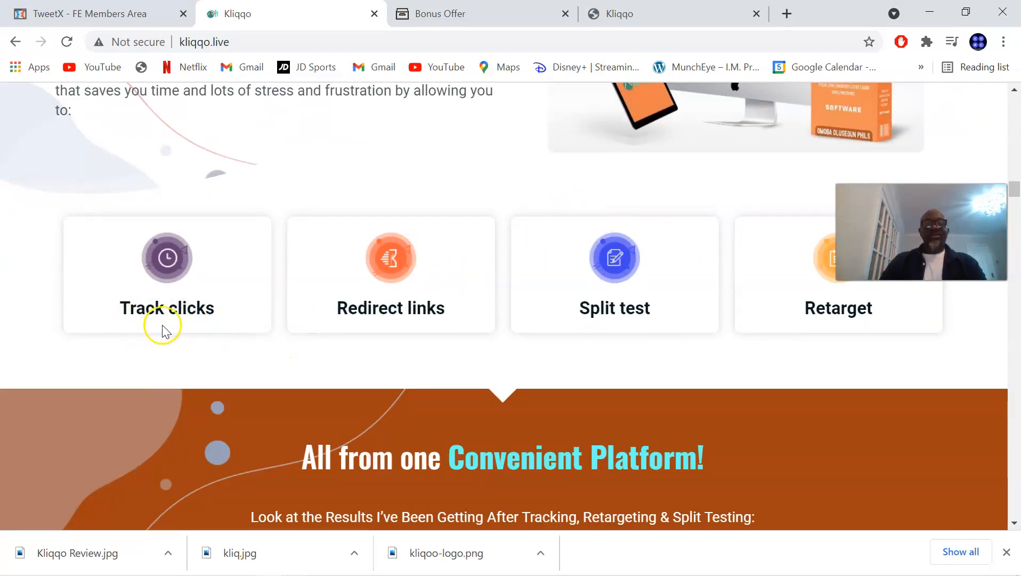
{"action": "mouse_move", "coordinate": [679, 329]}
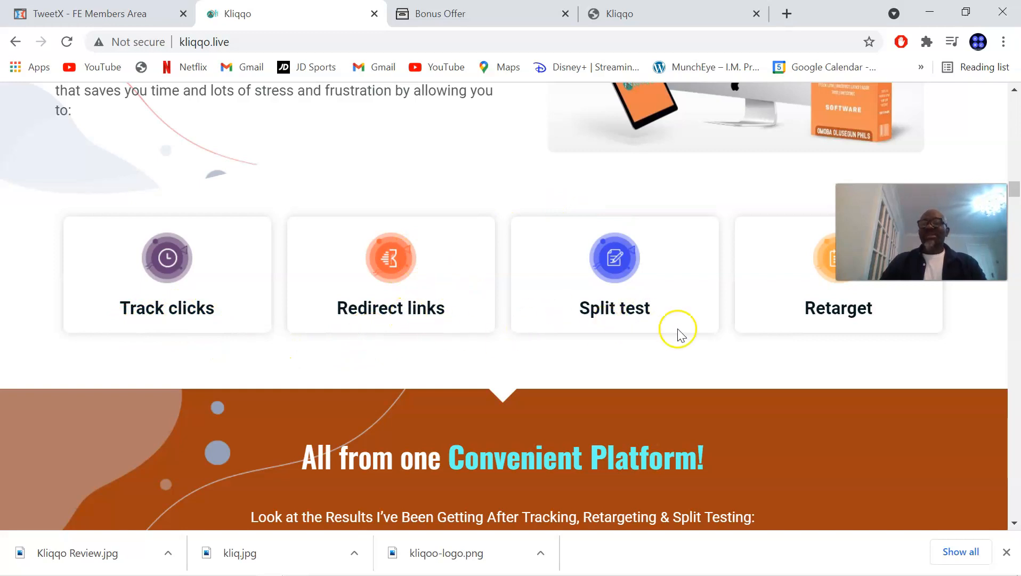
{"action": "scroll", "scroll_direction": "down", "scroll_amount": 3}
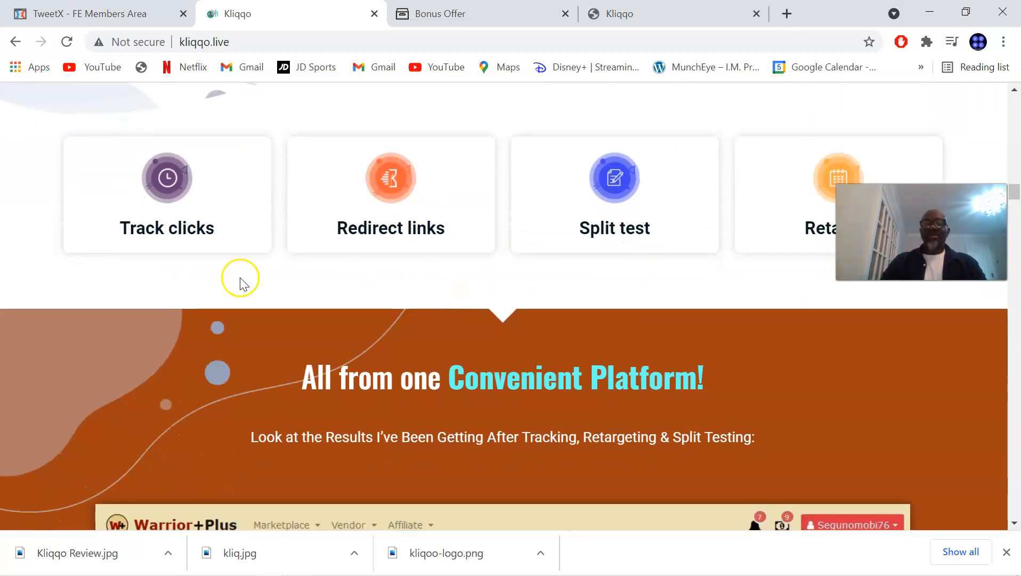
{"action": "mouse_move", "coordinate": [219, 207]}
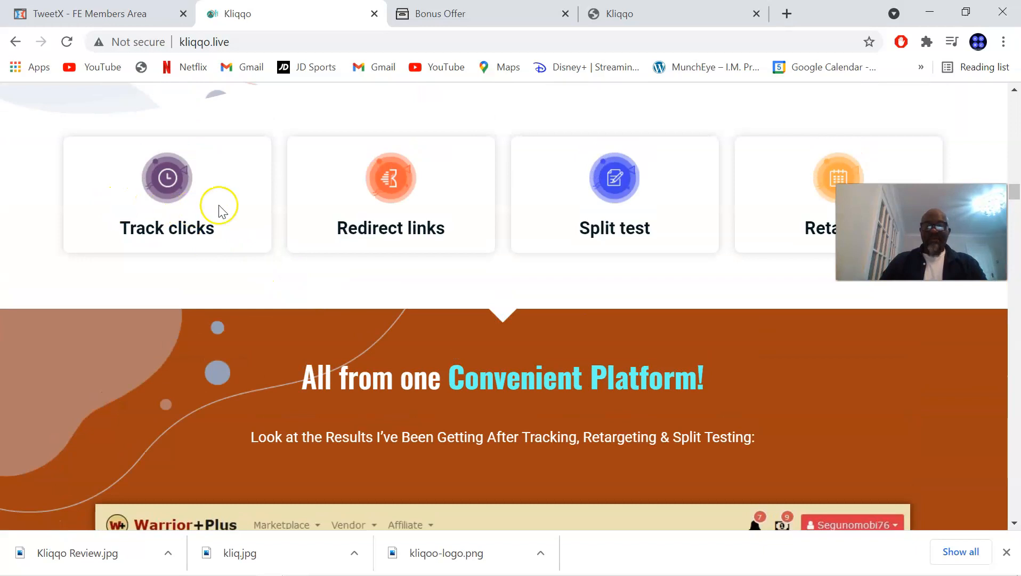
{"action": "scroll", "scroll_direction": "down", "scroll_amount": 3}
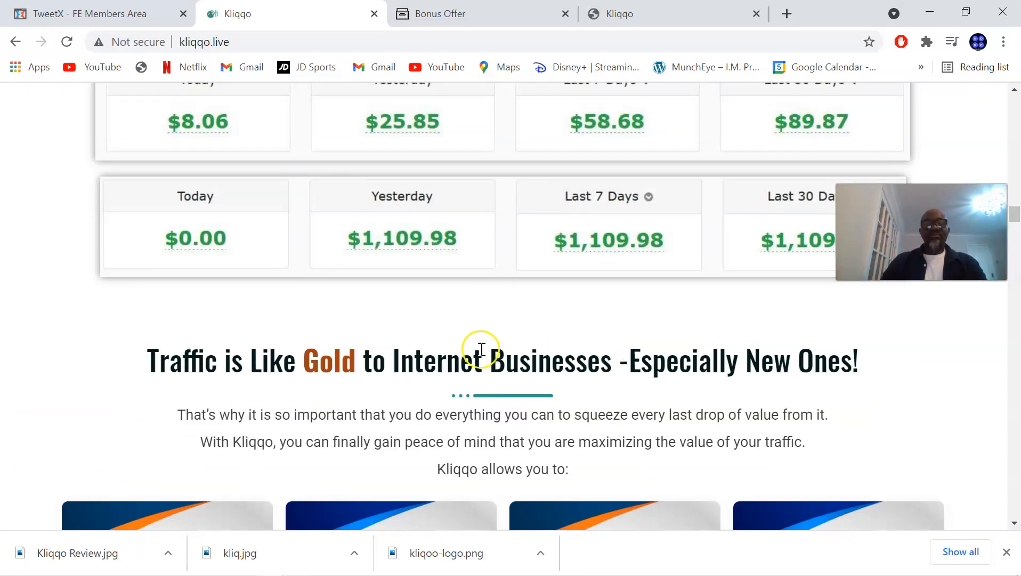
{"action": "scroll", "scroll_direction": "down", "scroll_amount": 3}
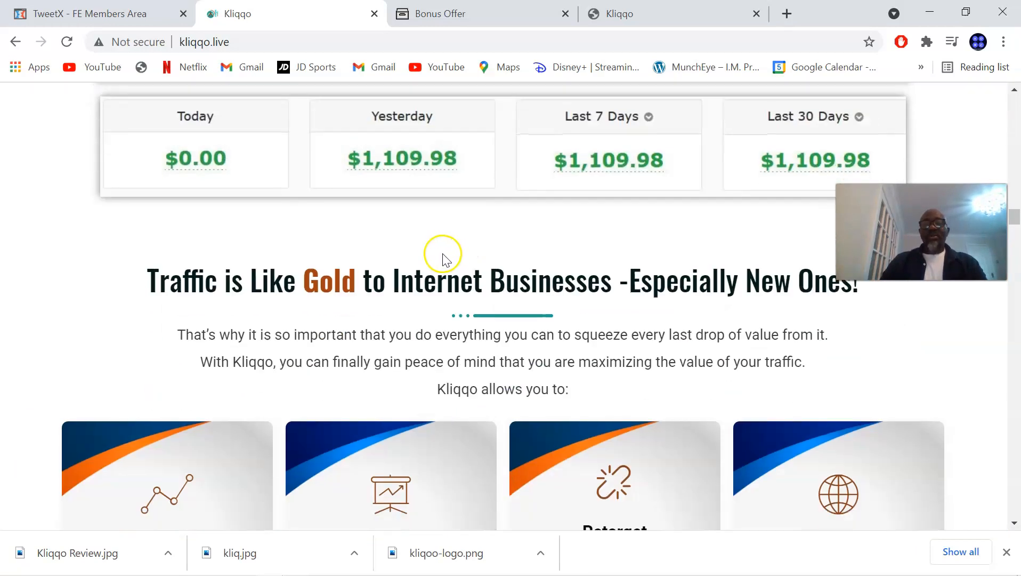
{"action": "scroll", "scroll_direction": "down", "scroll_amount": 3}
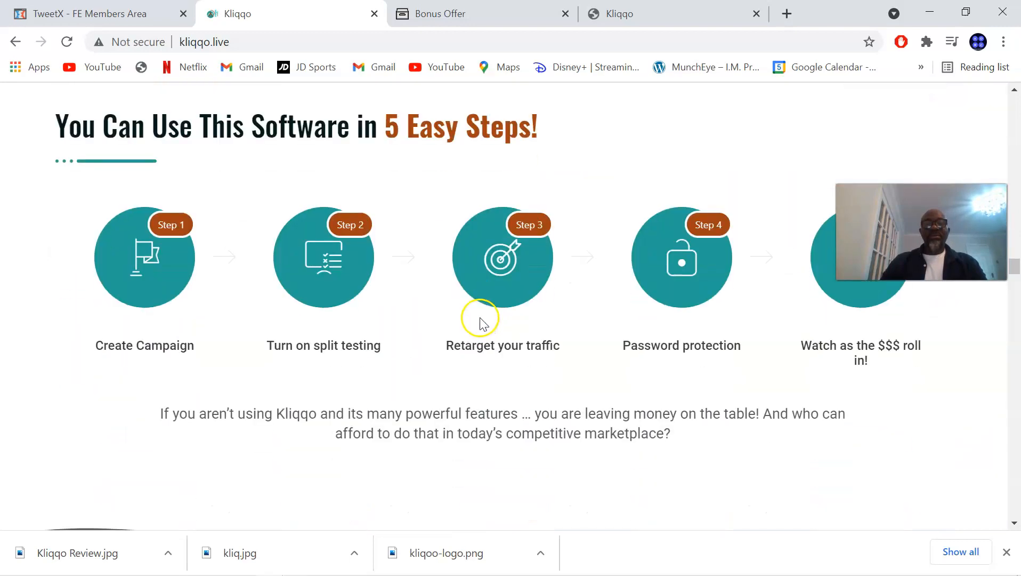
{"action": "scroll", "scroll_direction": "down", "scroll_amount": 3}
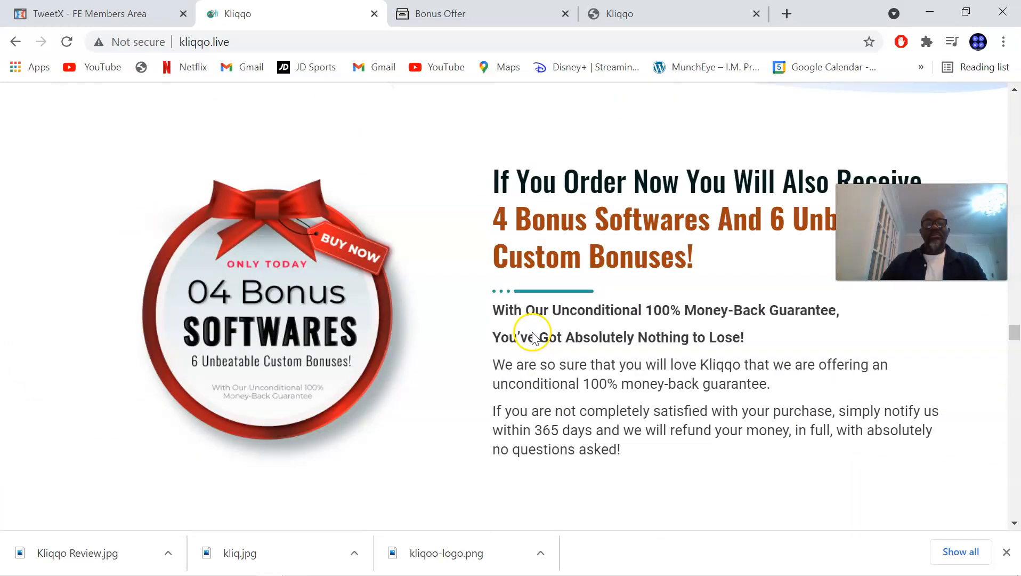
{"action": "scroll", "scroll_direction": "down", "scroll_amount": 3}
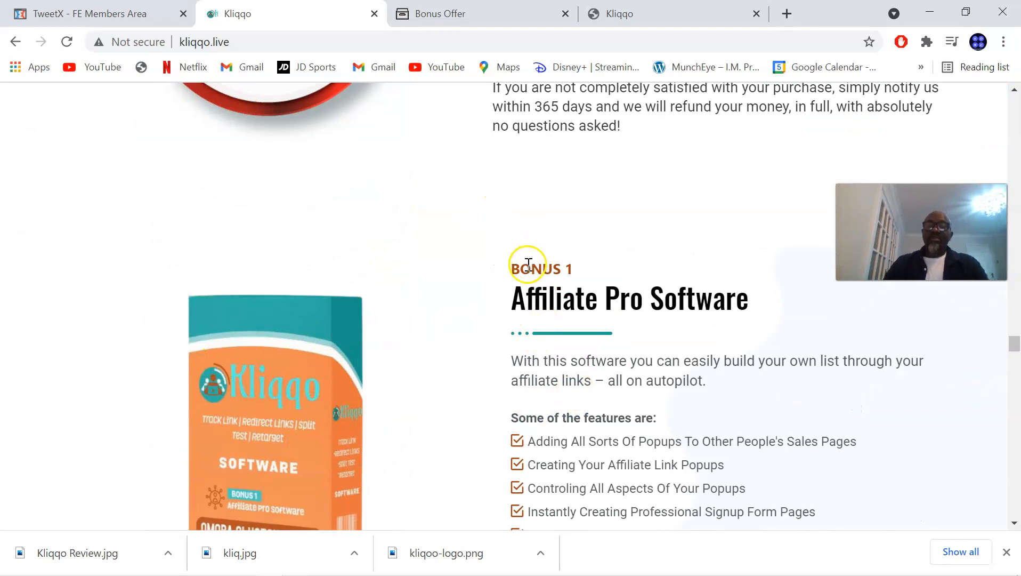
{"action": "mouse_move", "coordinate": [611, 311]}
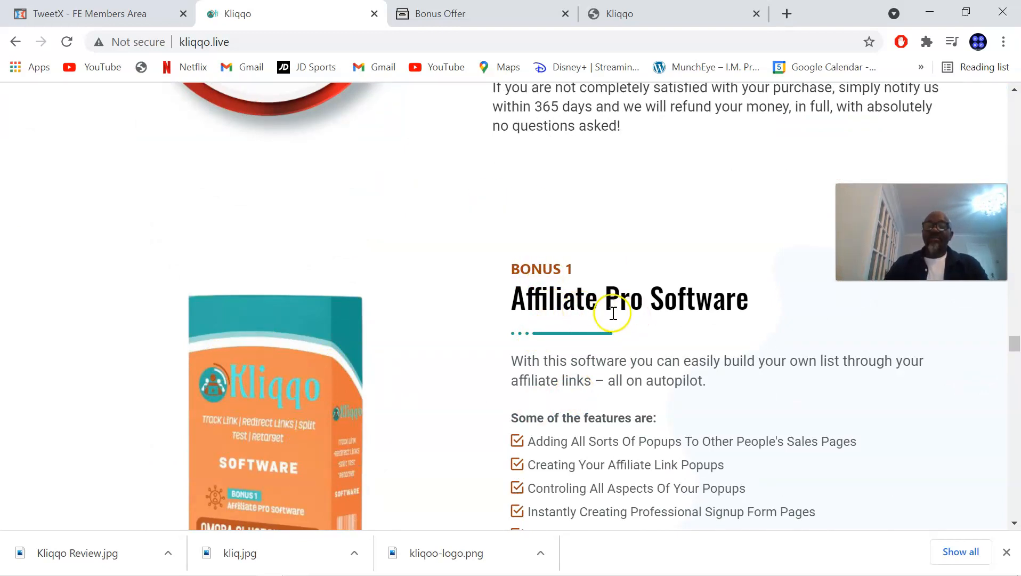
{"action": "scroll", "scroll_direction": "down", "scroll_amount": 3}
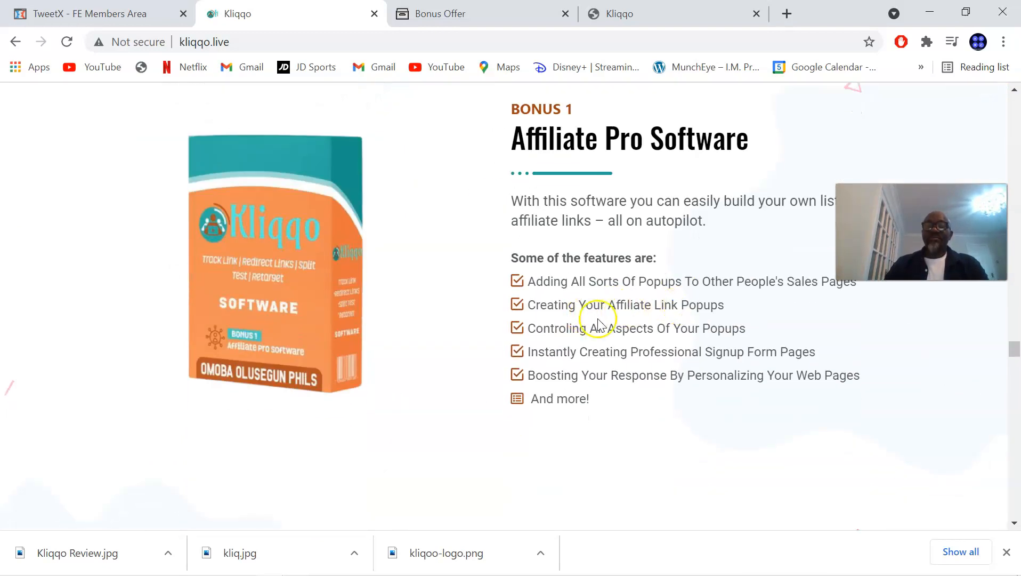
{"action": "scroll", "scroll_direction": "down", "scroll_amount": 3}
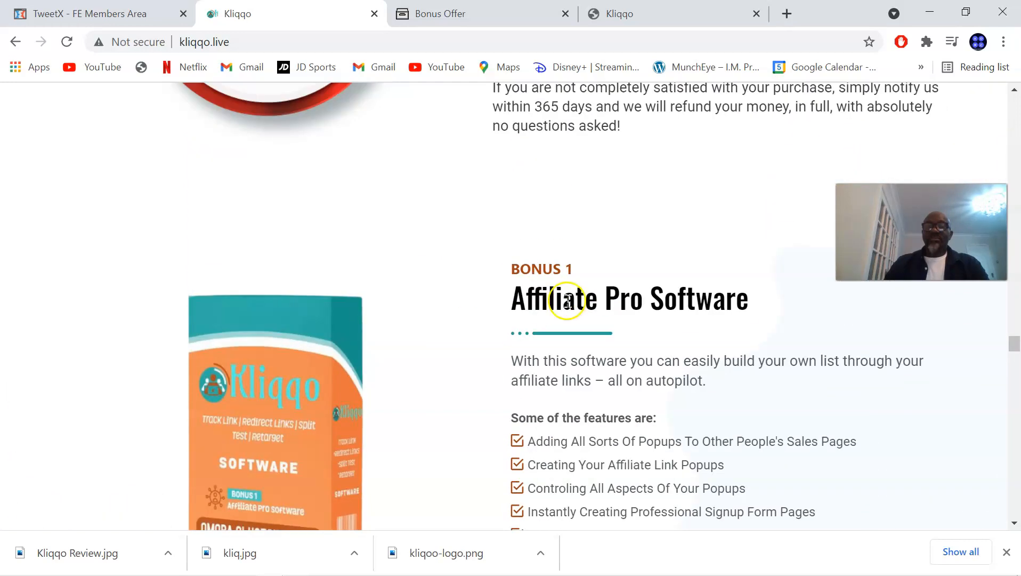
{"action": "mouse_move", "coordinate": [775, 384]}
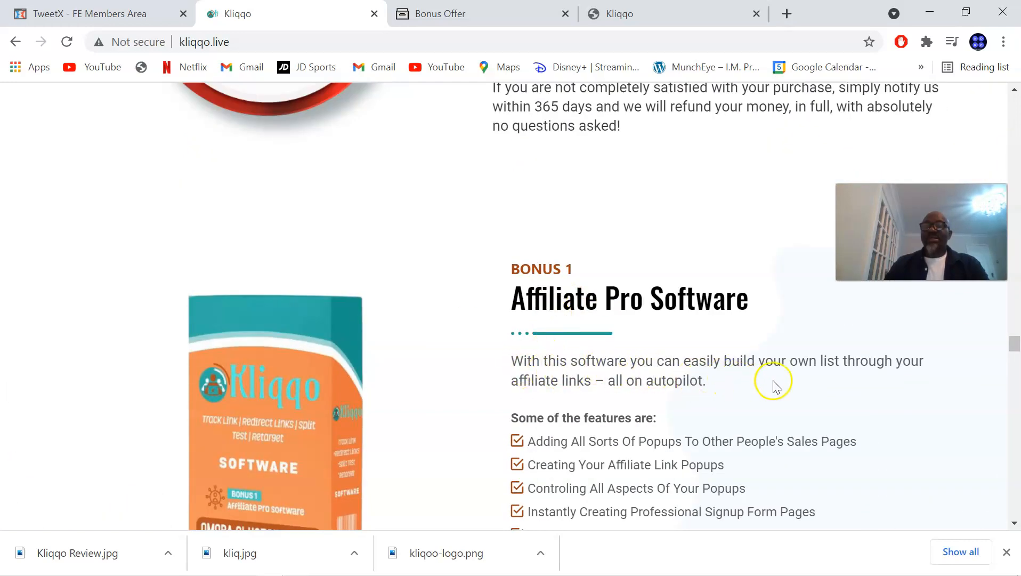
{"action": "mouse_move", "coordinate": [528, 391]}
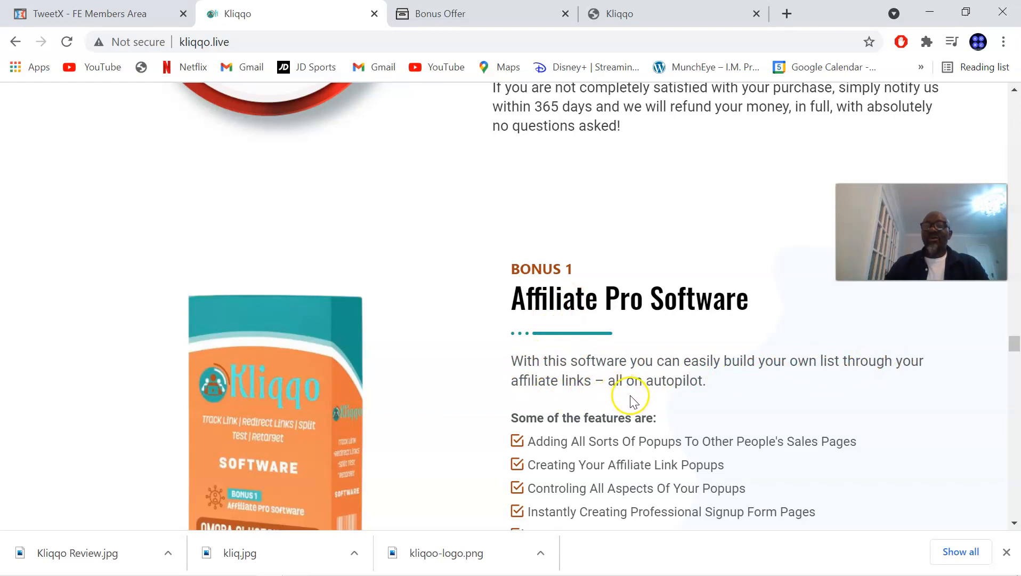
{"action": "scroll", "scroll_direction": "down", "scroll_amount": 3}
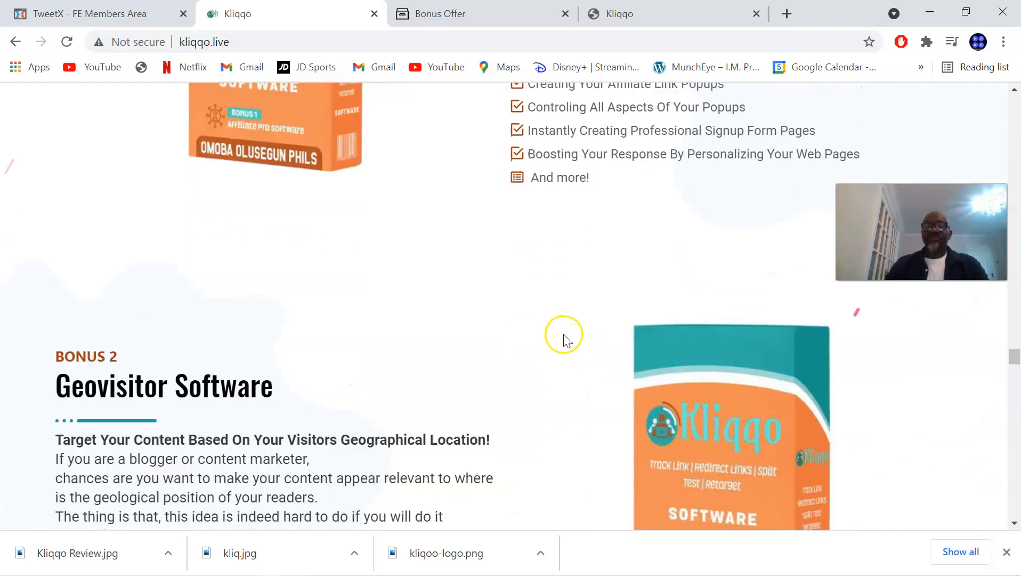
{"action": "scroll", "scroll_direction": "down", "scroll_amount": 3}
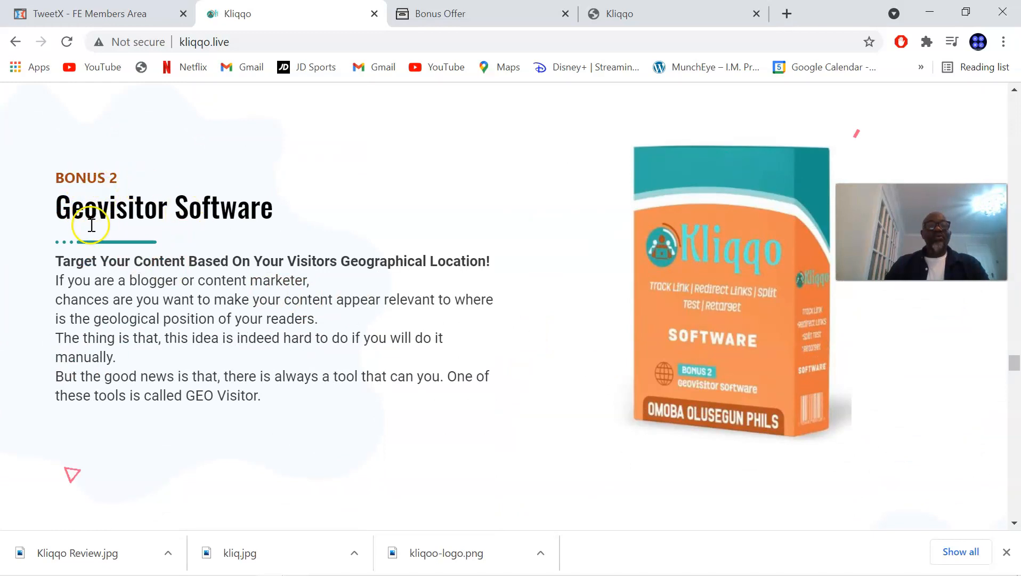
{"action": "mouse_move", "coordinate": [111, 278]}
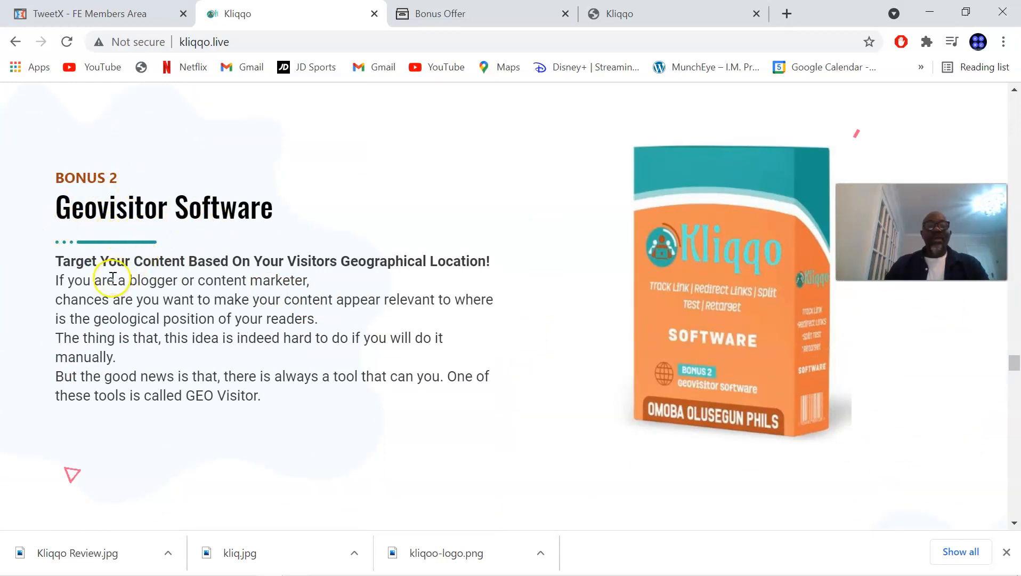
{"action": "mouse_move", "coordinate": [105, 269]}
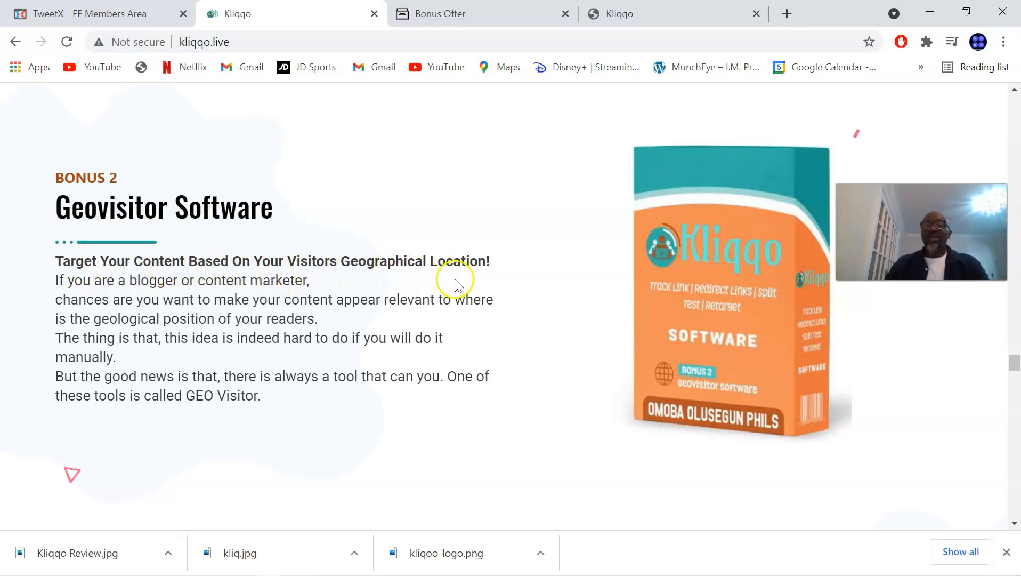
{"action": "scroll", "scroll_direction": "down", "scroll_amount": 3}
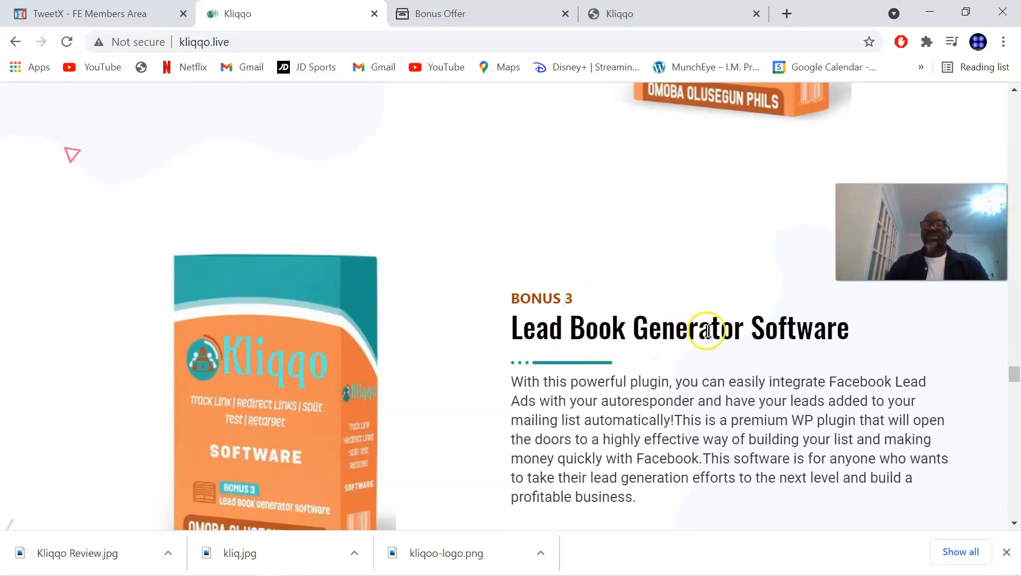
{"action": "scroll", "scroll_direction": "down", "scroll_amount": 3}
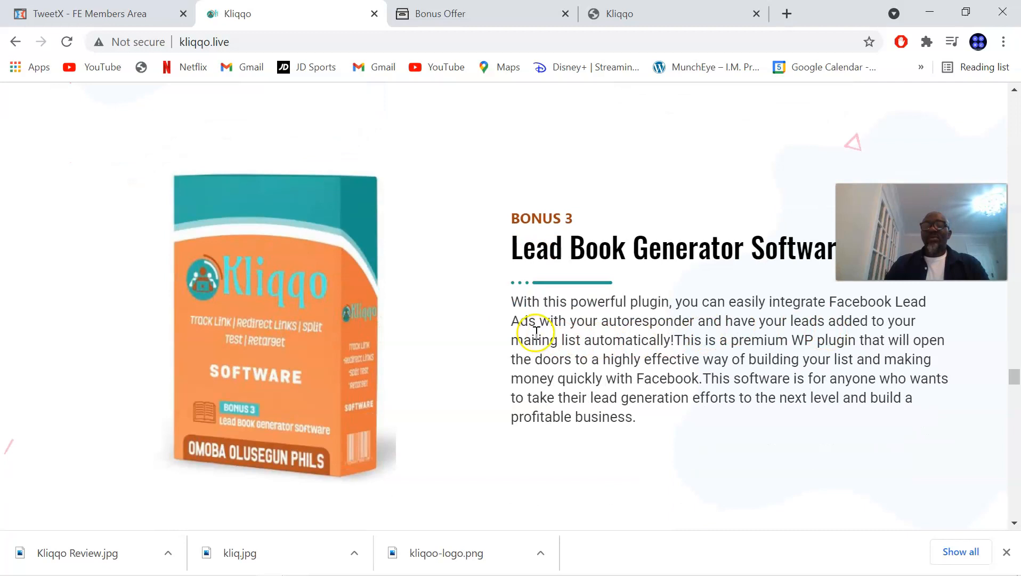
{"action": "mouse_move", "coordinate": [801, 316]}
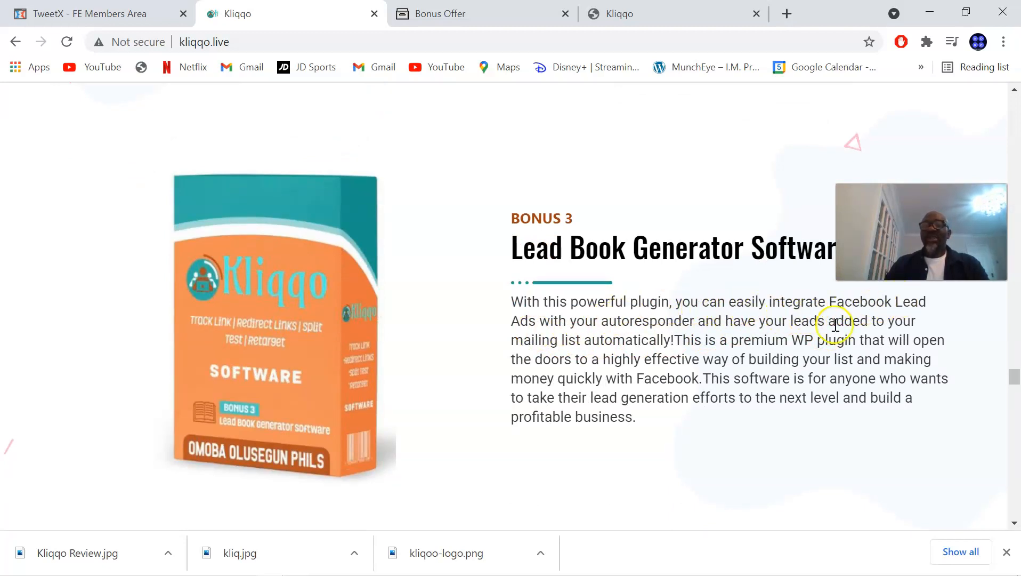
{"action": "mouse_move", "coordinate": [694, 335]}
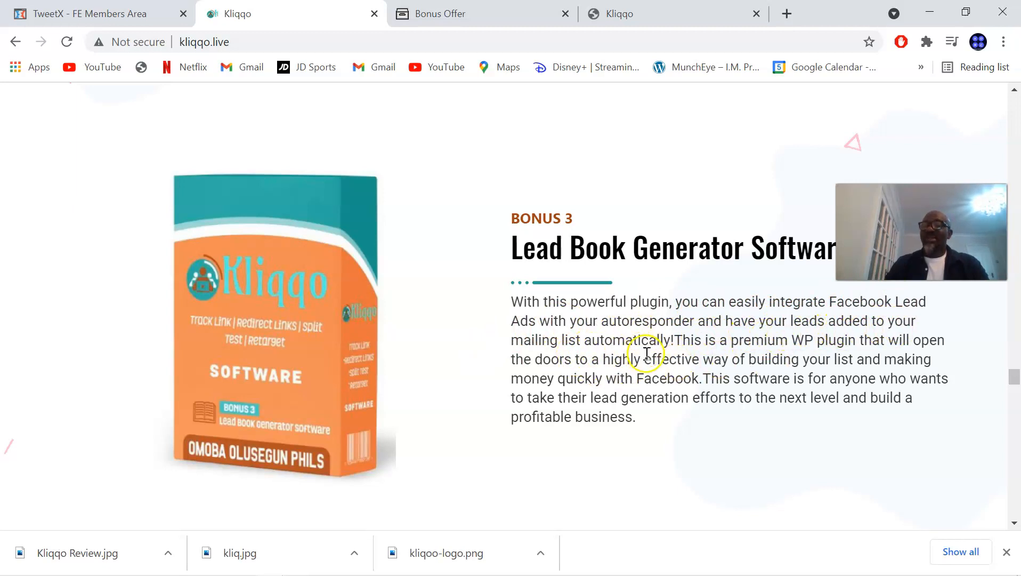
{"action": "mouse_move", "coordinate": [845, 361]}
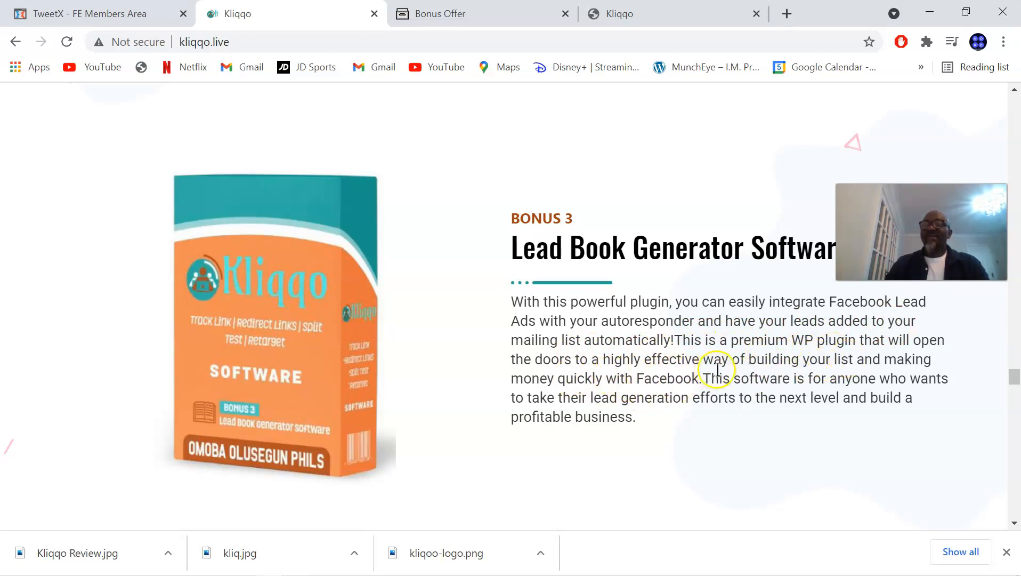
{"action": "scroll", "scroll_direction": "down", "scroll_amount": 3}
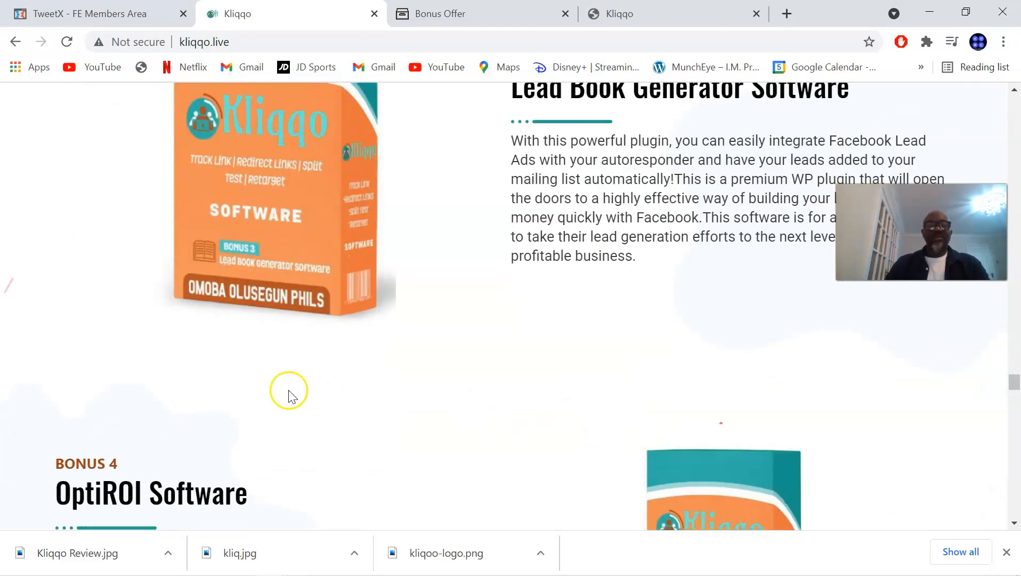
Step: Scroll slightly to show the full Bonus 4 OptiROI Software description and product box
{"action": "scroll", "scroll_direction": "down", "scroll_amount": 3}
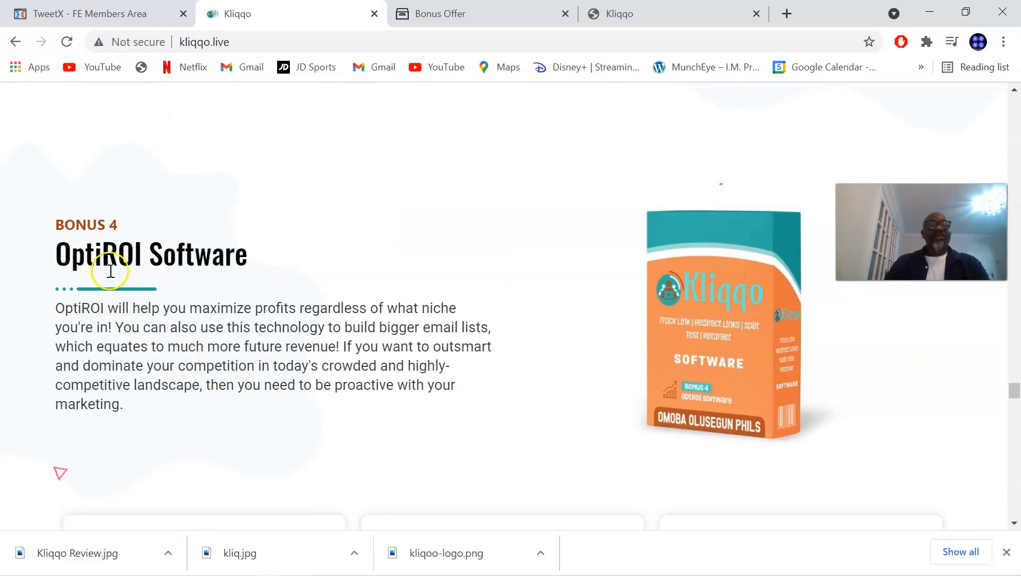
{"action": "mouse_move", "coordinate": [94, 334]}
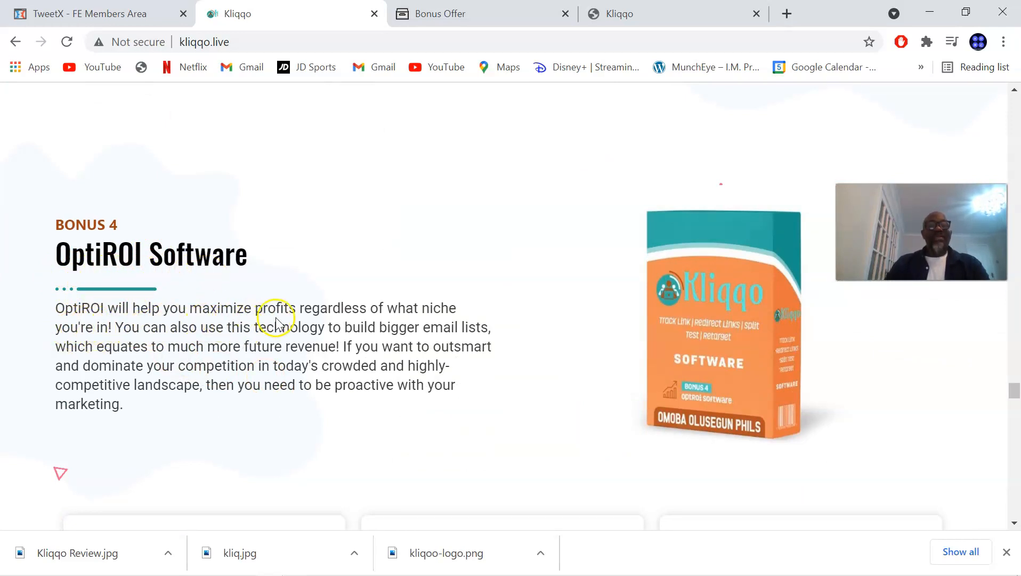
{"action": "mouse_move", "coordinate": [276, 376]}
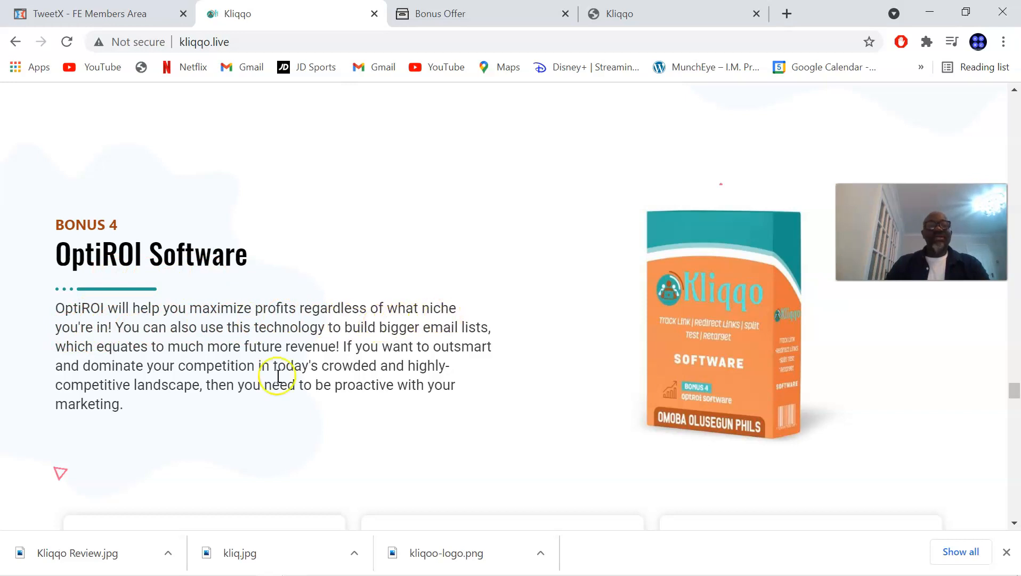
{"action": "mouse_move", "coordinate": [260, 337]}
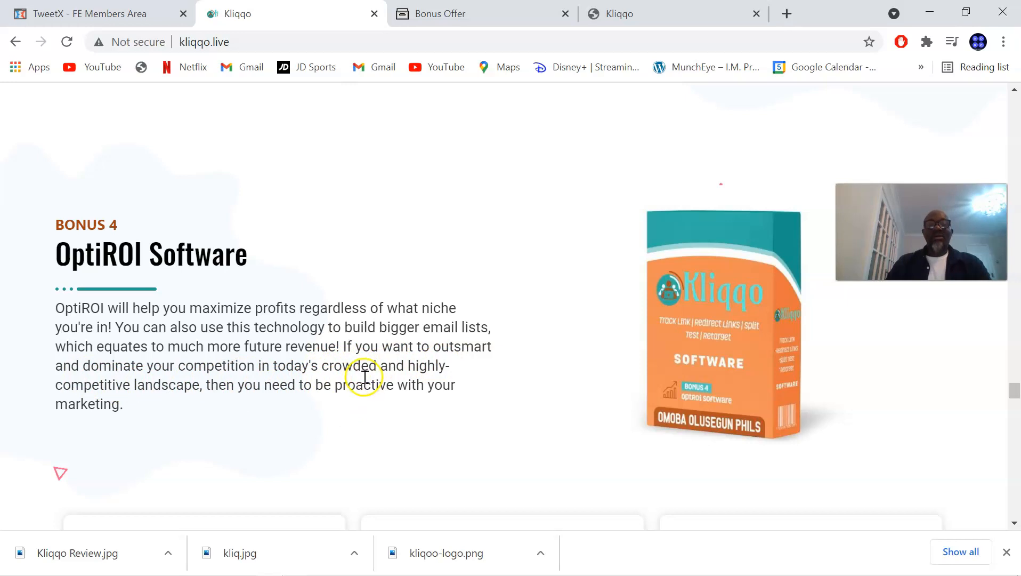
{"action": "mouse_move", "coordinate": [151, 397]}
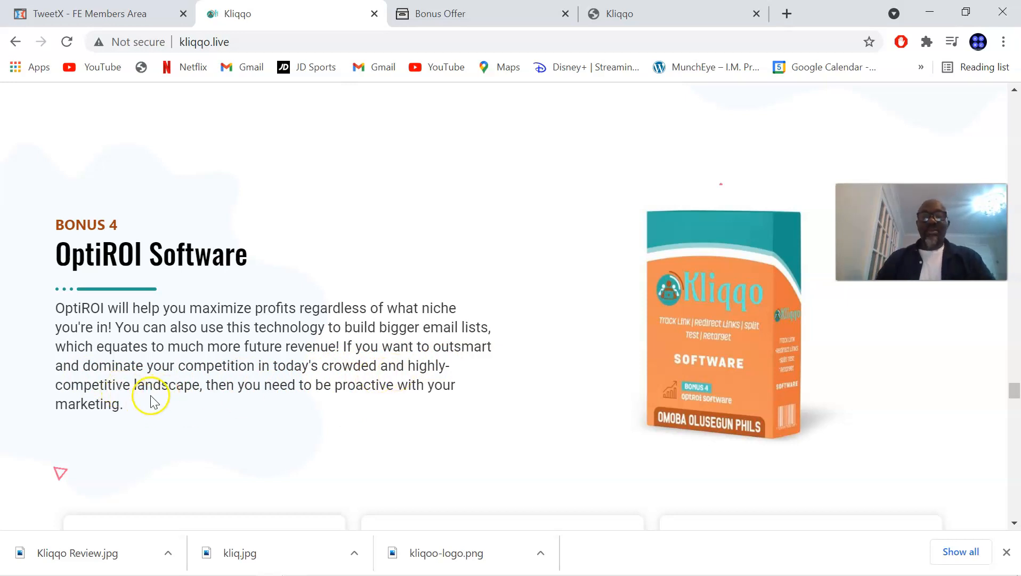
Step: Scroll past the Bonus 8–10 cards to the 'Here's A List Of Everything' section
{"action": "scroll", "scroll_direction": "down", "scroll_amount": 3}
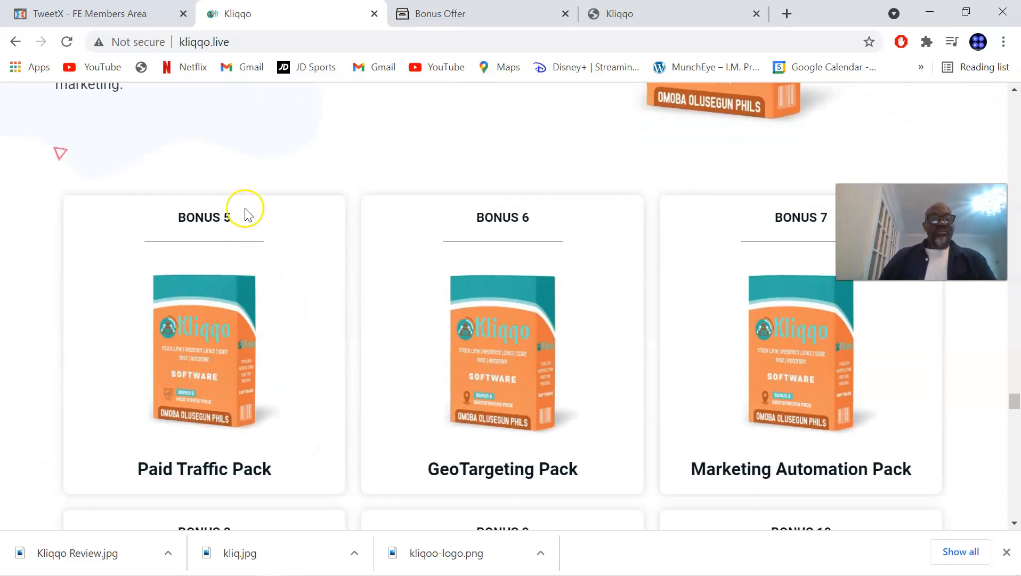
{"action": "scroll", "scroll_direction": "down", "scroll_amount": 3}
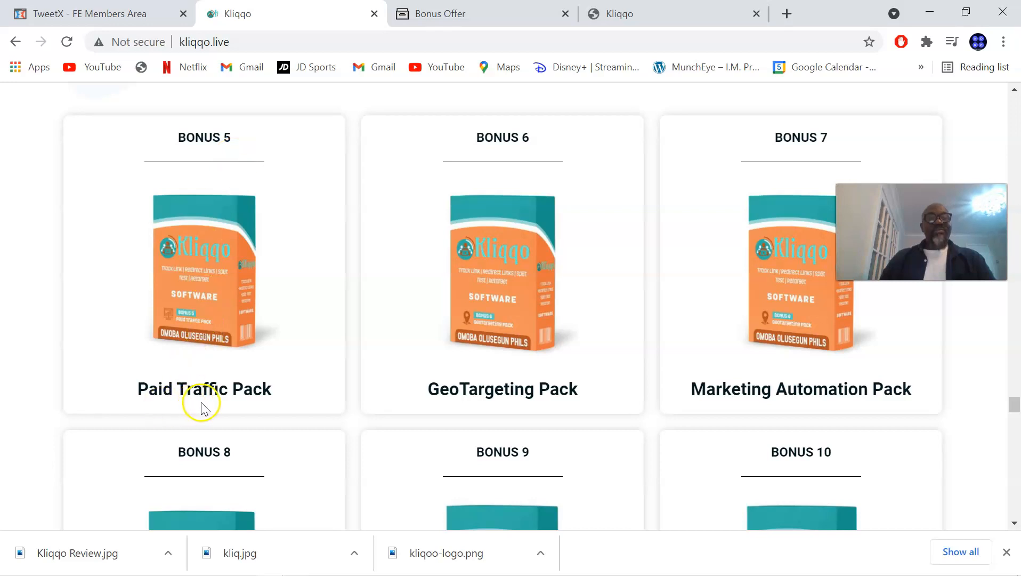
{"action": "mouse_move", "coordinate": [457, 398]}
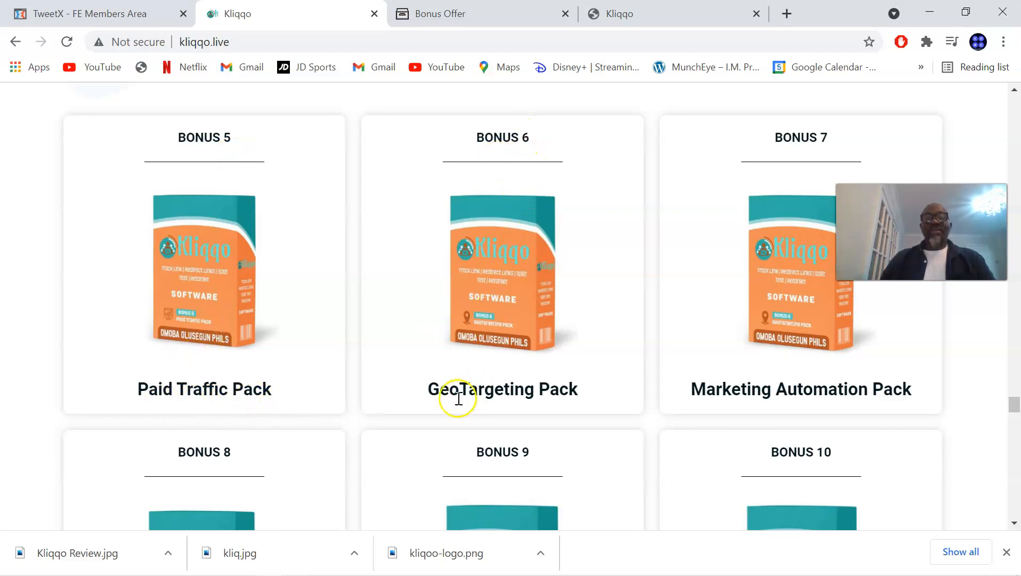
{"action": "mouse_move", "coordinate": [762, 428]}
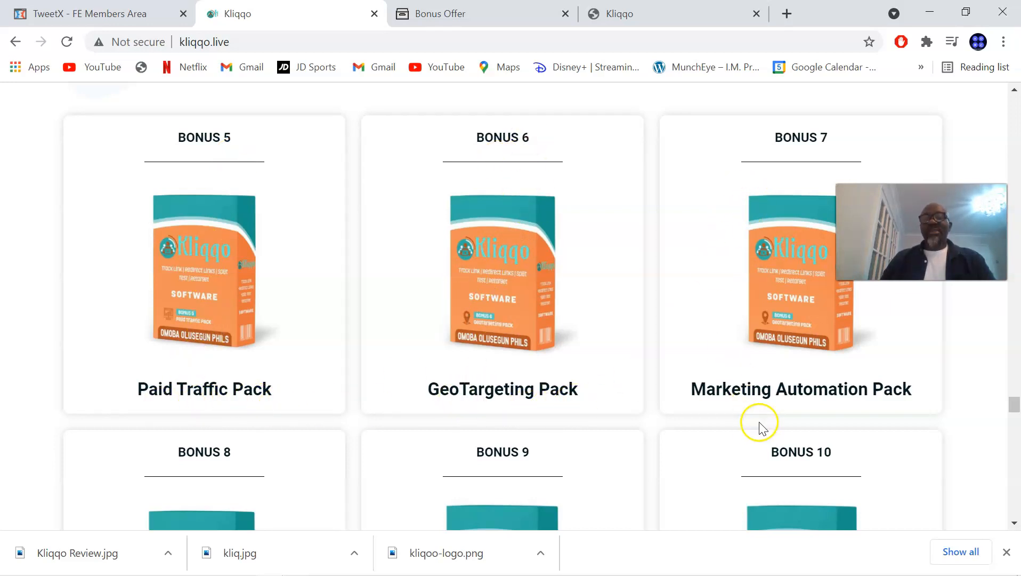
{"action": "scroll", "scroll_direction": "down", "scroll_amount": 3}
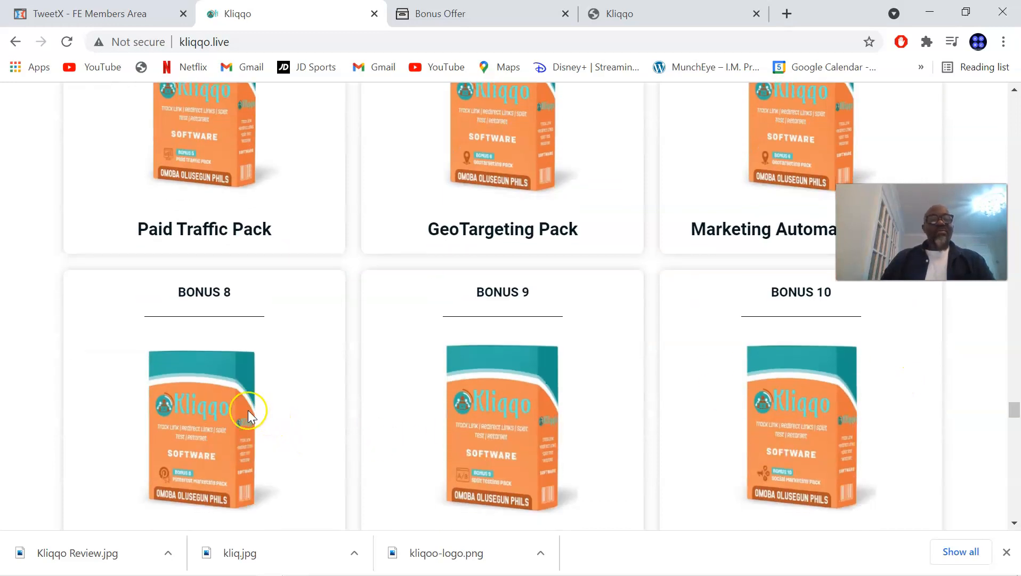
{"action": "scroll", "scroll_direction": "down", "scroll_amount": 3}
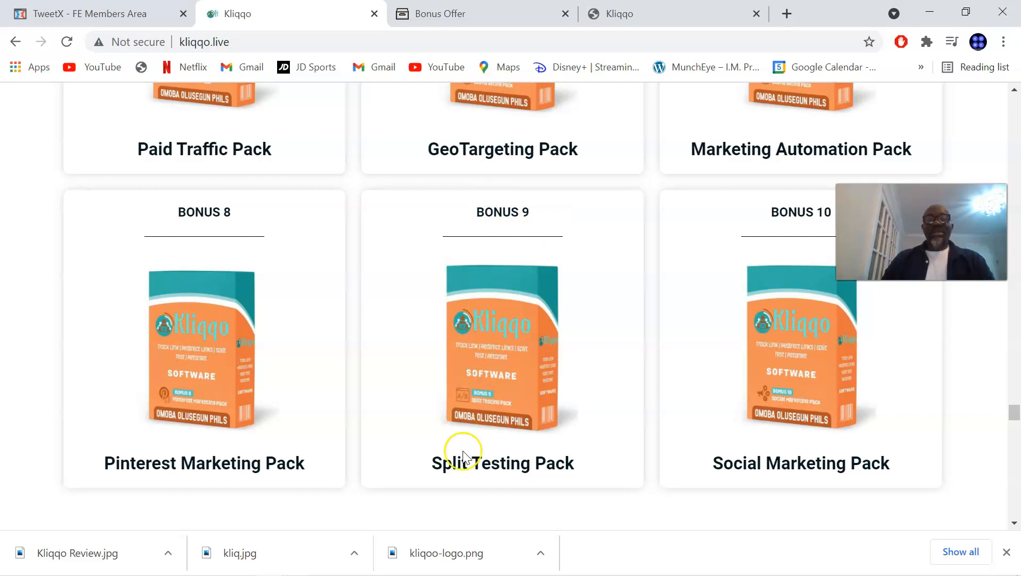
{"action": "mouse_move", "coordinate": [549, 229]}
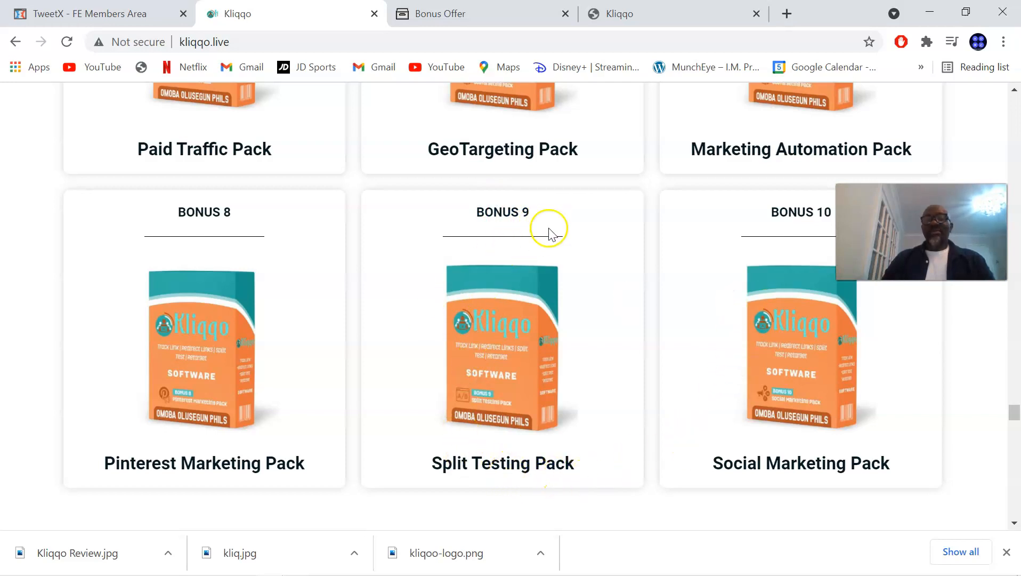
{"action": "scroll", "scroll_direction": "down", "scroll_amount": 3}
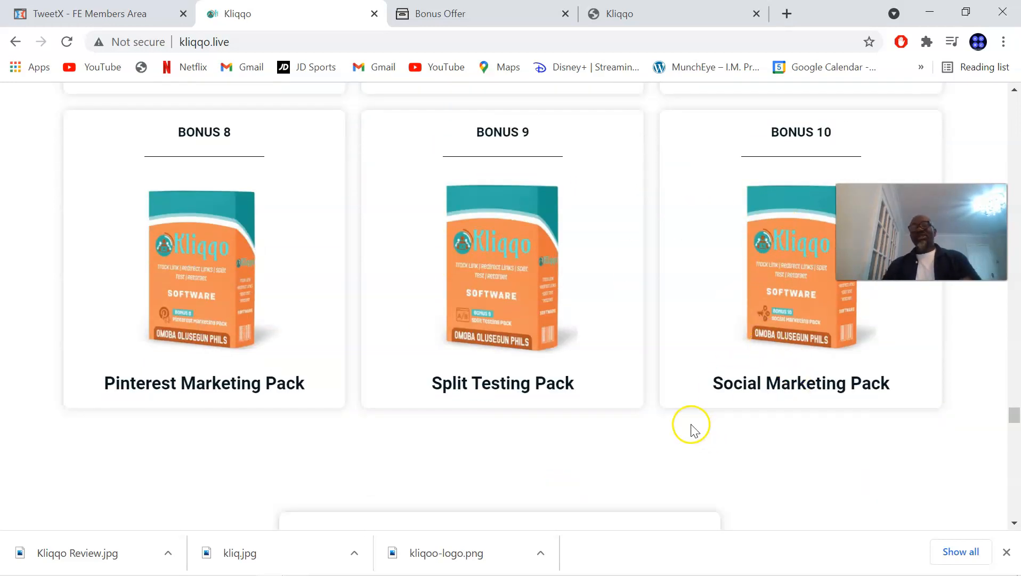
{"action": "scroll", "scroll_direction": "down", "scroll_amount": 3}
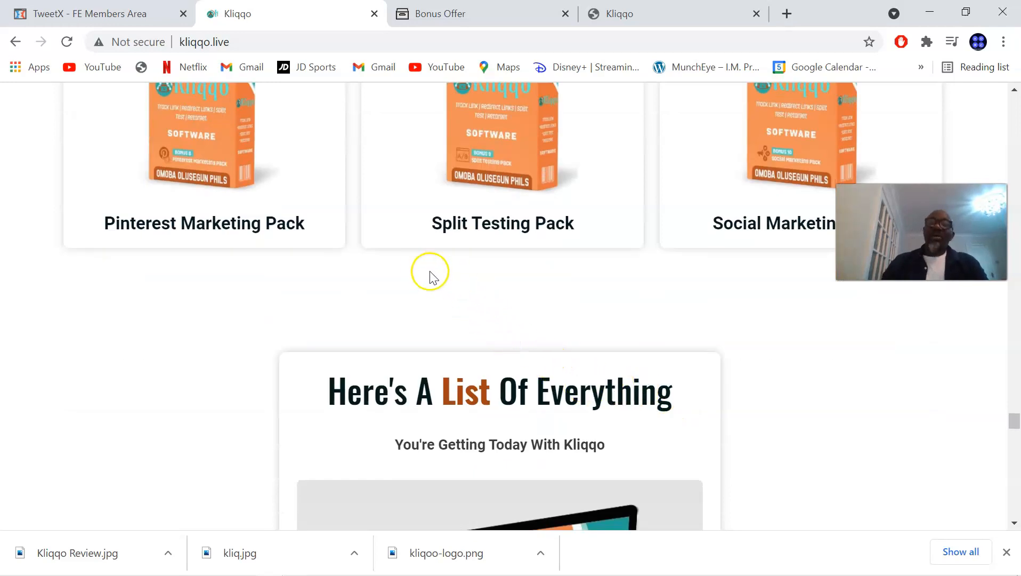
Step: Scroll through the itemized bonus values to the $7,367 total value and $17 price
{"action": "scroll", "scroll_direction": "down", "scroll_amount": 3}
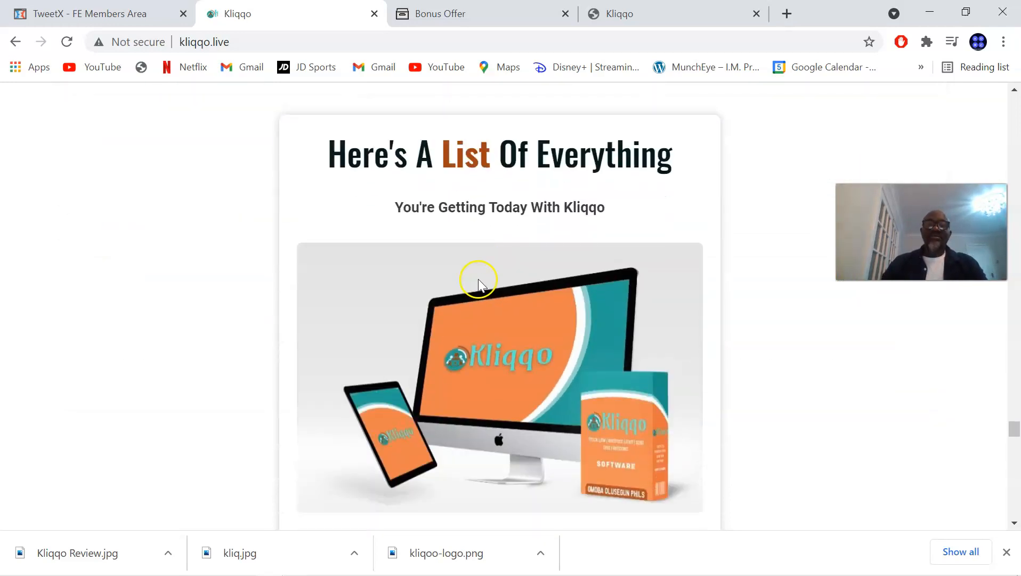
{"action": "scroll", "scroll_direction": "down", "scroll_amount": 3}
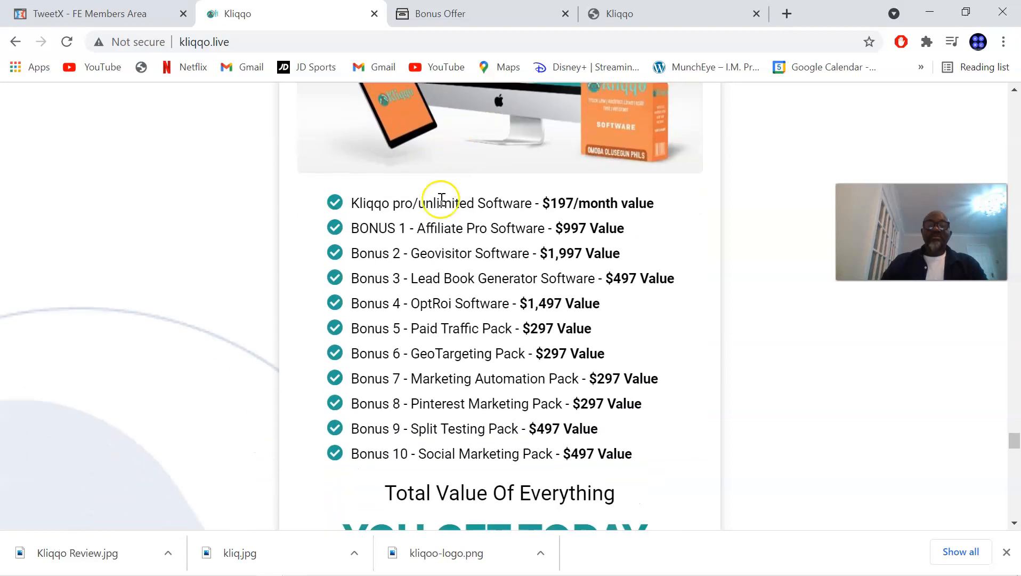
{"action": "scroll", "scroll_direction": "down", "scroll_amount": 3}
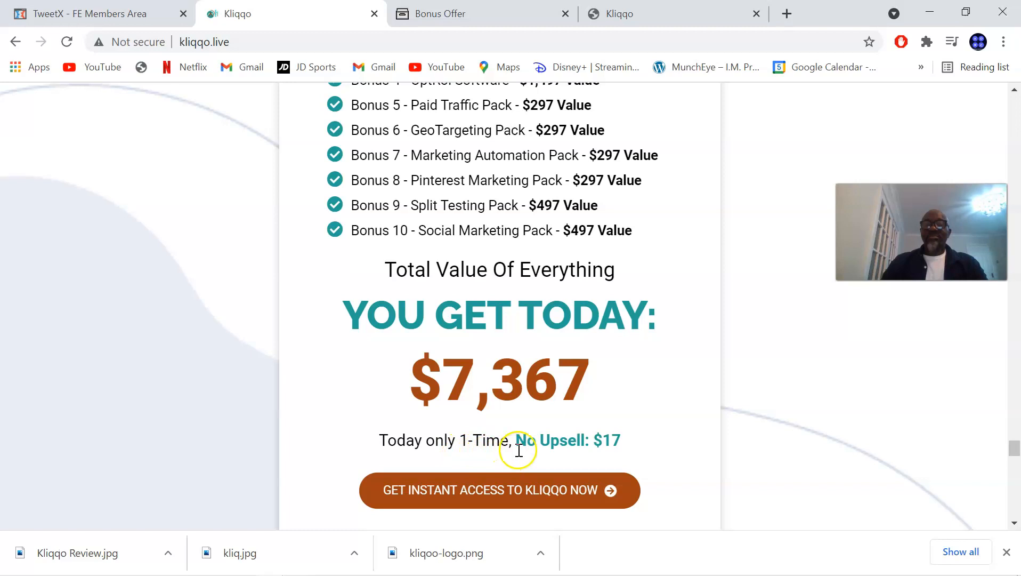
{"action": "scroll", "scroll_direction": "down", "scroll_amount": 3}
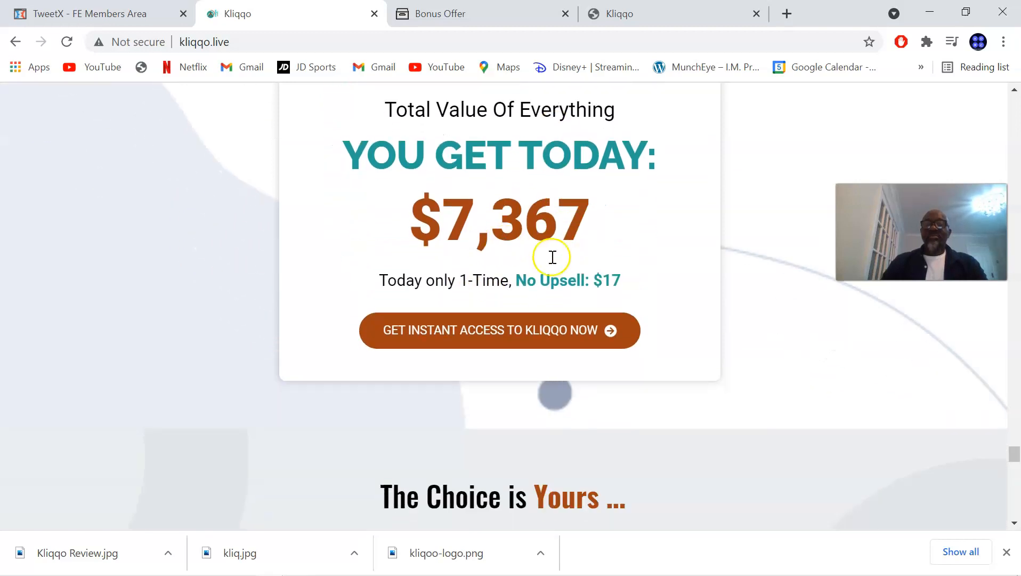
{"action": "scroll", "scroll_direction": "down", "scroll_amount": 3}
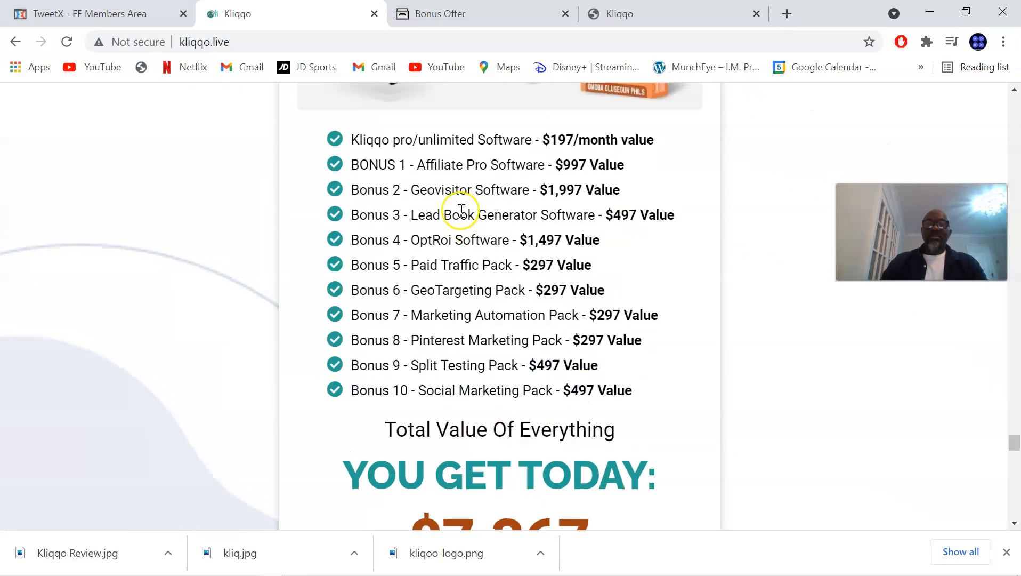
Step: Switch to the bonuscrate Bonus Offer tab and scroll to Prices & Up-Sells showing Front End $17–$47
{"action": "left_click", "coordinate": [456, 14]}
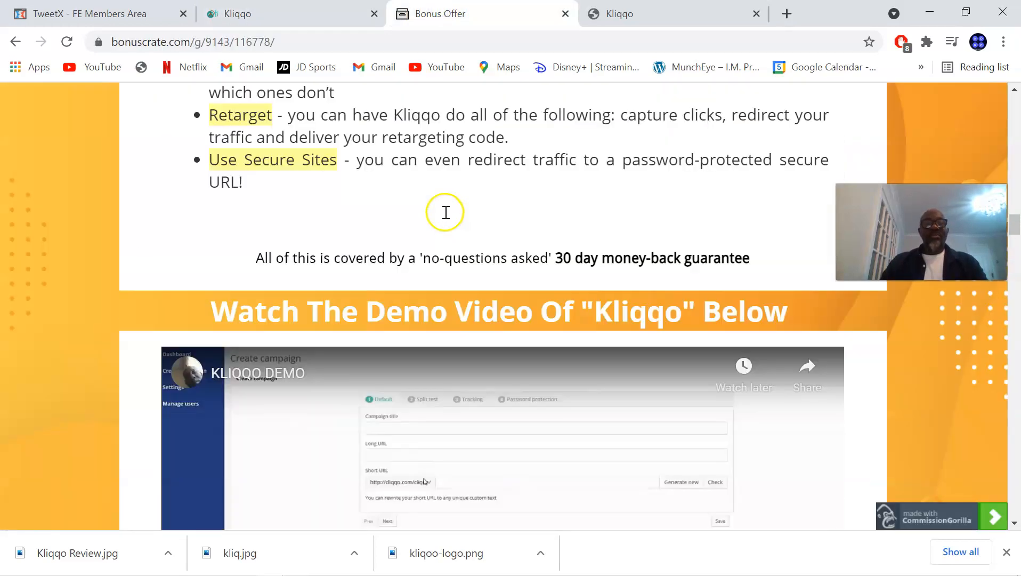
{"action": "scroll", "scroll_direction": "down", "scroll_amount": 3}
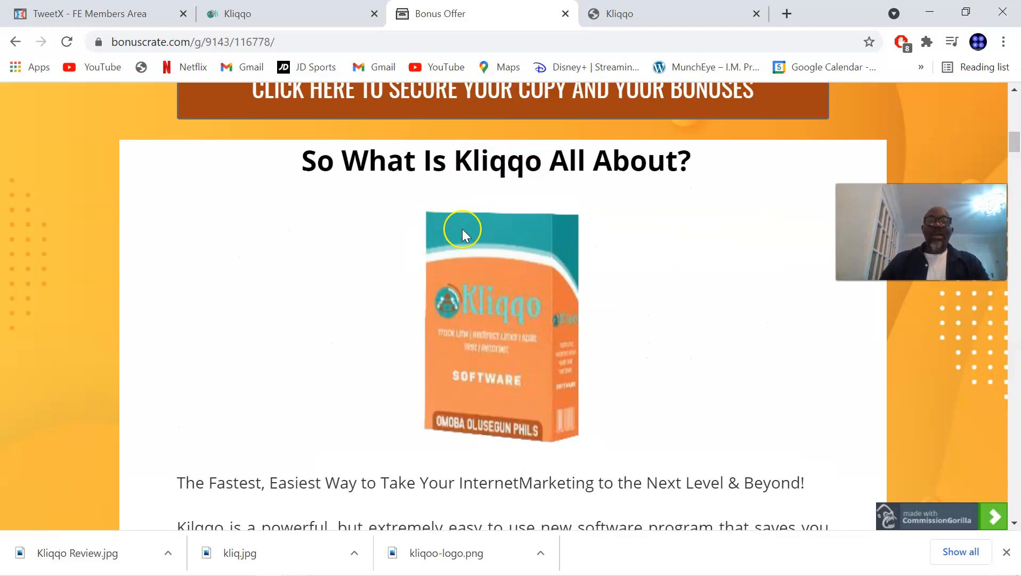
{"action": "scroll", "scroll_direction": "up", "scroll_amount": 3}
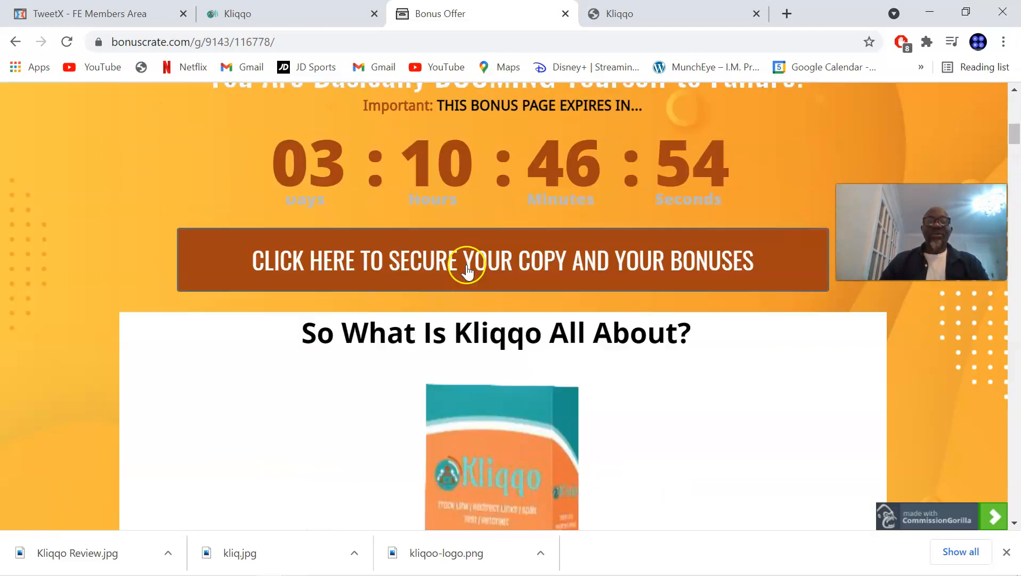
{"action": "scroll", "scroll_direction": "down", "scroll_amount": 3}
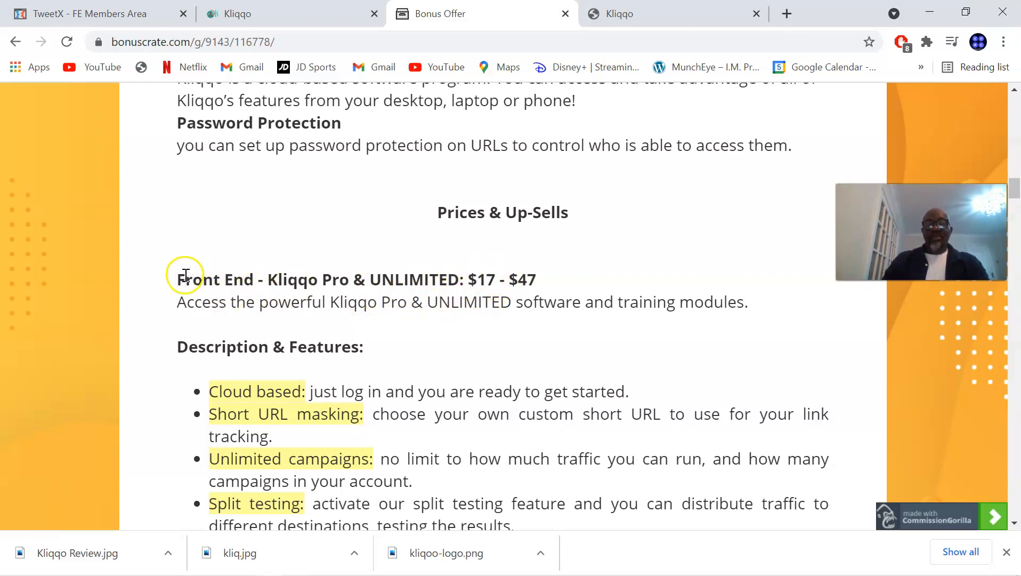
{"action": "mouse_move", "coordinate": [253, 300]}
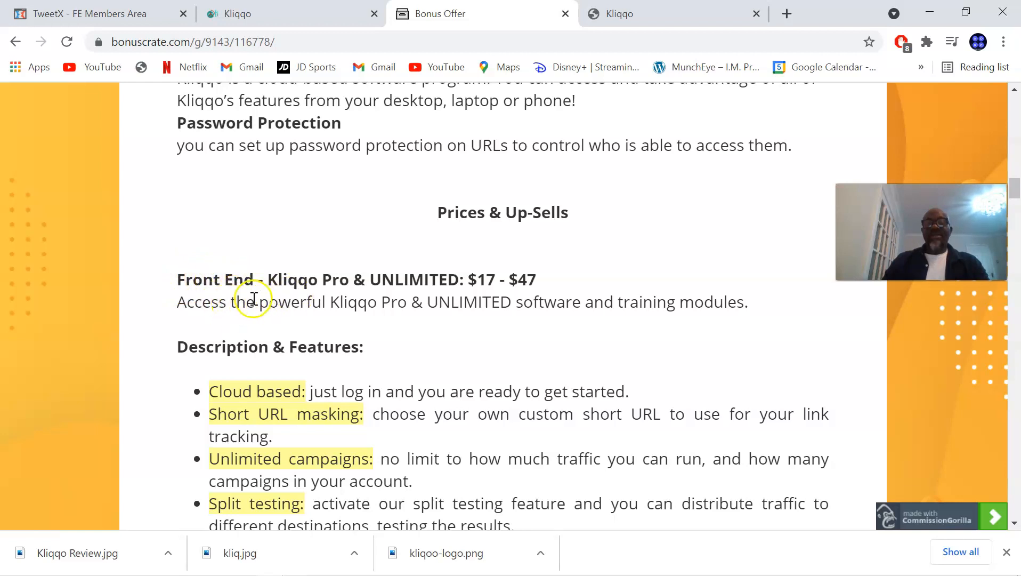
{"action": "scroll", "scroll_direction": "down", "scroll_amount": 3}
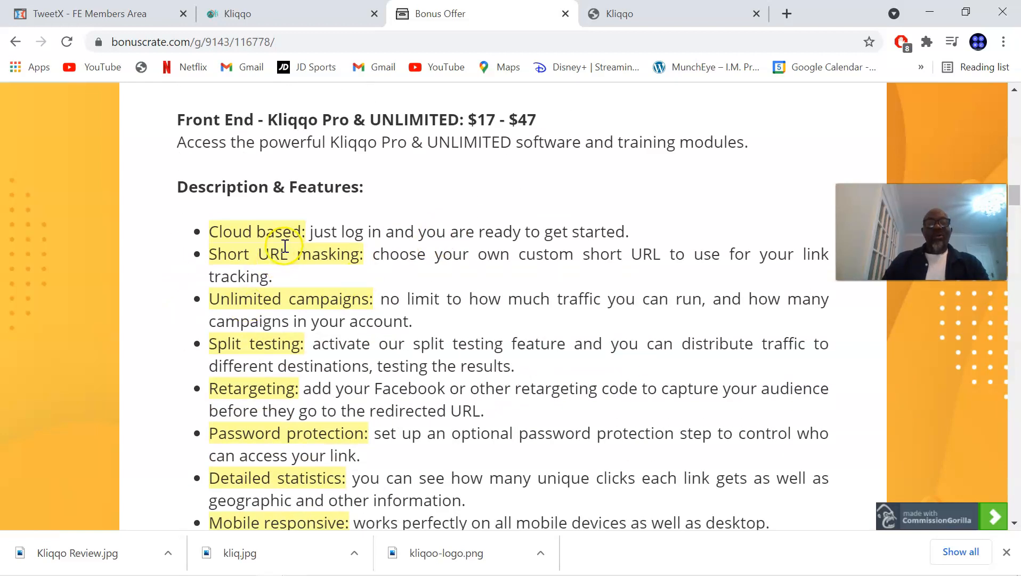
{"action": "scroll", "scroll_direction": "down", "scroll_amount": 3}
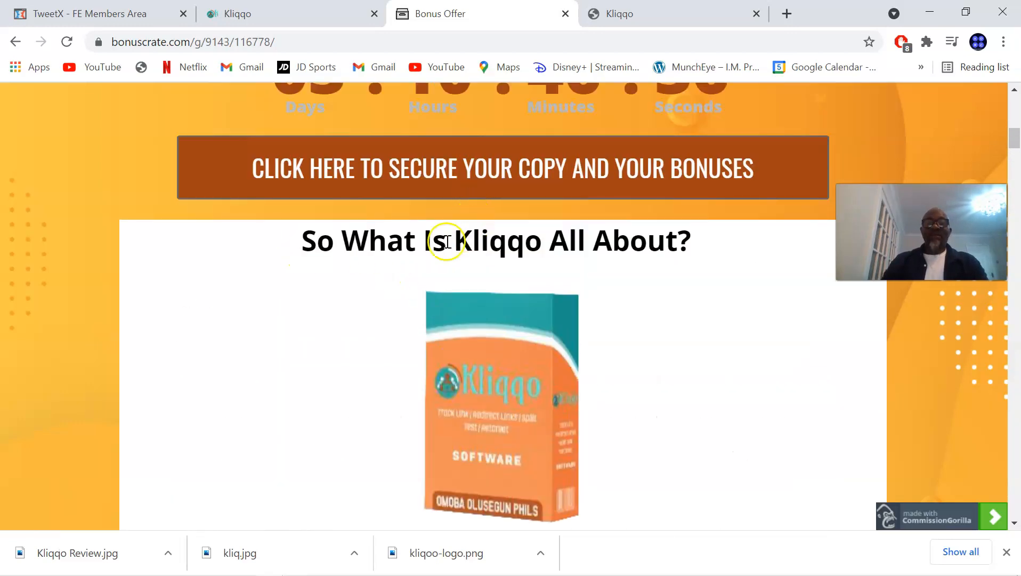
{"action": "scroll", "scroll_direction": "down", "scroll_amount": 3}
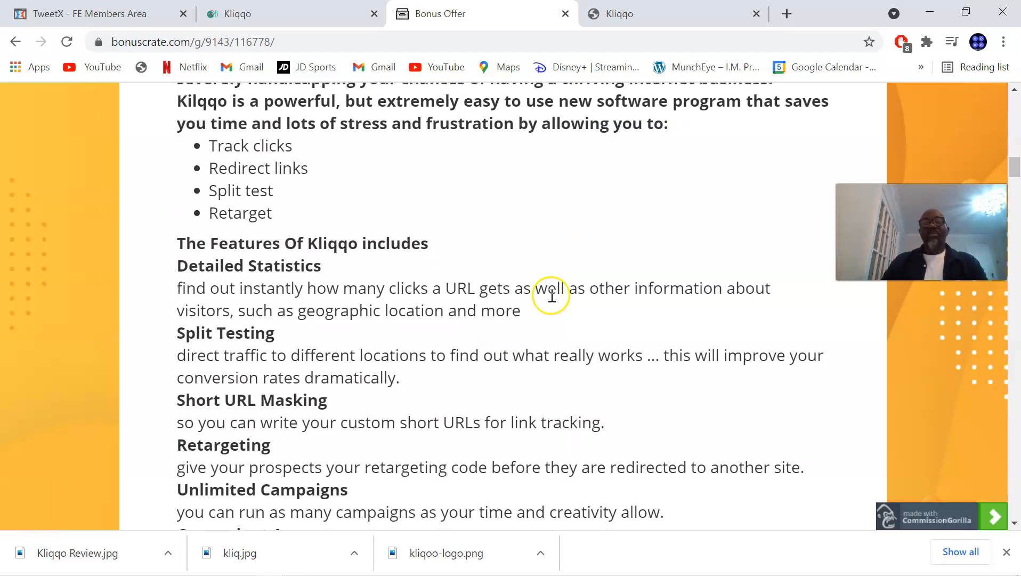
{"action": "scroll", "scroll_direction": "down", "scroll_amount": 3}
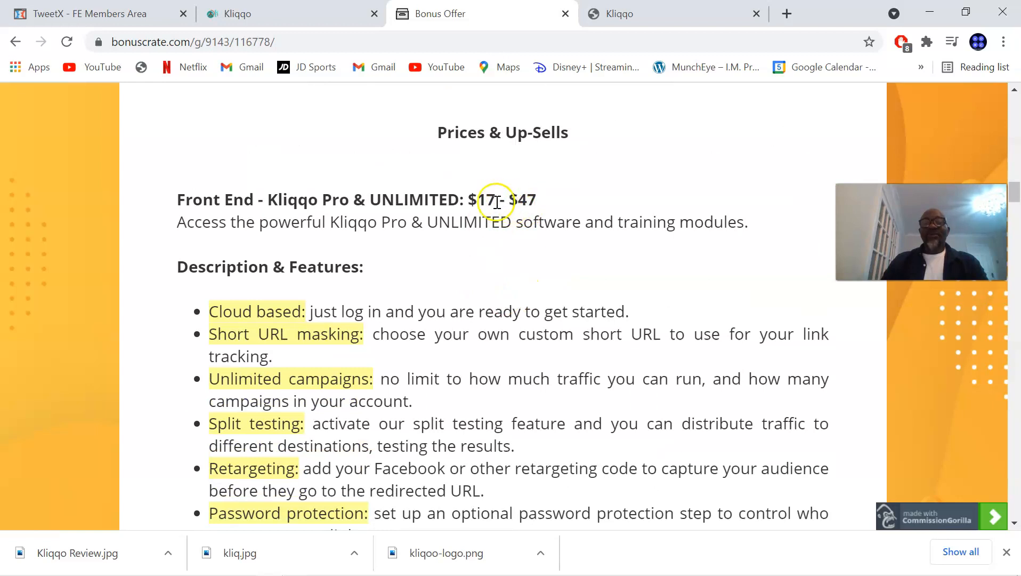
{"action": "mouse_move", "coordinate": [184, 208]}
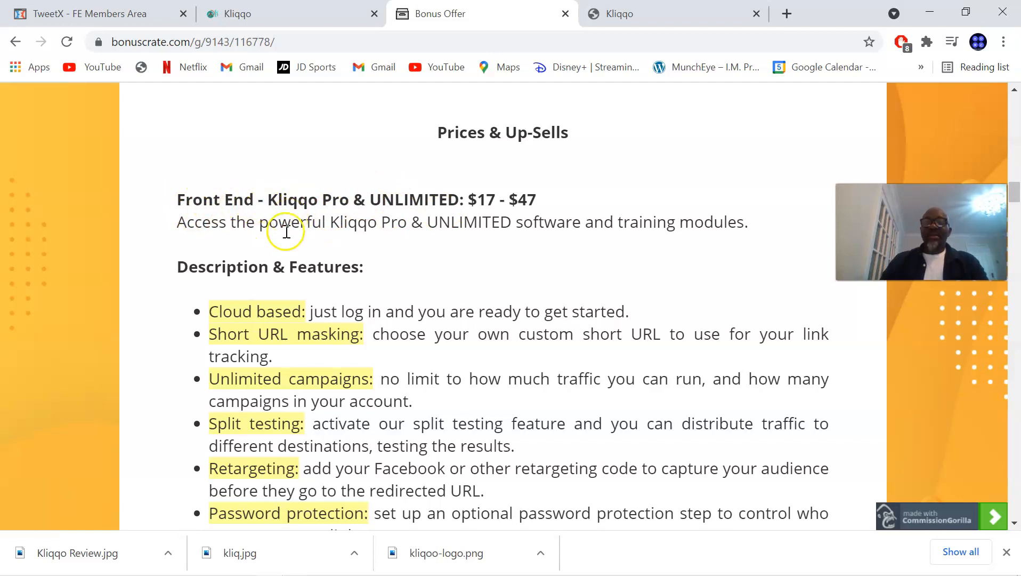
{"action": "mouse_move", "coordinate": [179, 209]}
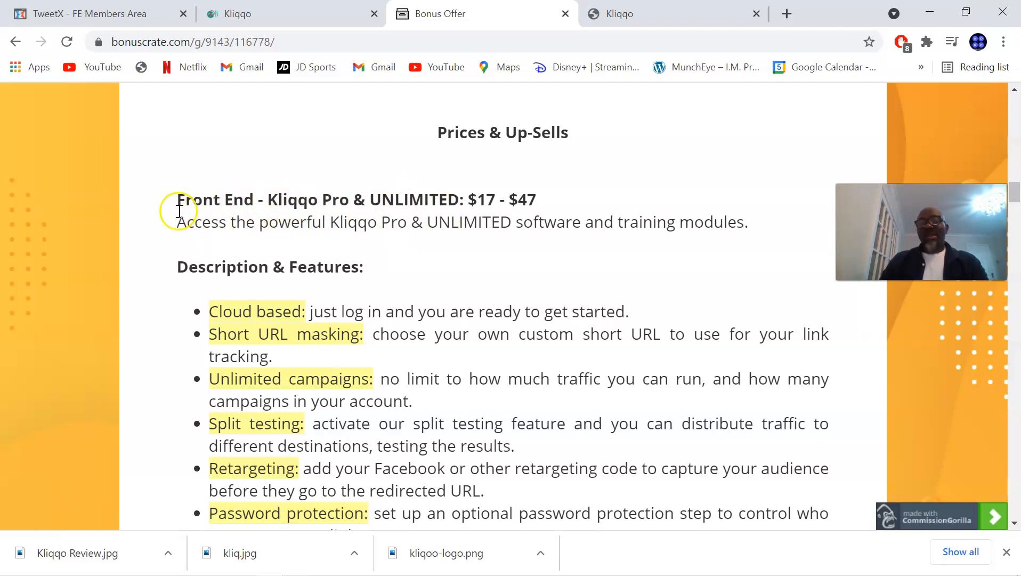
{"action": "mouse_move", "coordinate": [485, 199]}
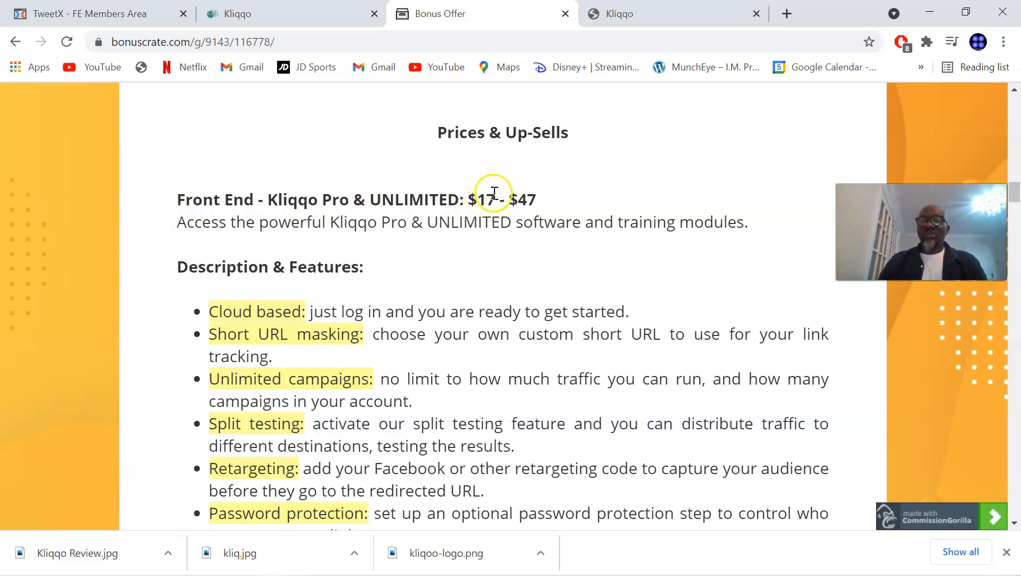
{"action": "mouse_move", "coordinate": [422, 246]}
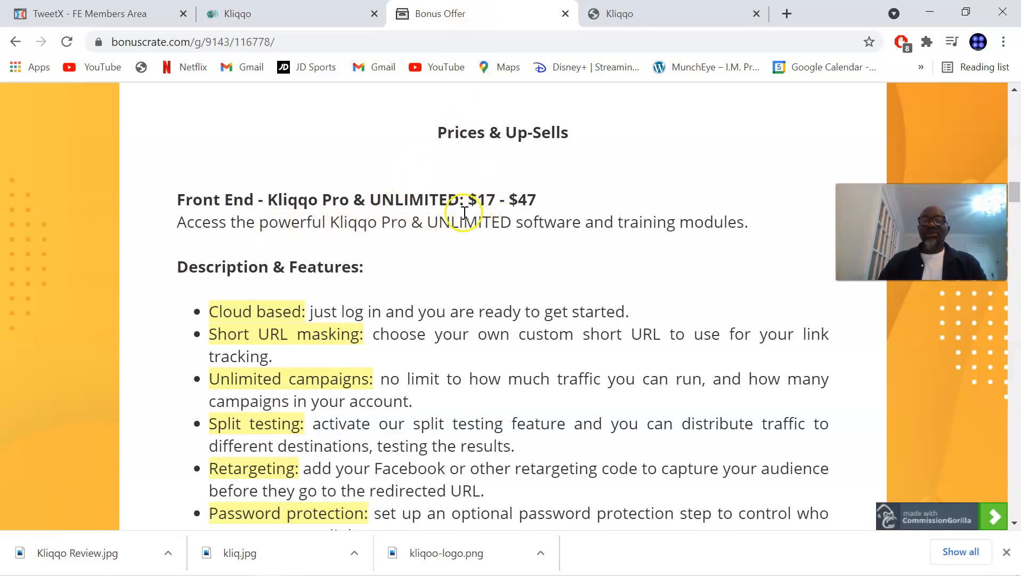
{"action": "mouse_move", "coordinate": [495, 183]}
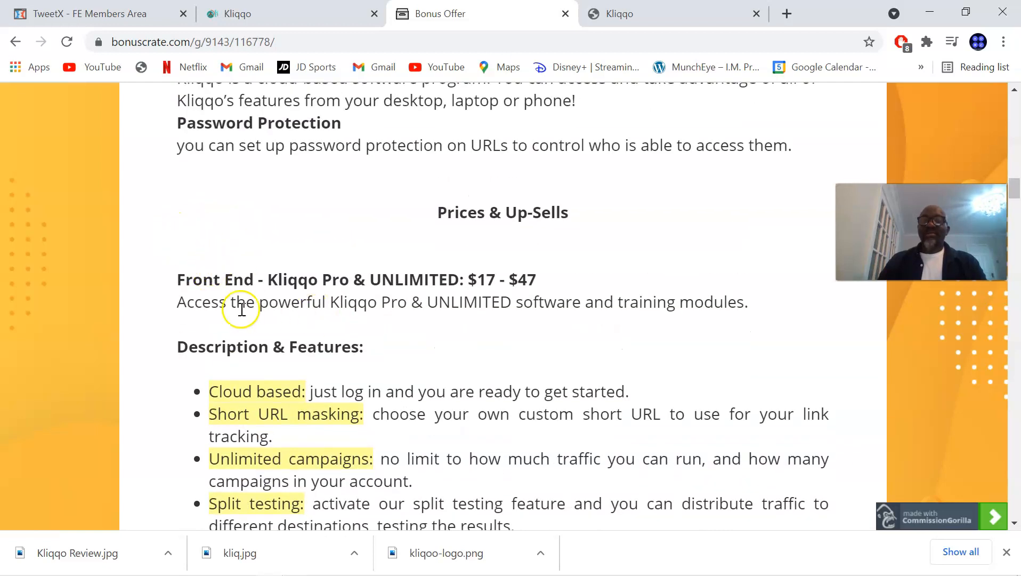
Step: Hide the More videos panel and play the demo as it creates a campaign with short URL 'martin'
{"action": "scroll", "scroll_direction": "up", "scroll_amount": 3}
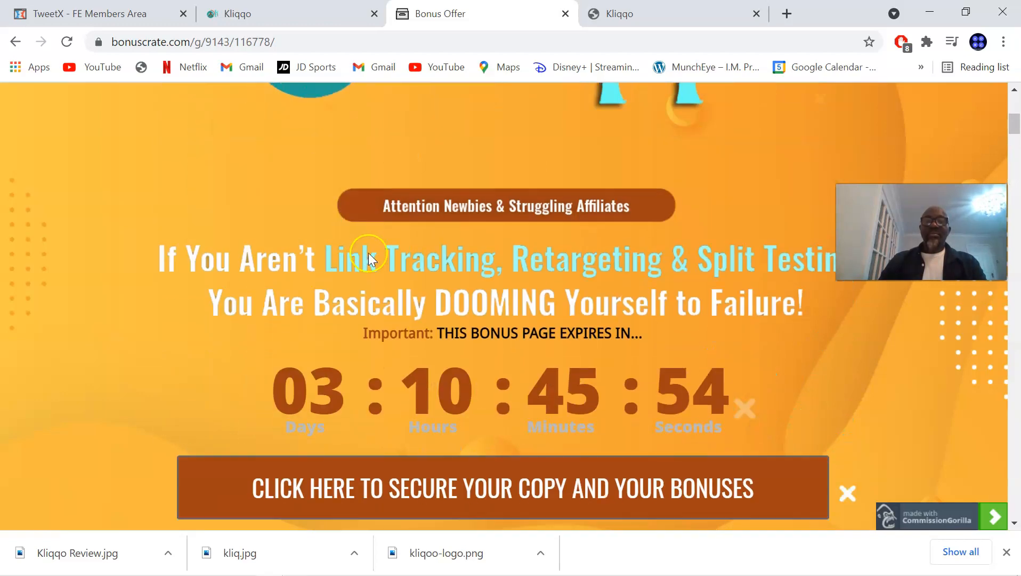
{"action": "scroll", "scroll_direction": "down", "scroll_amount": 3}
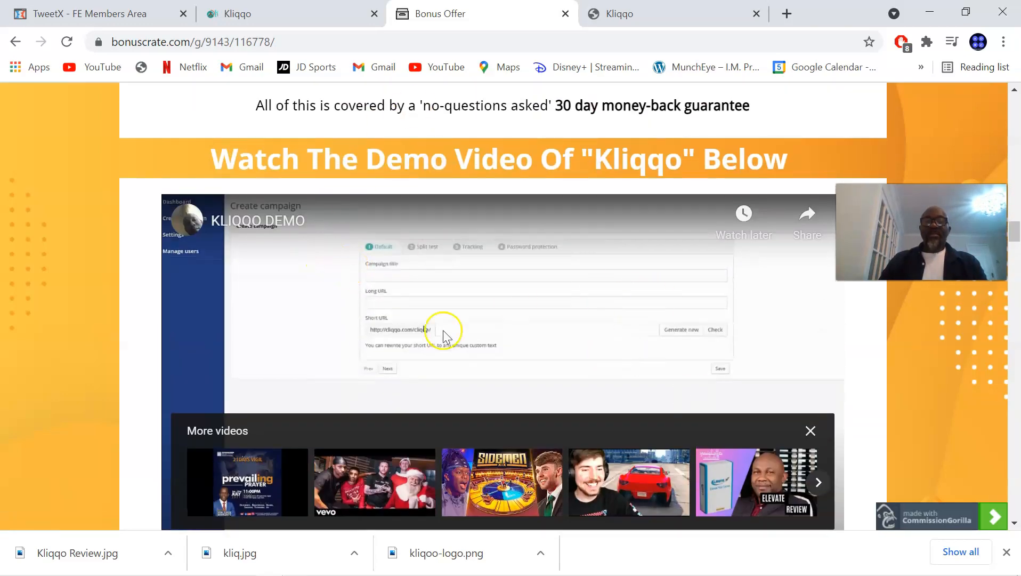
{"action": "scroll", "scroll_direction": "down", "scroll_amount": 3}
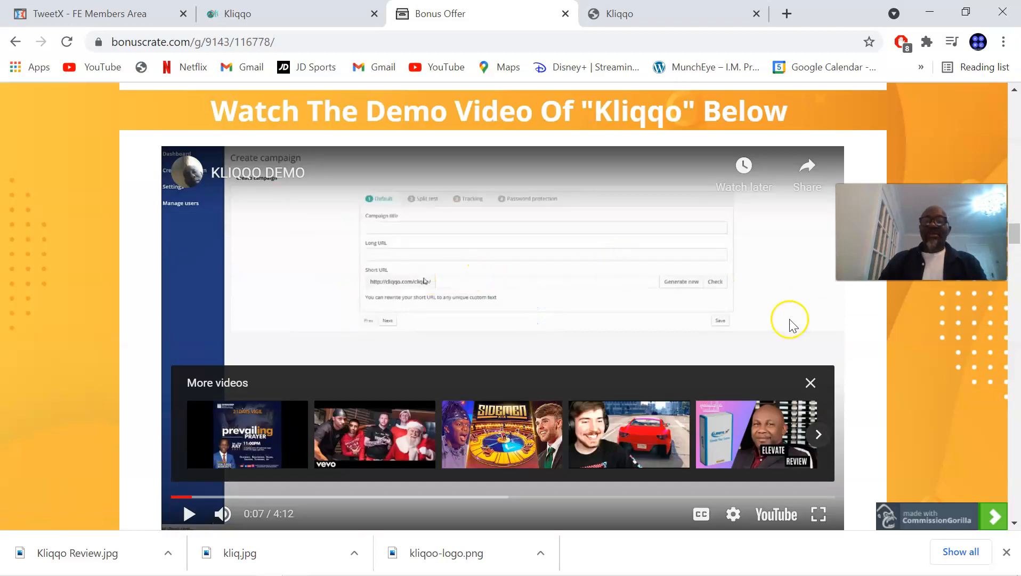
{"action": "left_click", "coordinate": [810, 382]}
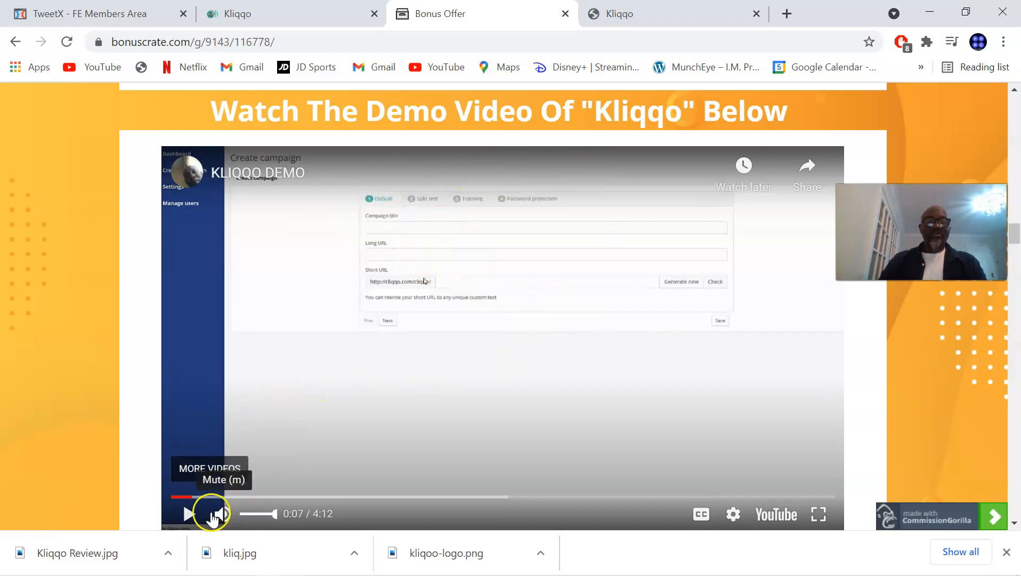
{"action": "left_click", "coordinate": [222, 514]}
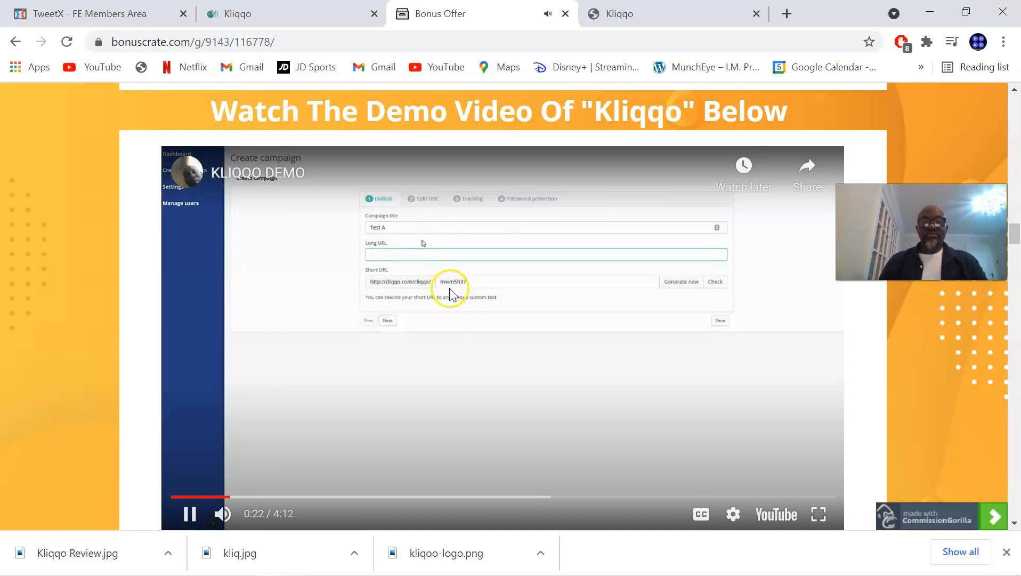
{"action": "type", "text": "http://news.bbc.co.uk"}
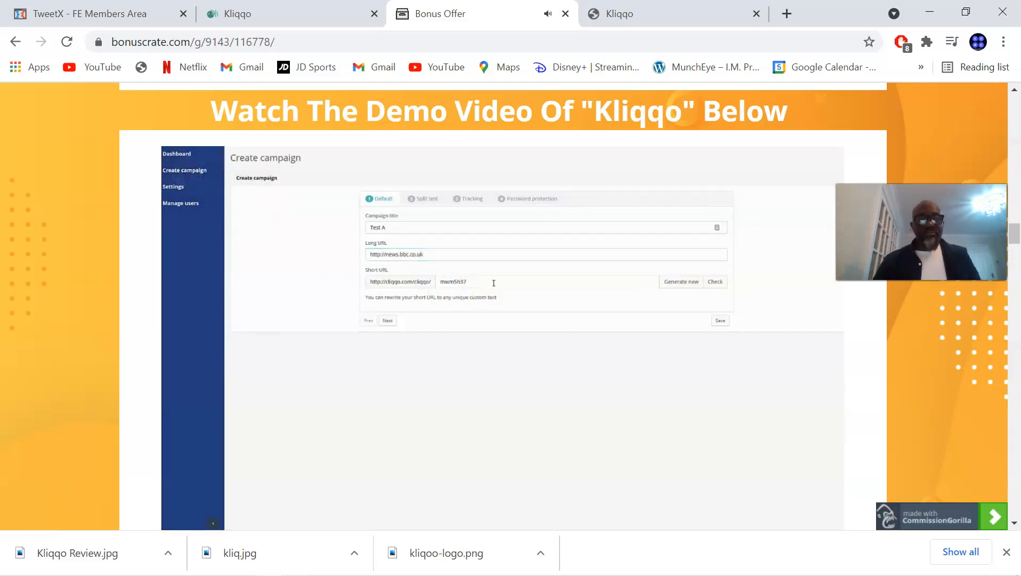
{"action": "mouse_move", "coordinate": [368, 276]}
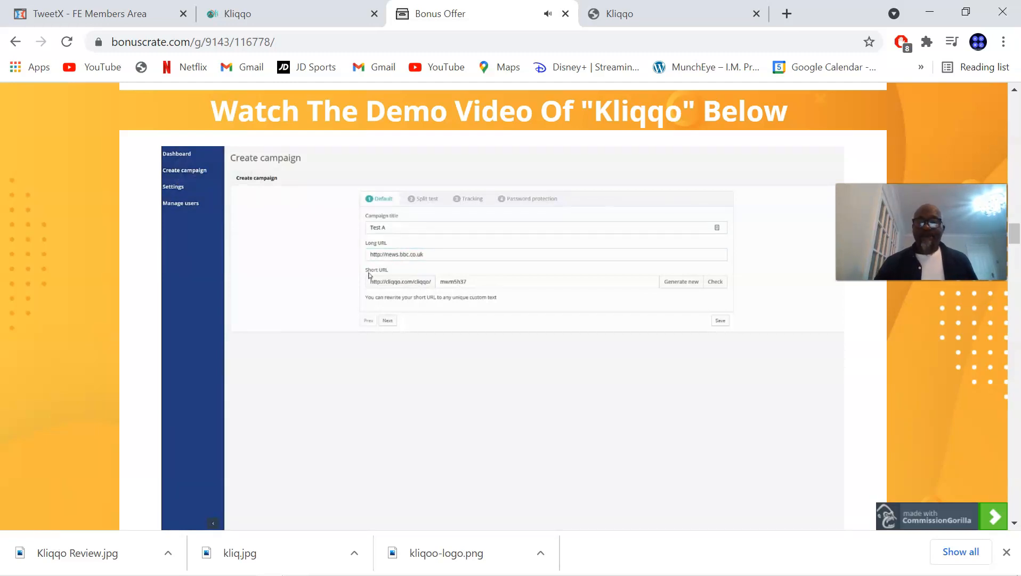
{"action": "mouse_move", "coordinate": [481, 277]}
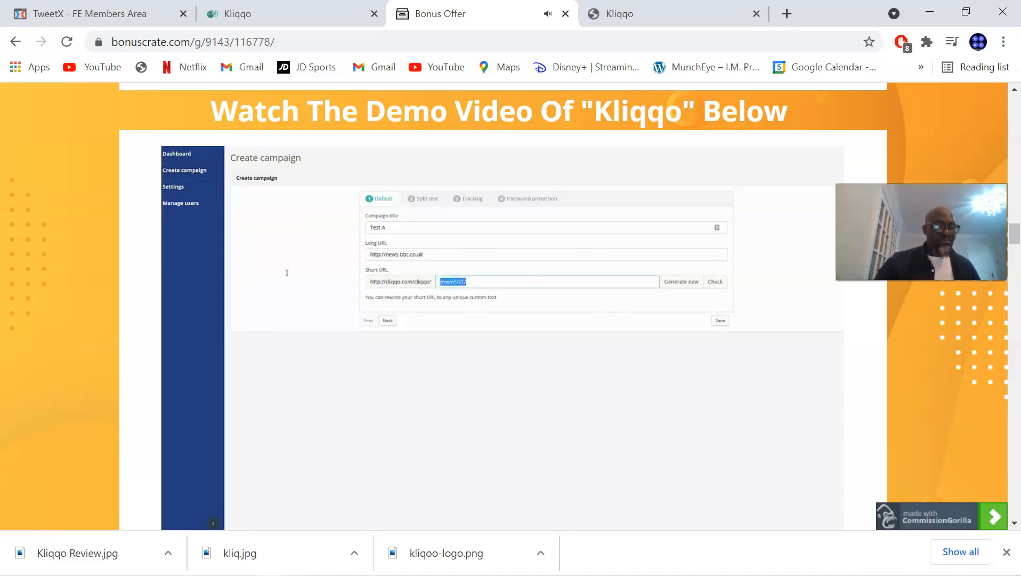
{"action": "type", "text": "martin"}
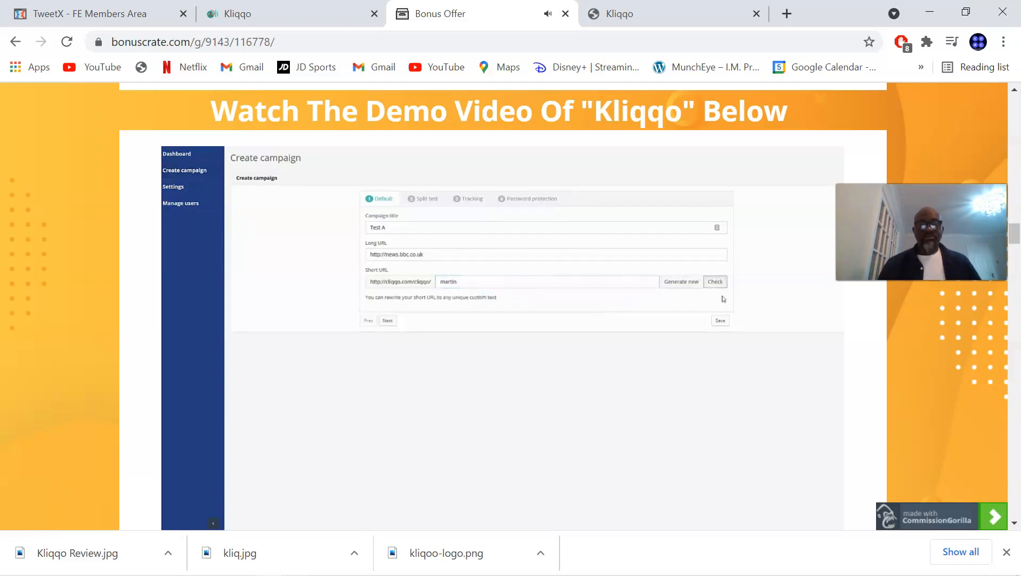
Step: Follow the demo from the Split test tab to the Tracking tab for head and body code
{"action": "left_click", "coordinate": [546, 282]}
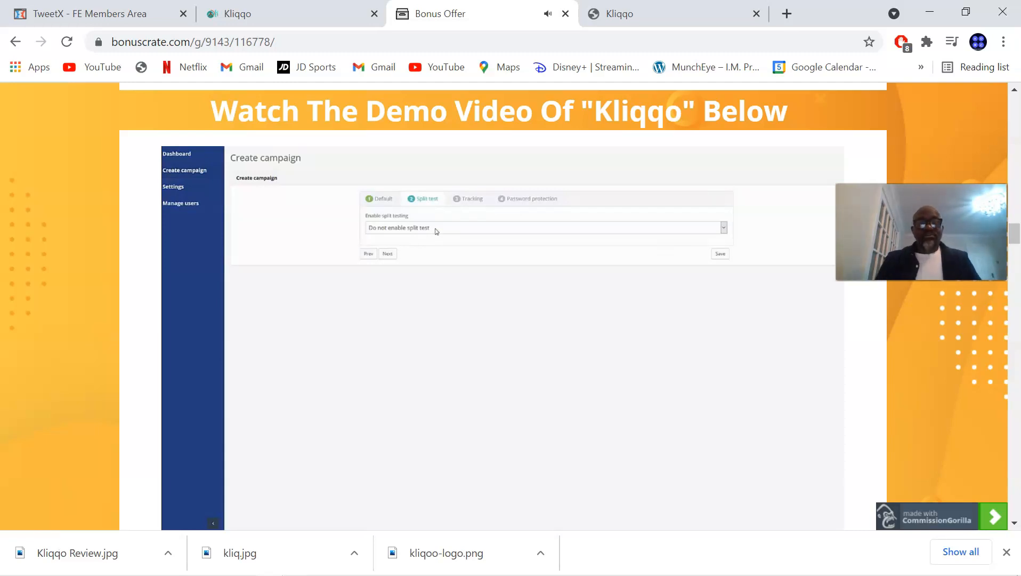
{"action": "left_click", "coordinate": [546, 227]}
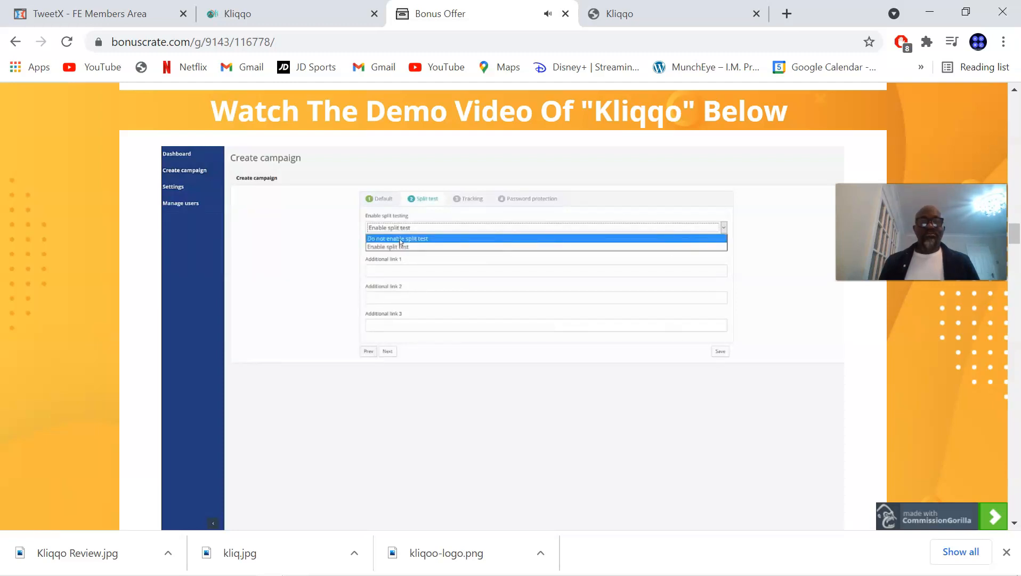
{"action": "left_click", "coordinate": [471, 199]}
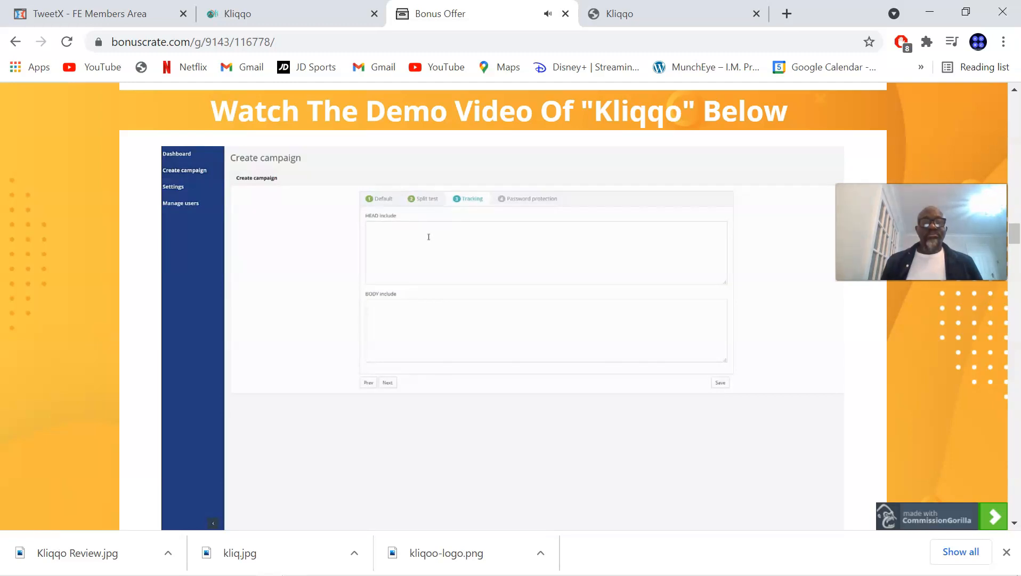
Step: Continue the demo past the HEAD and BODY tracking fields into the Password protection tab
{"action": "left_click", "coordinate": [546, 253]}
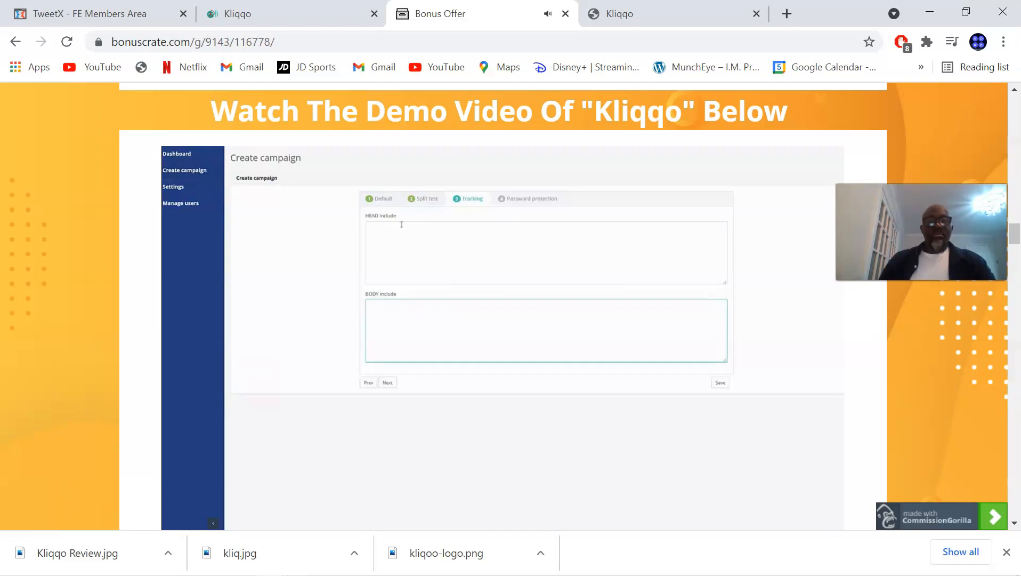
{"action": "left_click", "coordinate": [528, 199]}
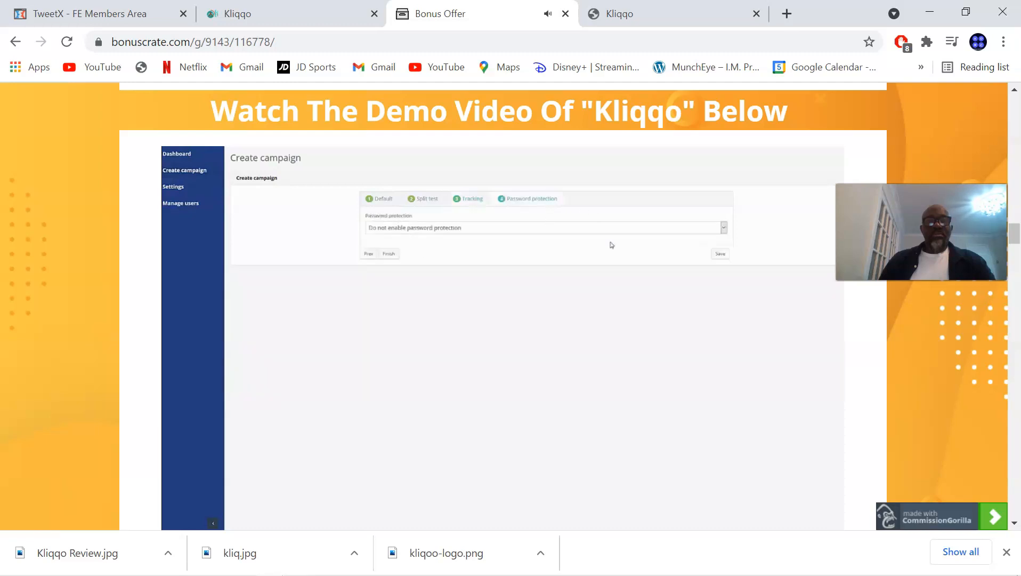
{"action": "mouse_move", "coordinate": [388, 230]}
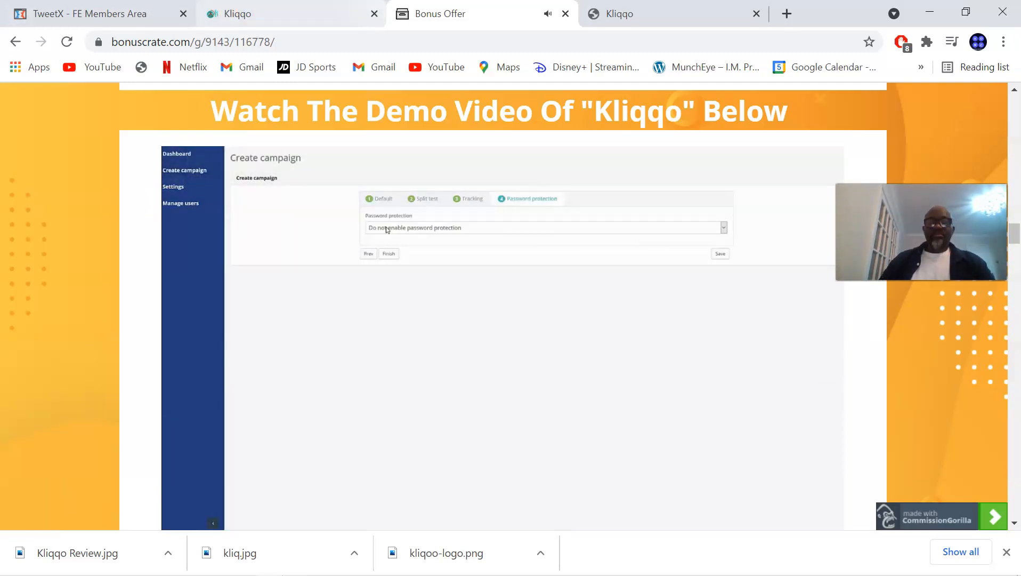
{"action": "left_click", "coordinate": [475, 249]}
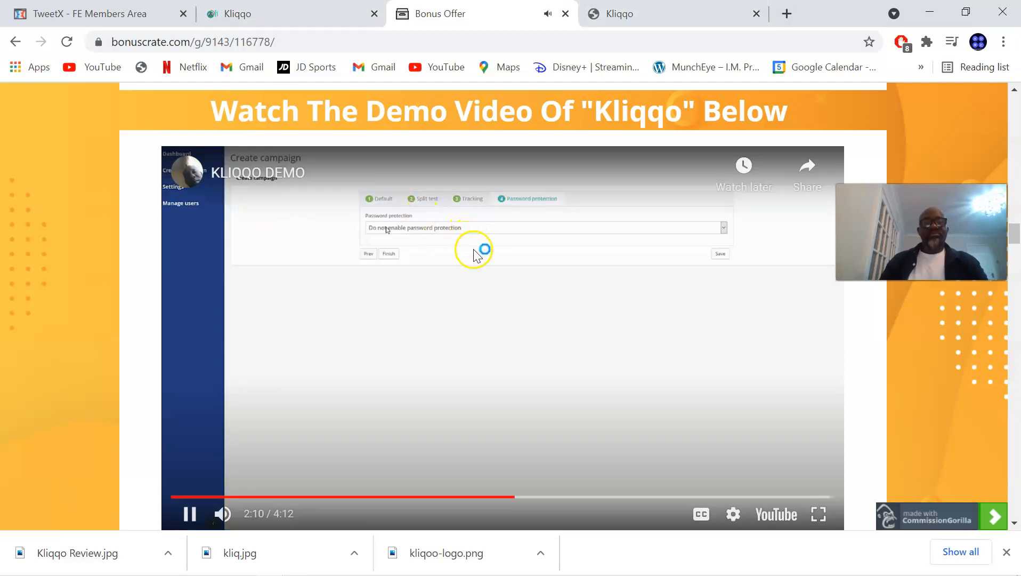
{"action": "mouse_move", "coordinate": [642, 170]}
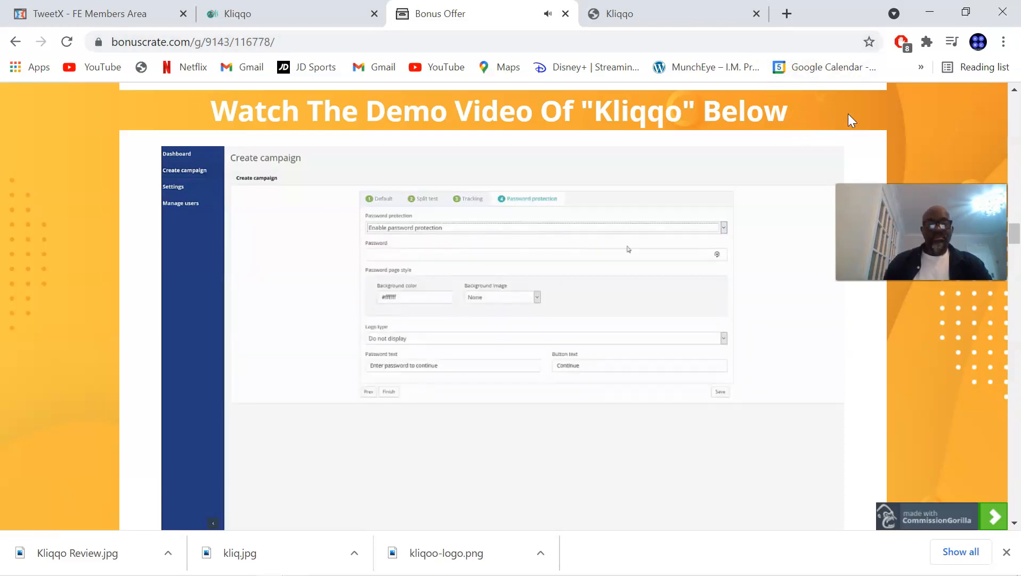
{"action": "left_click", "coordinate": [546, 254]}
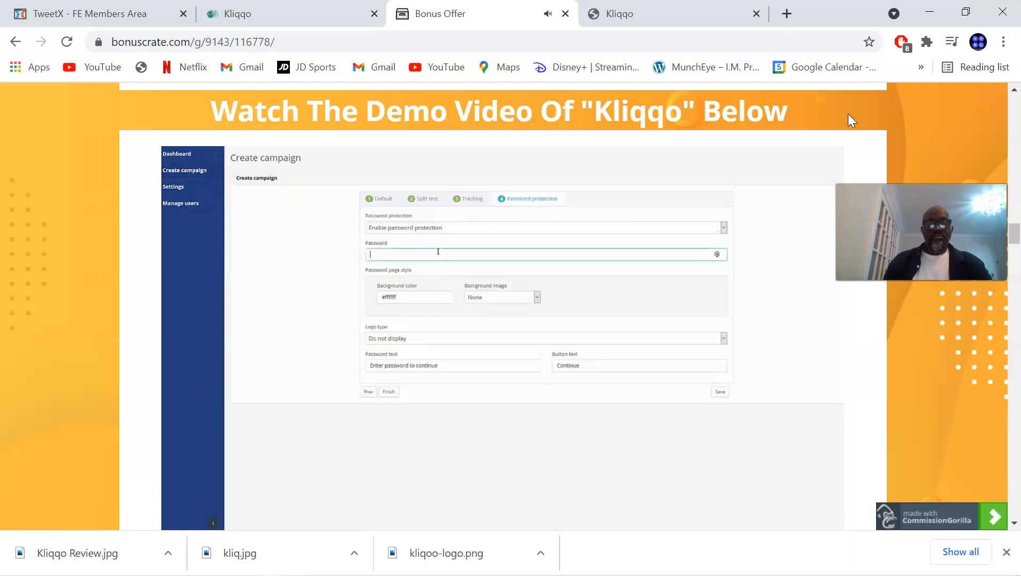
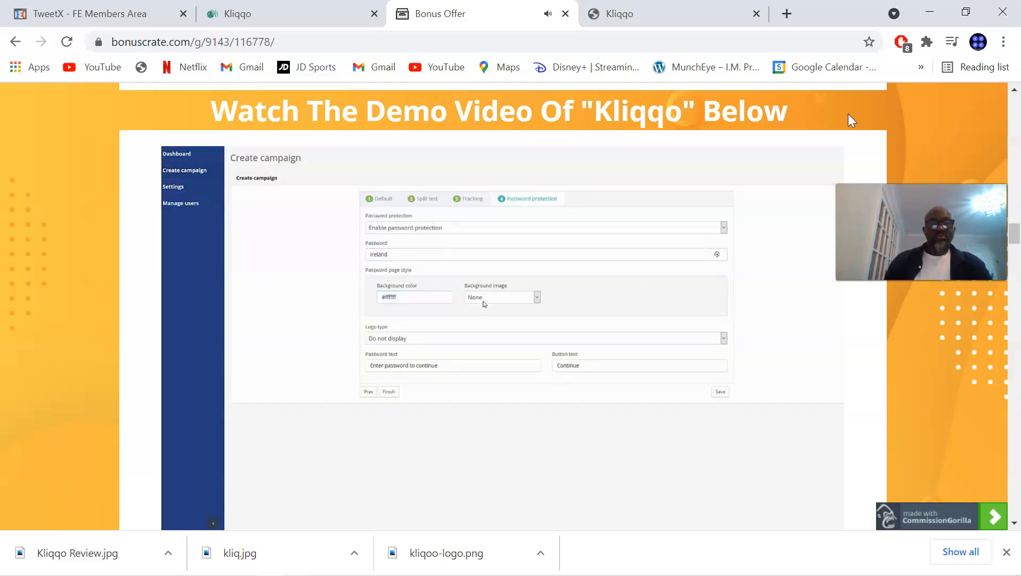
{"action": "left_click", "coordinate": [501, 297]}
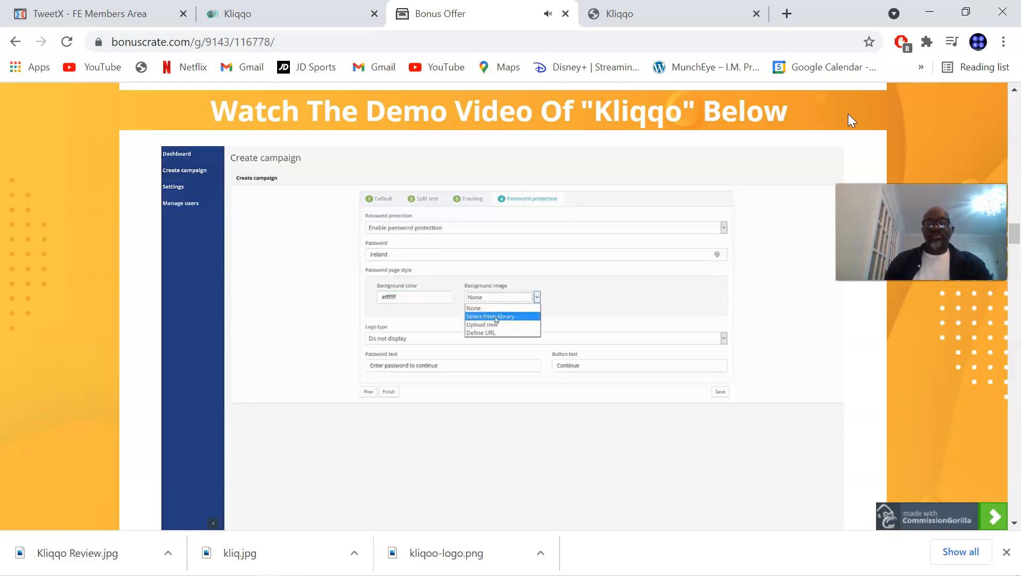
{"action": "mouse_move", "coordinate": [502, 333]}
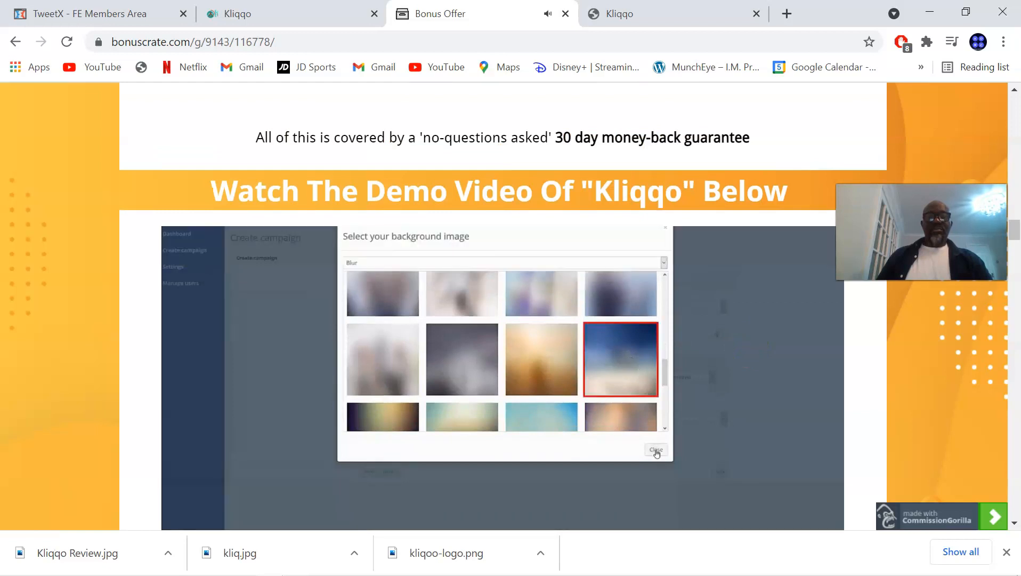
{"action": "left_click", "coordinate": [655, 450]}
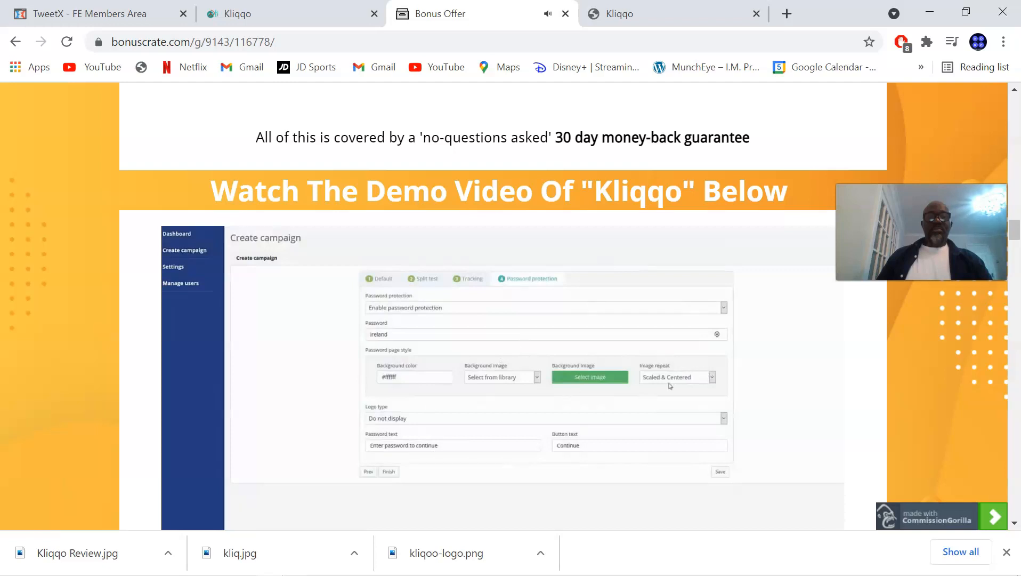
{"action": "left_click", "coordinate": [678, 376]}
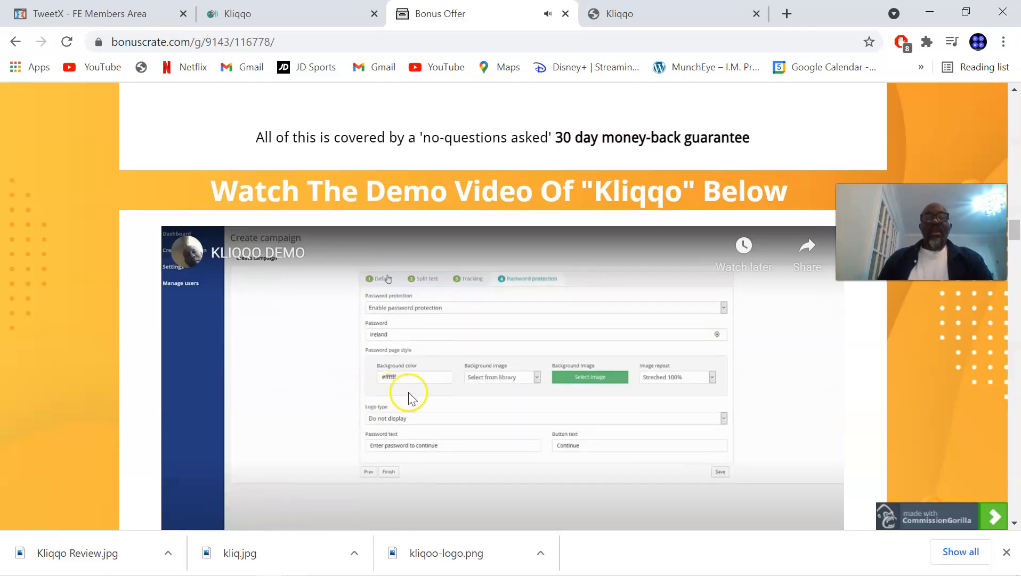
Step: Scroll the bonuscrate page past the countdown timer to 'So What Is Kliqqo All About?'
{"action": "scroll", "scroll_direction": "down", "scroll_amount": 3}
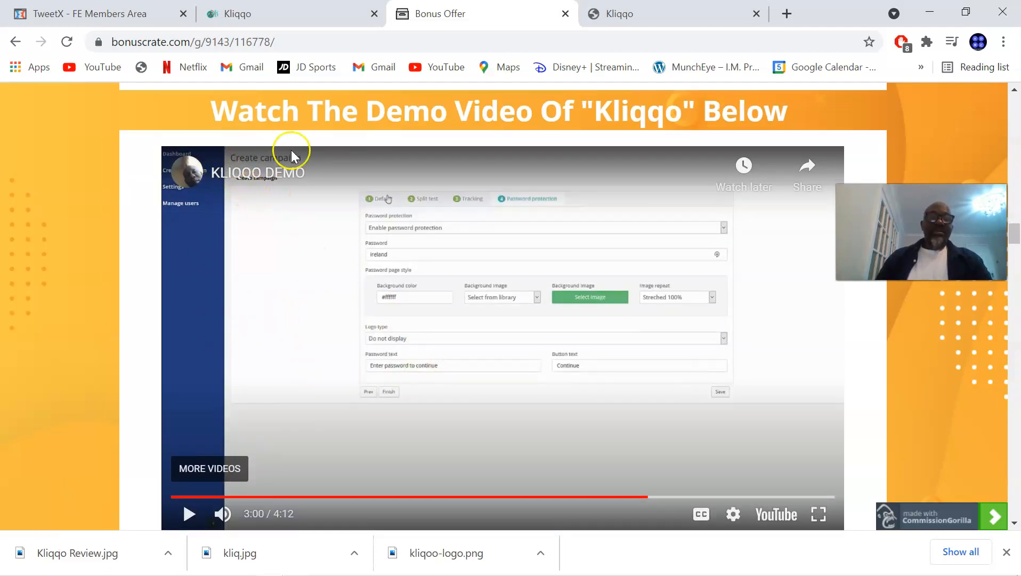
{"action": "scroll", "scroll_direction": "down", "scroll_amount": 3}
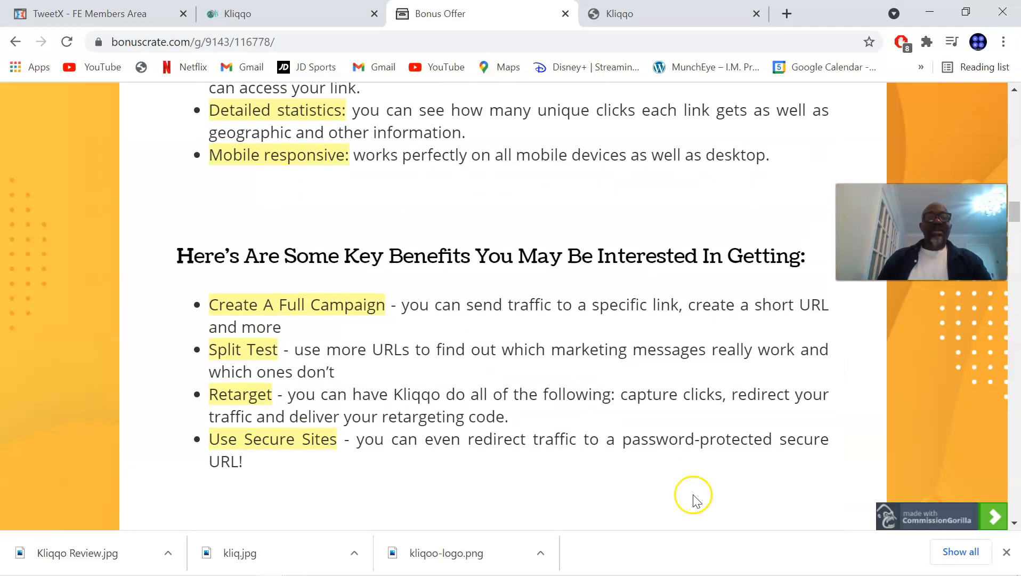
{"action": "scroll", "scroll_direction": "down", "scroll_amount": 3}
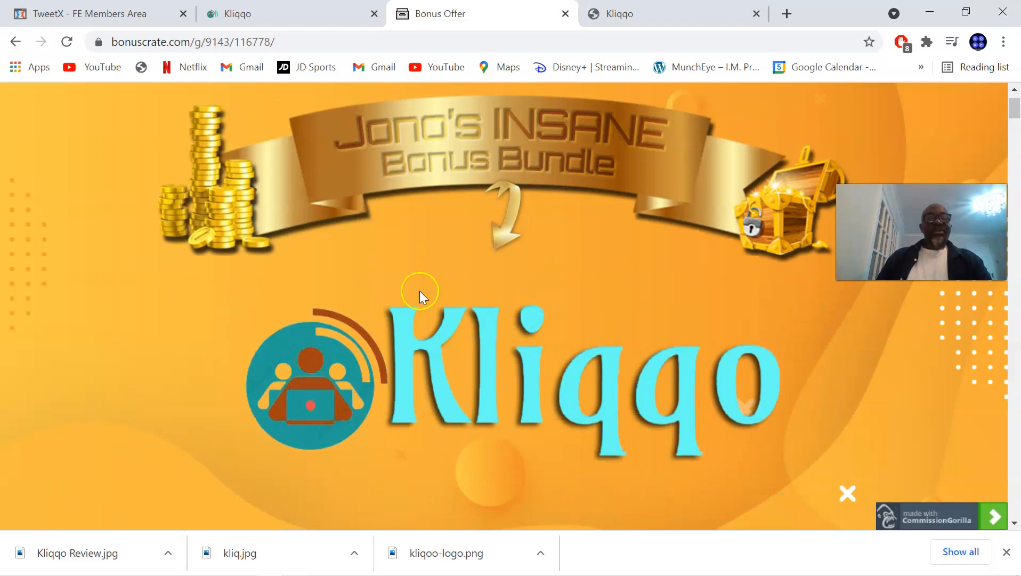
{"action": "scroll", "scroll_direction": "down", "scroll_amount": 3}
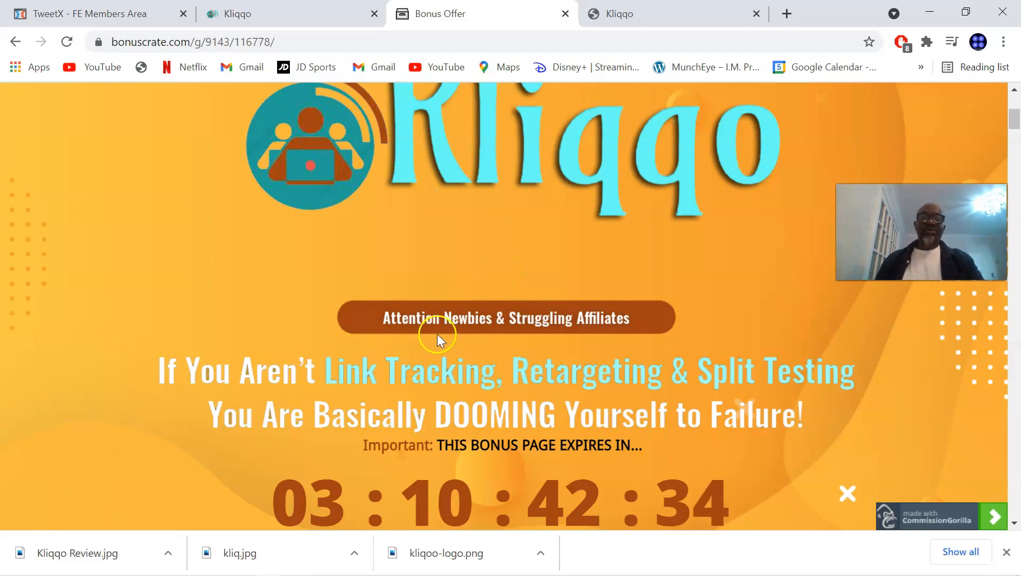
{"action": "mouse_move", "coordinate": [525, 270]}
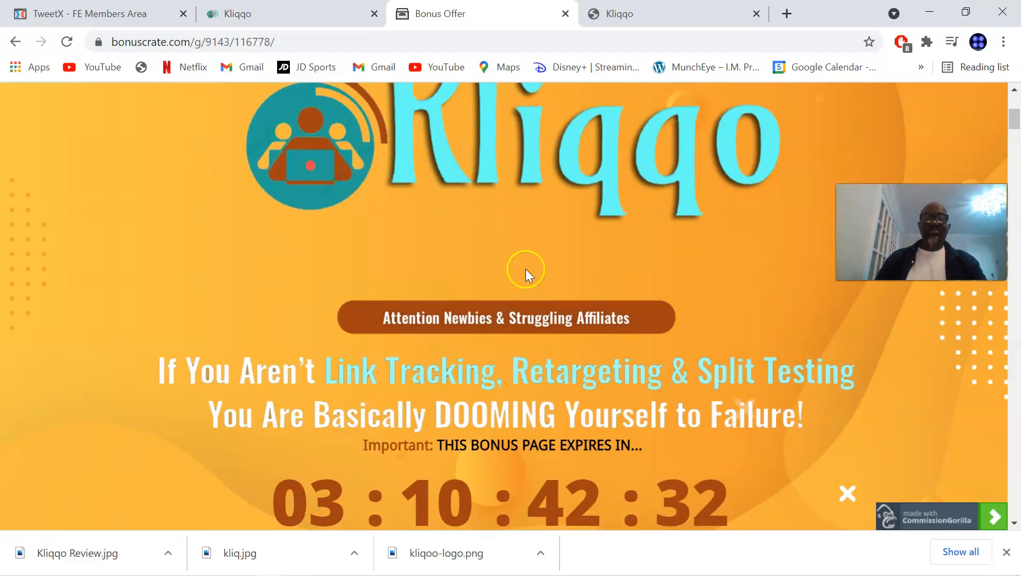
{"action": "scroll", "scroll_direction": "down", "scroll_amount": 3}
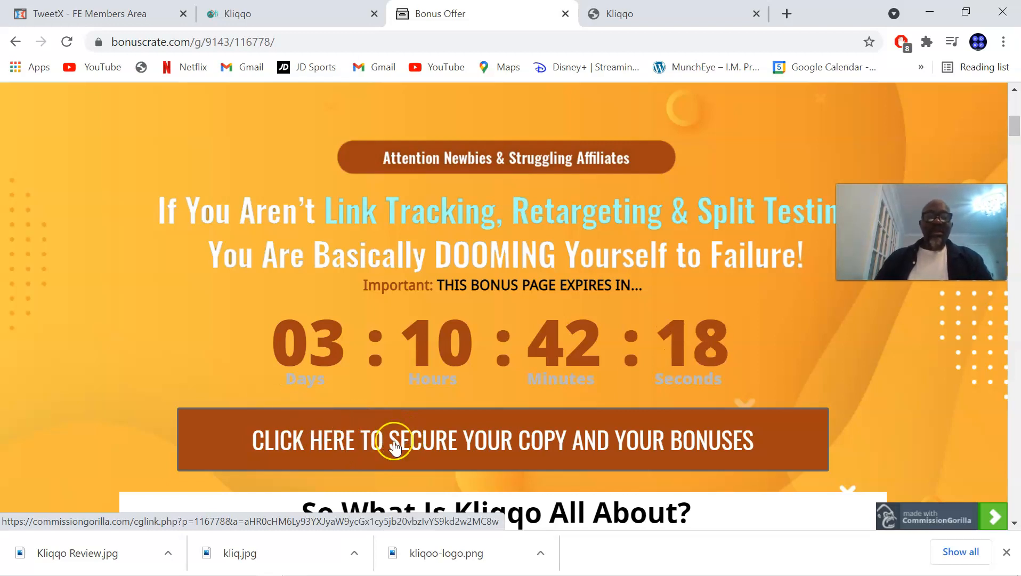
{"action": "scroll", "scroll_direction": "down", "scroll_amount": 3}
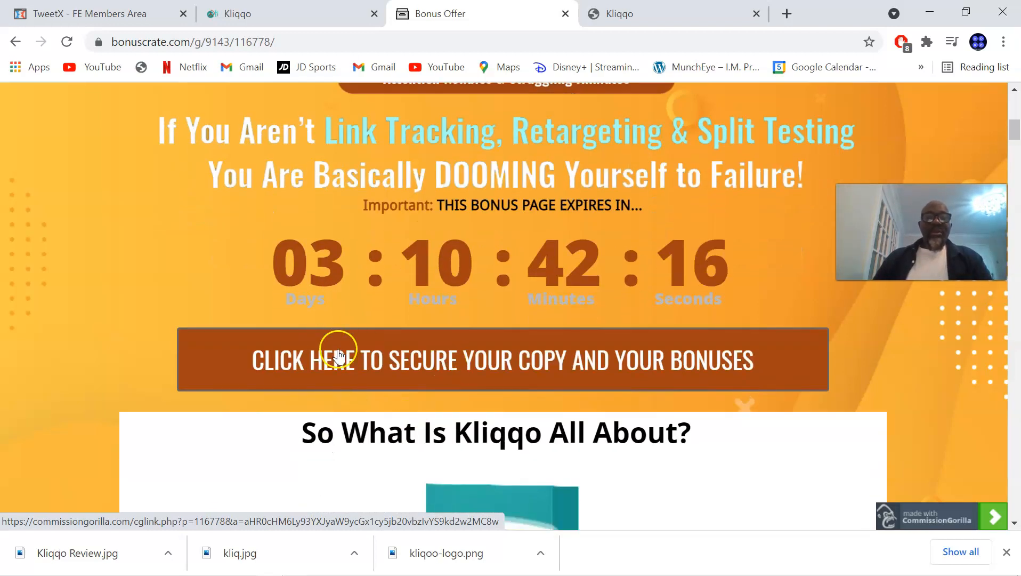
{"action": "scroll", "scroll_direction": "down", "scroll_amount": 3}
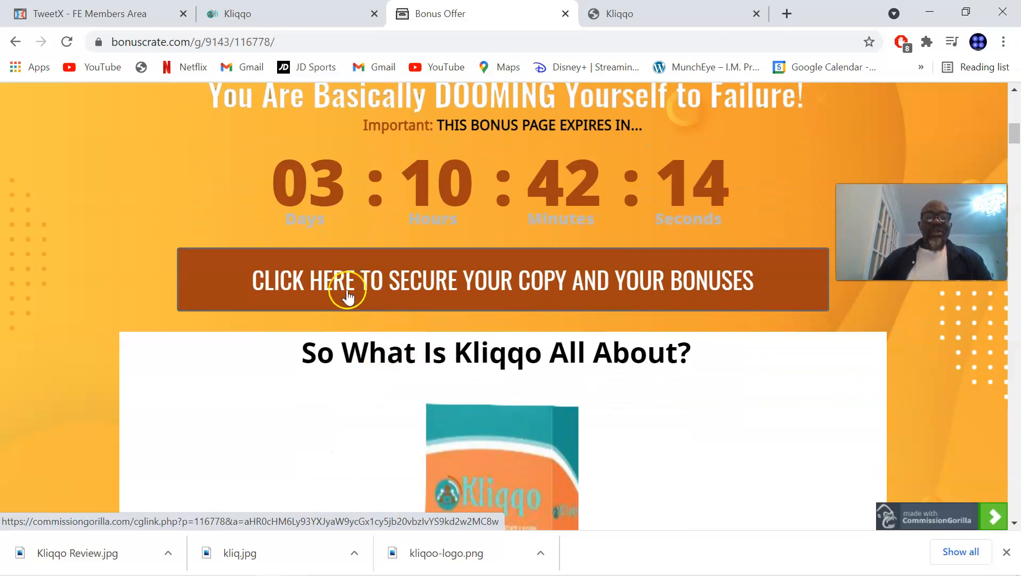
{"action": "scroll", "scroll_direction": "down", "scroll_amount": 3}
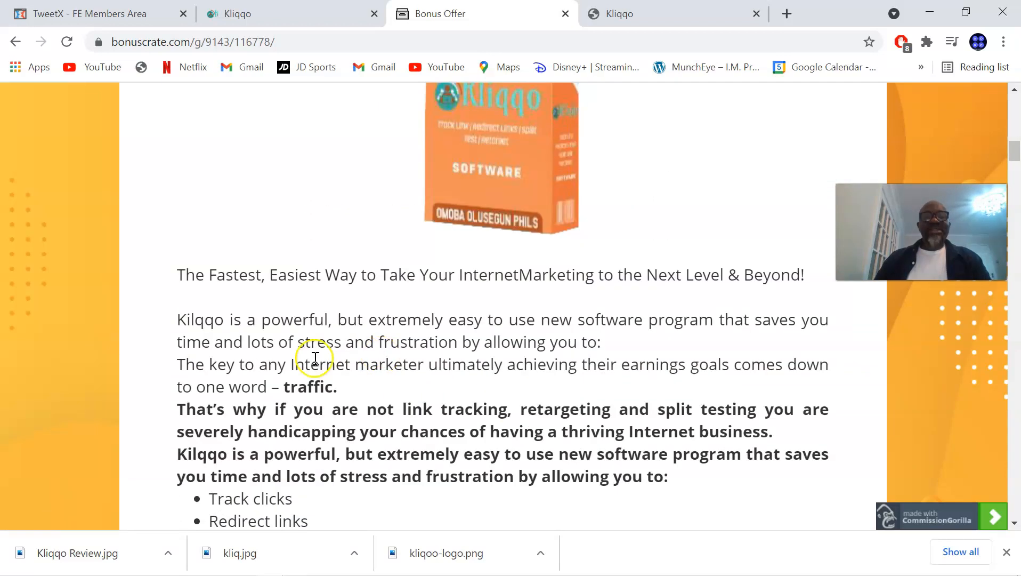
Step: Scroll the bonus page down to Prices & Up-Sells and the Front End features list
{"action": "scroll", "scroll_direction": "down", "scroll_amount": 3}
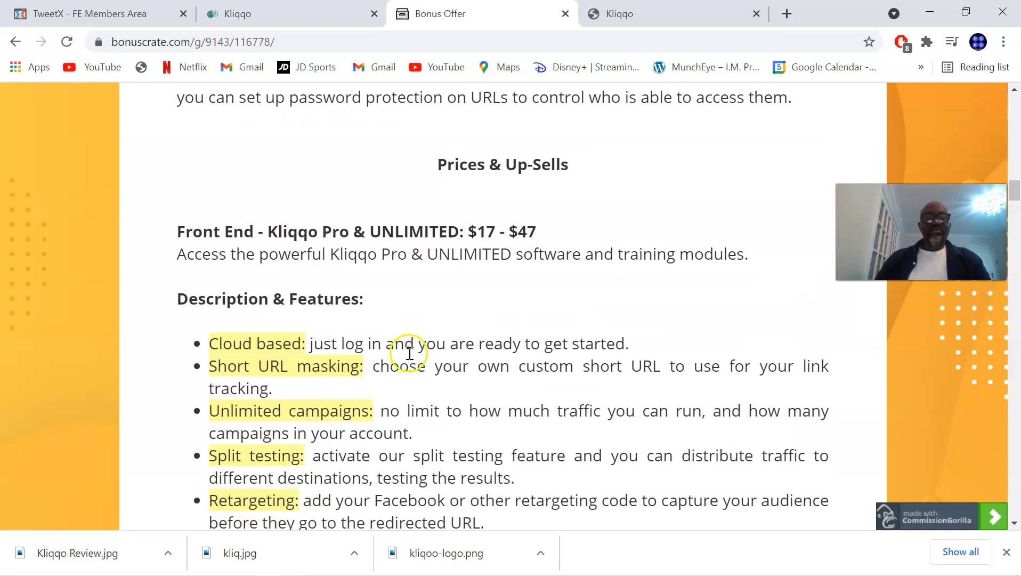
{"action": "mouse_move", "coordinate": [488, 236]}
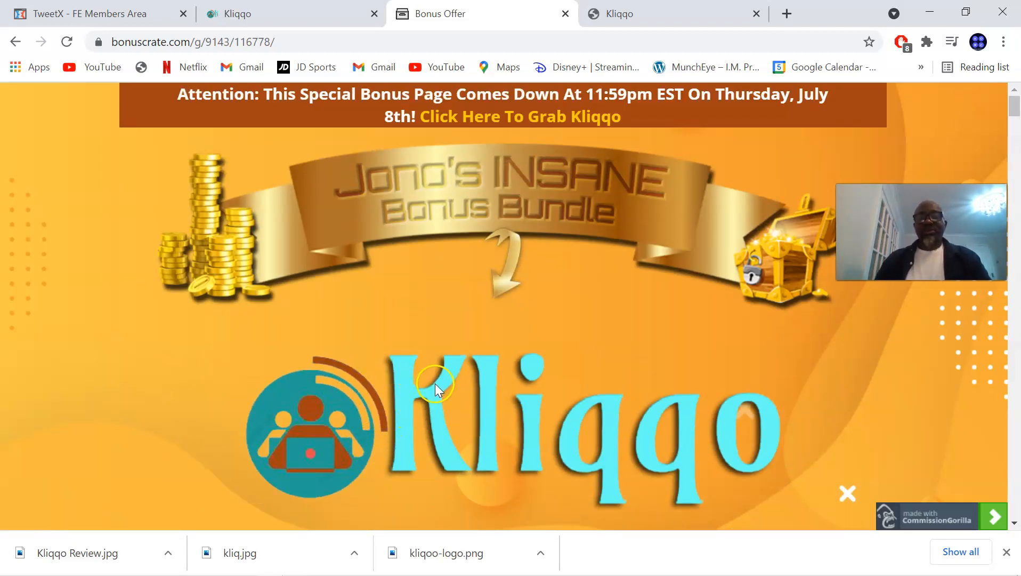
{"action": "mouse_move", "coordinate": [485, 413]}
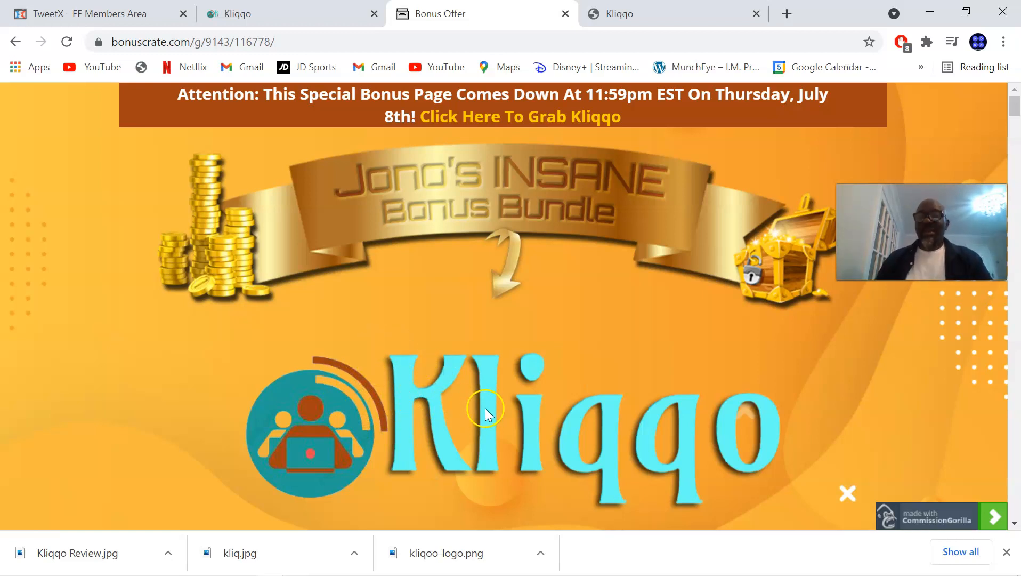
{"action": "mouse_move", "coordinate": [456, 346]}
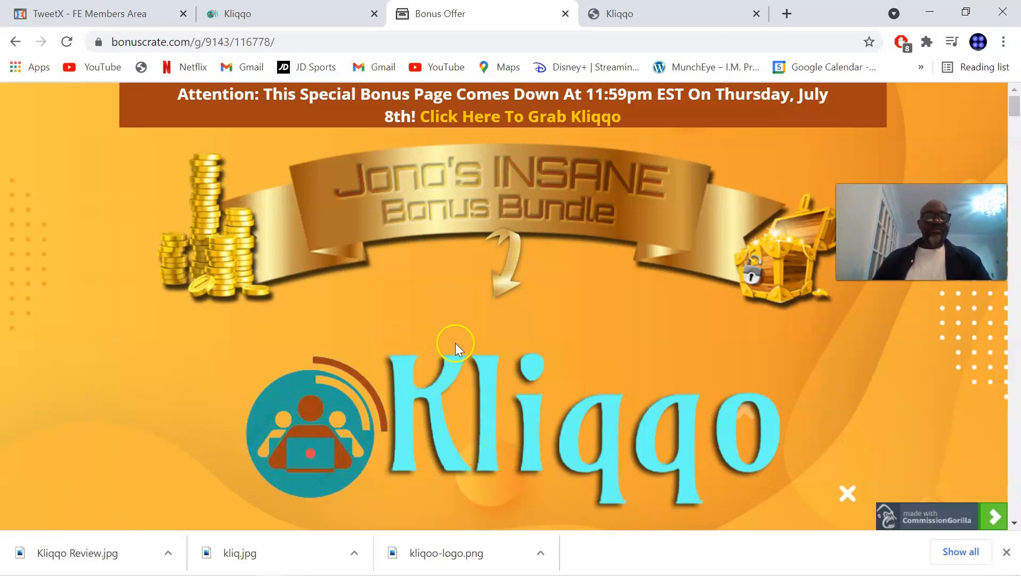